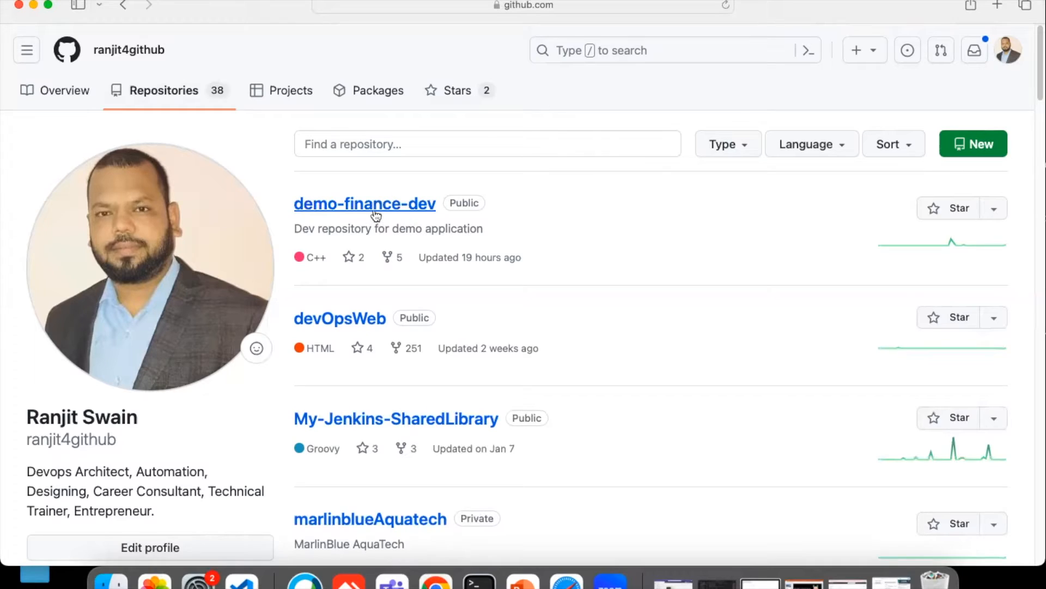
{"action": "mouse_move", "coordinate": [393, 217]}
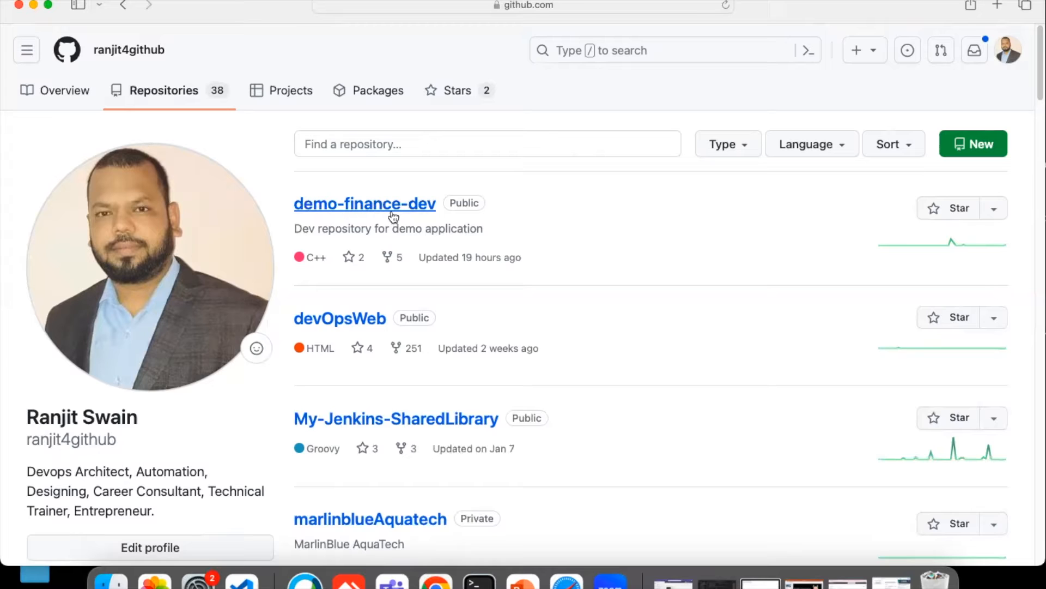
{"action": "mouse_move", "coordinate": [367, 212]}
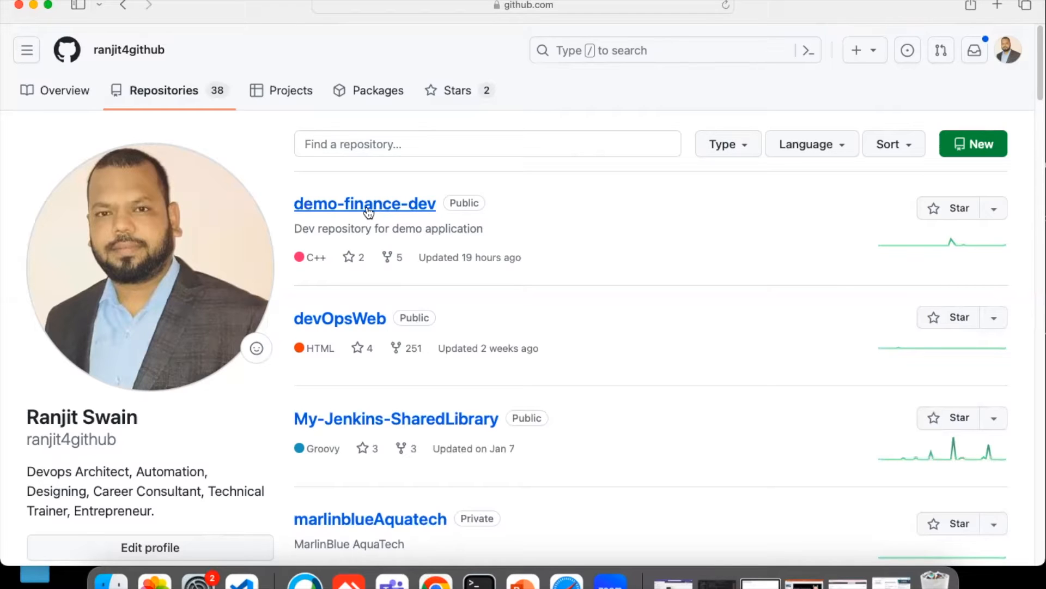
Open the demo-finance-dev repository and display its clone URL from the Code dropdown.
{"action": "left_click", "coordinate": [365, 203]}
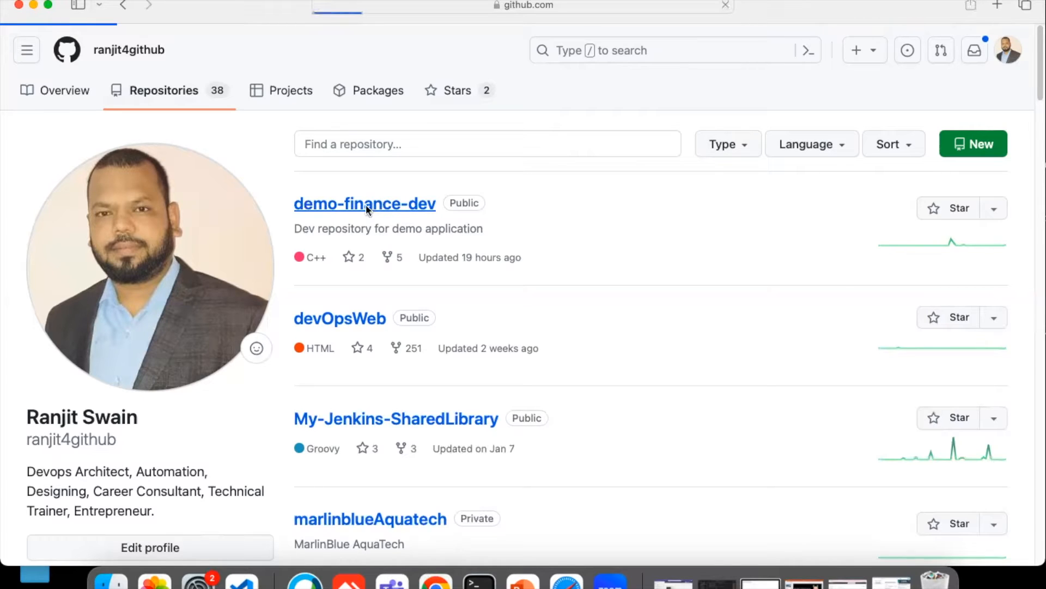
{"action": "left_click", "coordinate": [365, 203]}
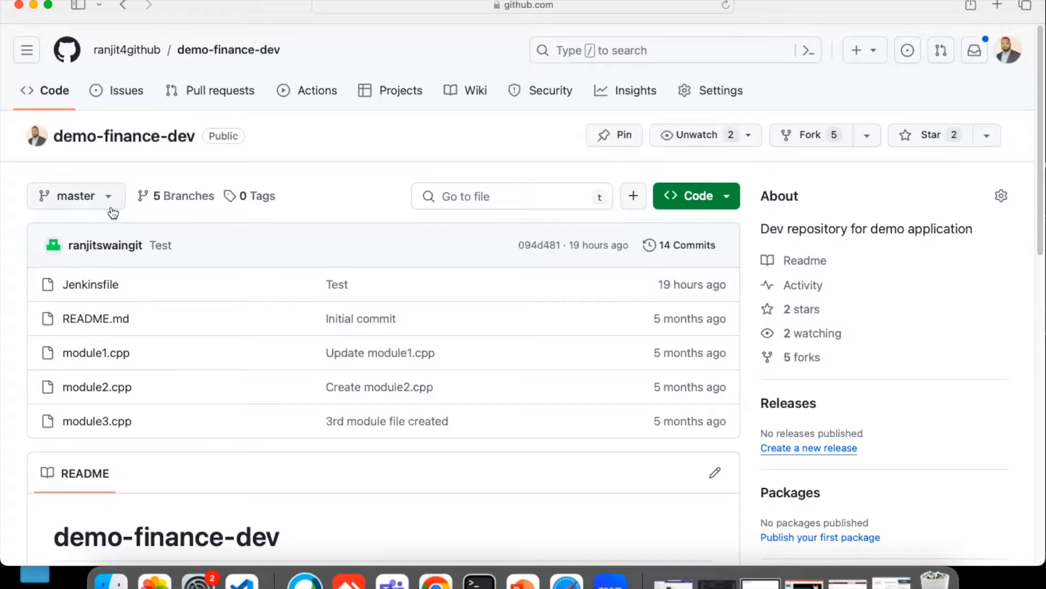
{"action": "mouse_move", "coordinate": [661, 203]}
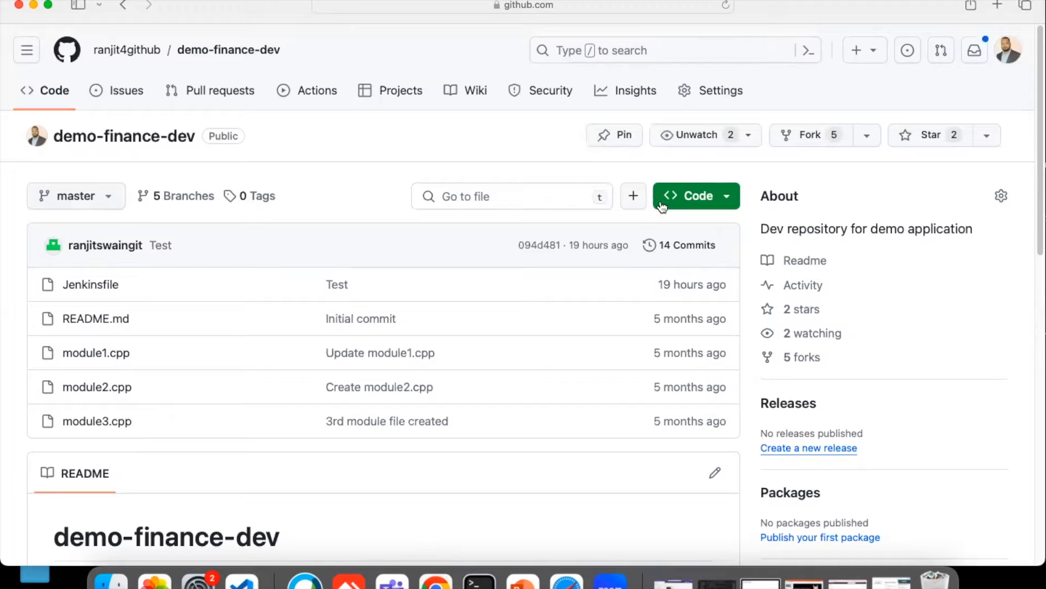
{"action": "left_click", "coordinate": [689, 196]}
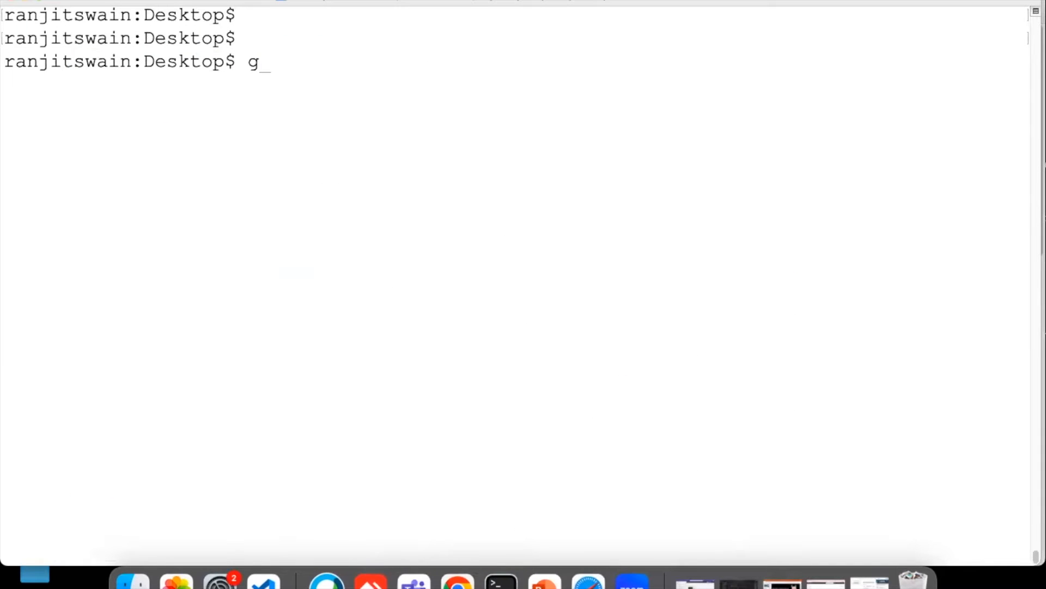
Clone ranjit4github/demo-finance-dev onto the Desktop, cd into it, and run git branch.
{"action": "type", "text": "it"}
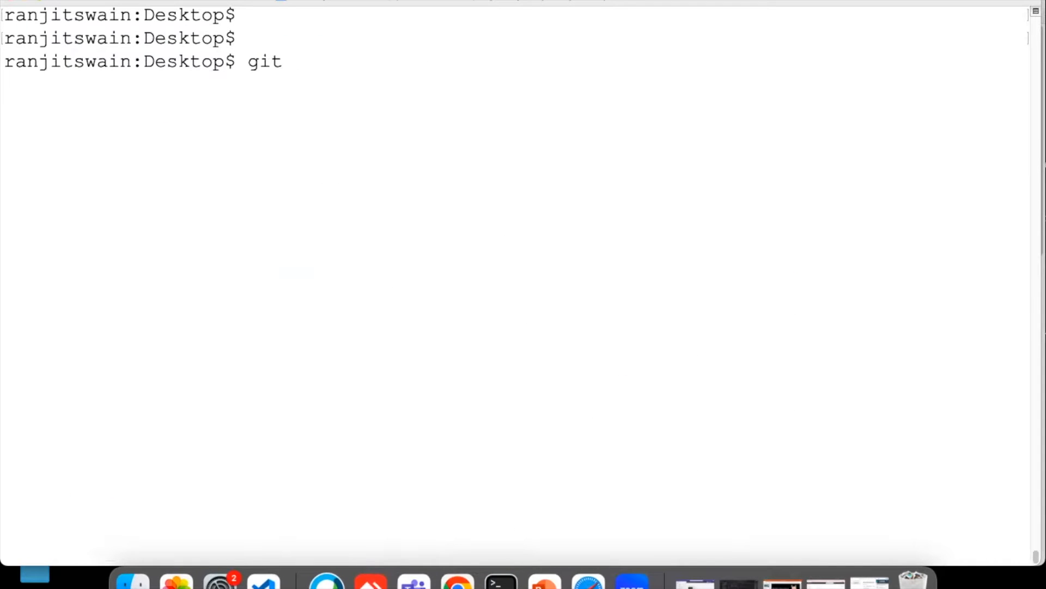
{"action": "type", "text": "clone"}
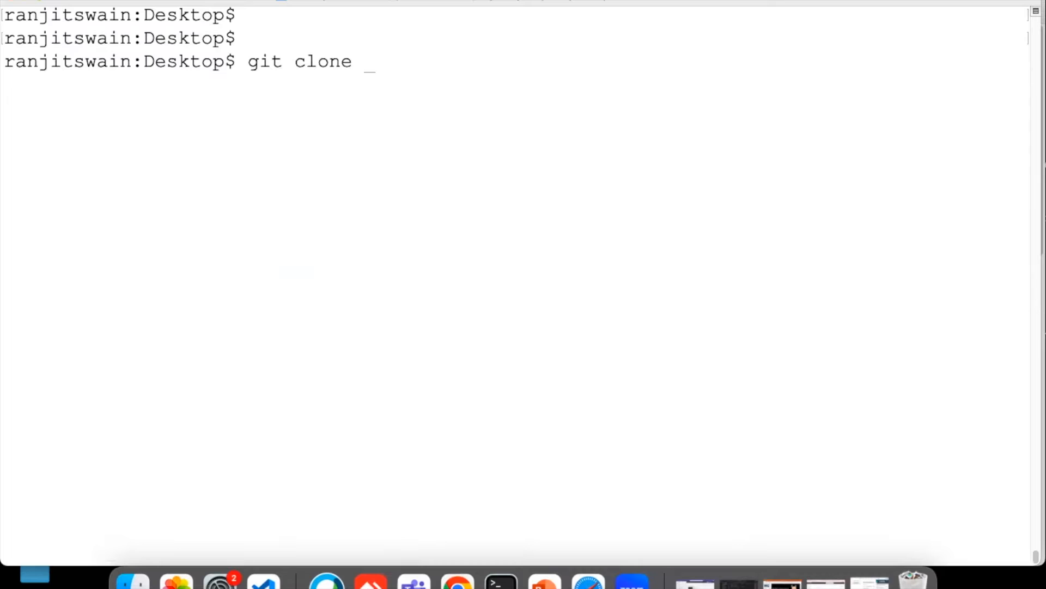
{"action": "type", "text": "https://github.com/ranjit4github/demo-finance-dev.git"}
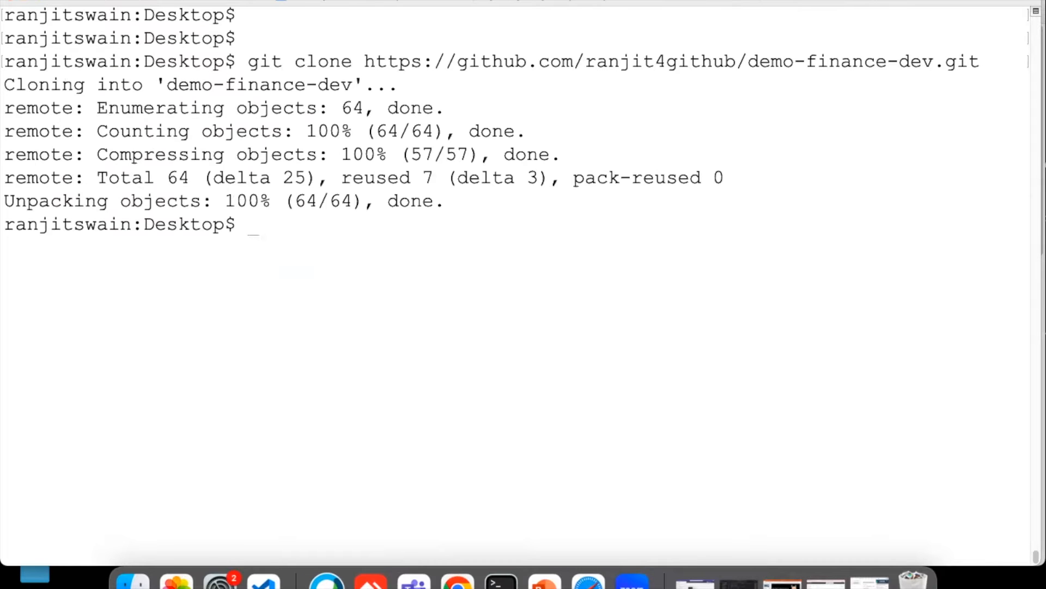
{"action": "type", "text": "git branch"}
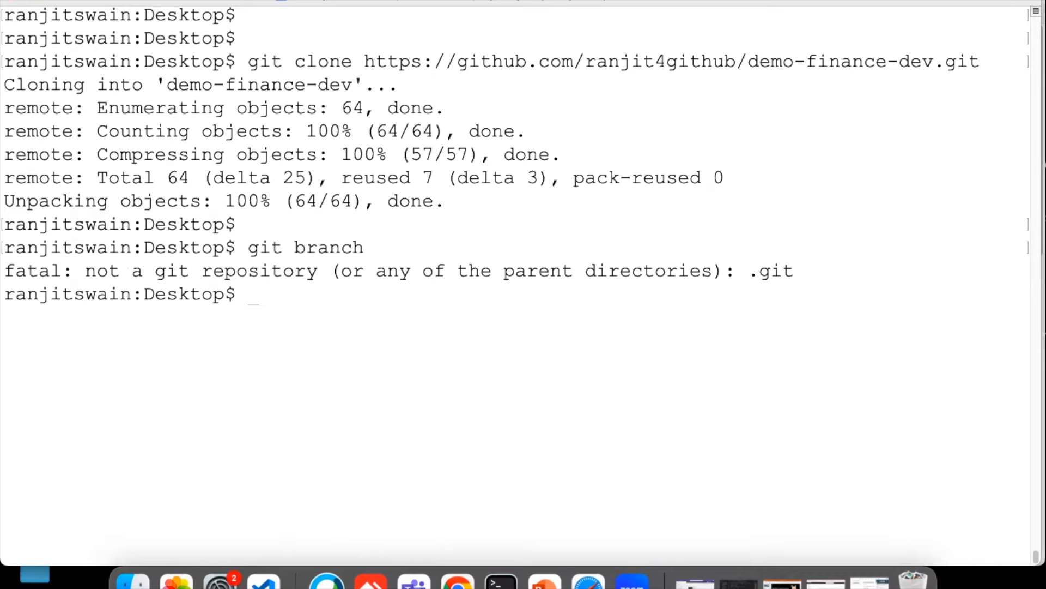
{"action": "type", "text": "cd"}
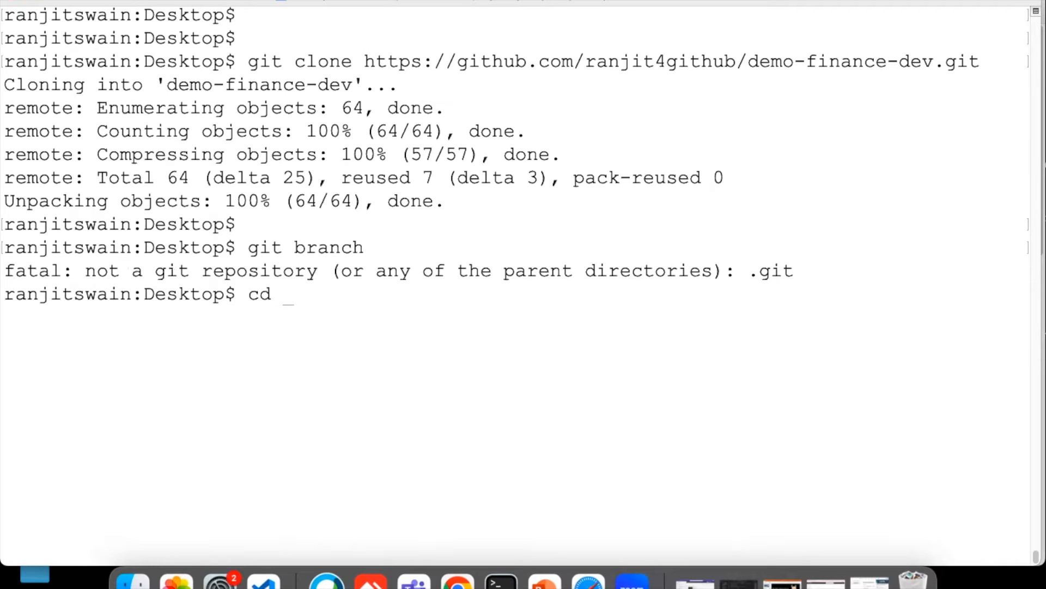
{"action": "type", "text": "demo-finance-dev/"}
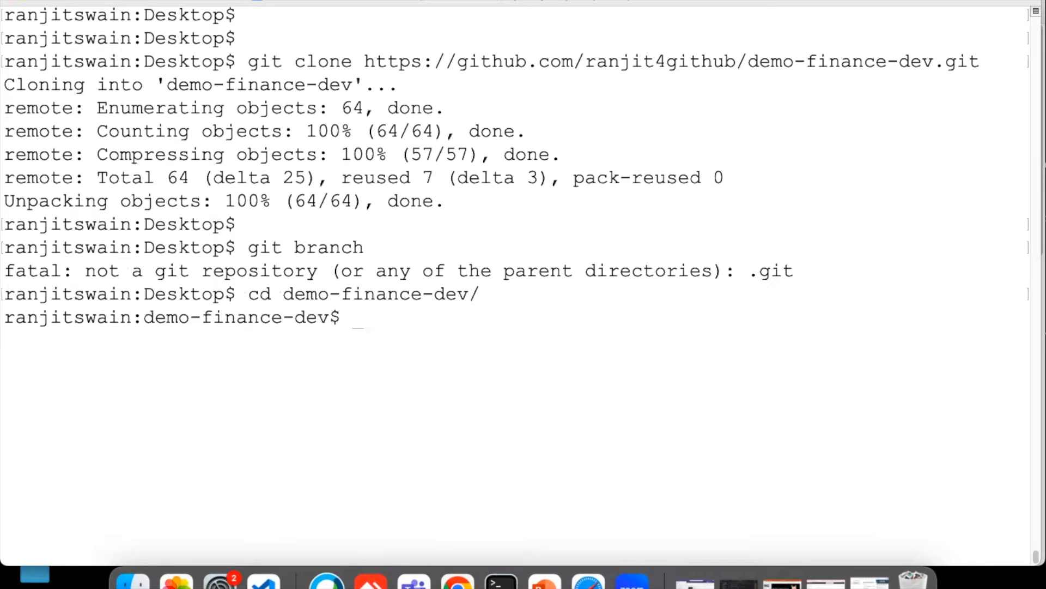
{"action": "type", "text": "git branch"}
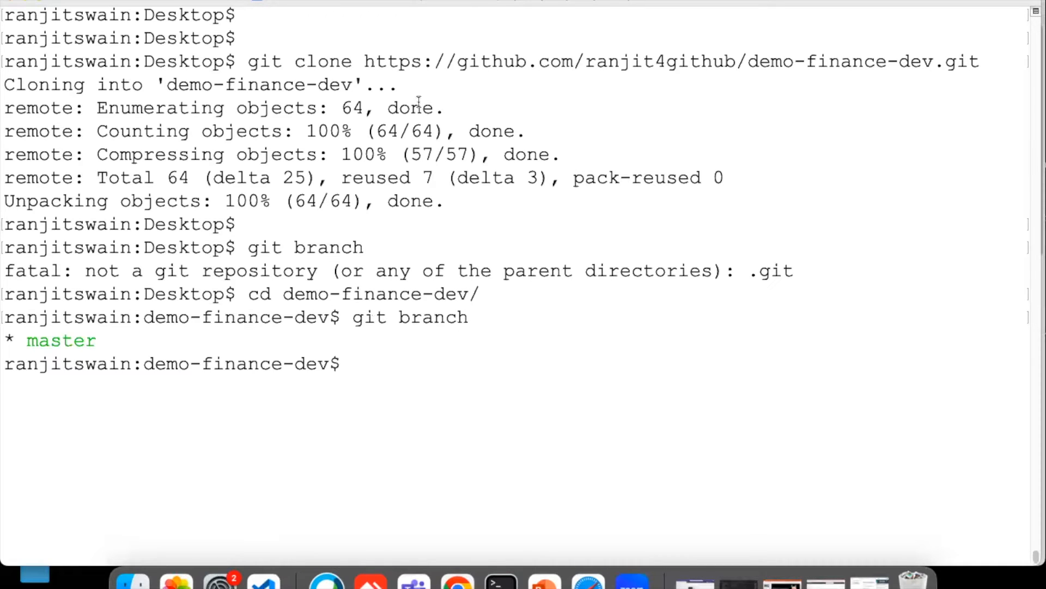
{"action": "mouse_move", "coordinate": [621, 283]}
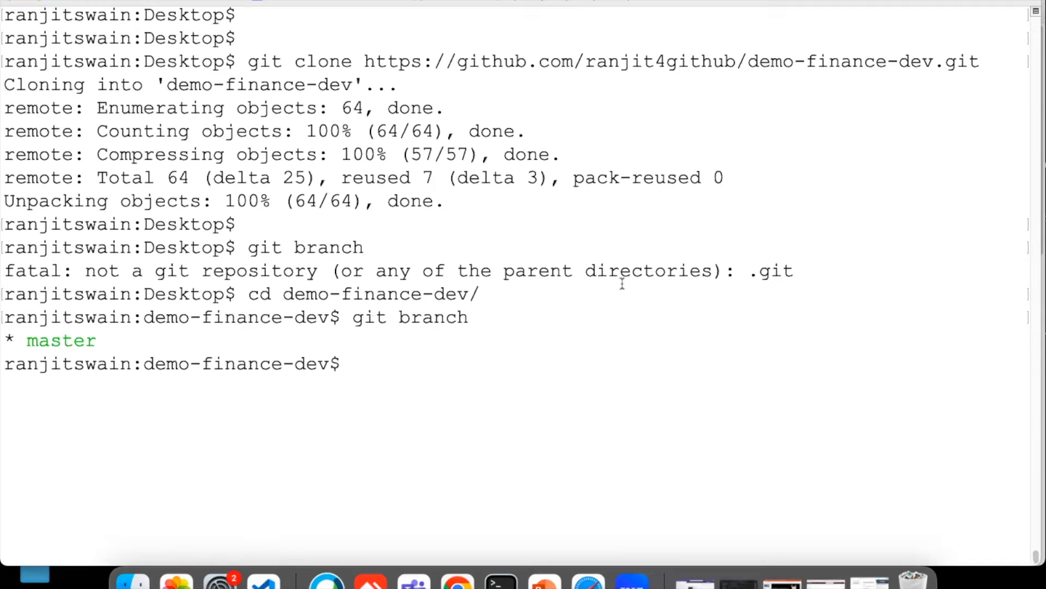
{"action": "mouse_move", "coordinate": [332, 337]}
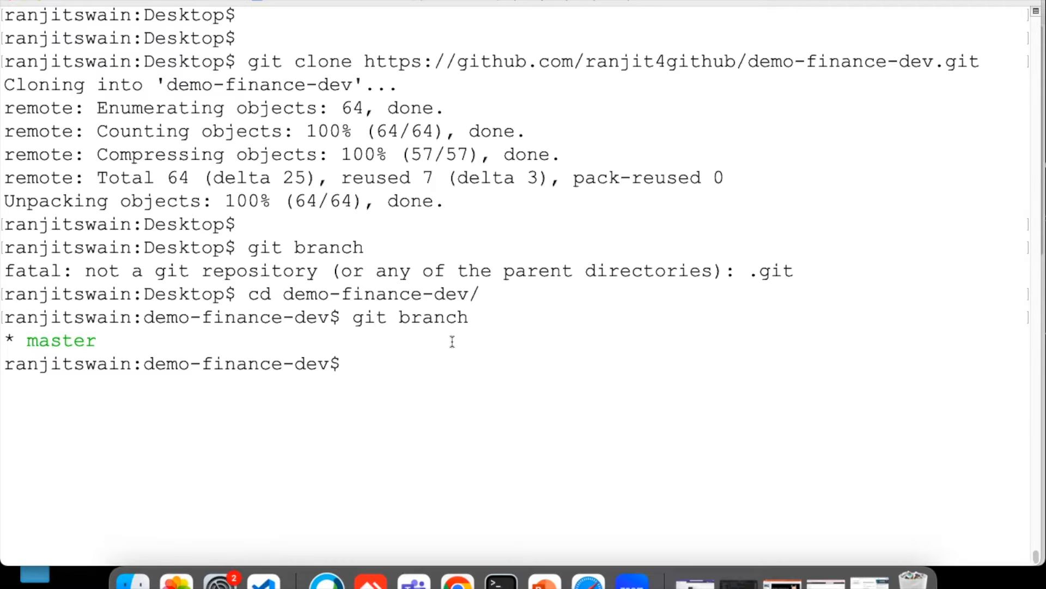
{"action": "mouse_move", "coordinate": [513, 280]}
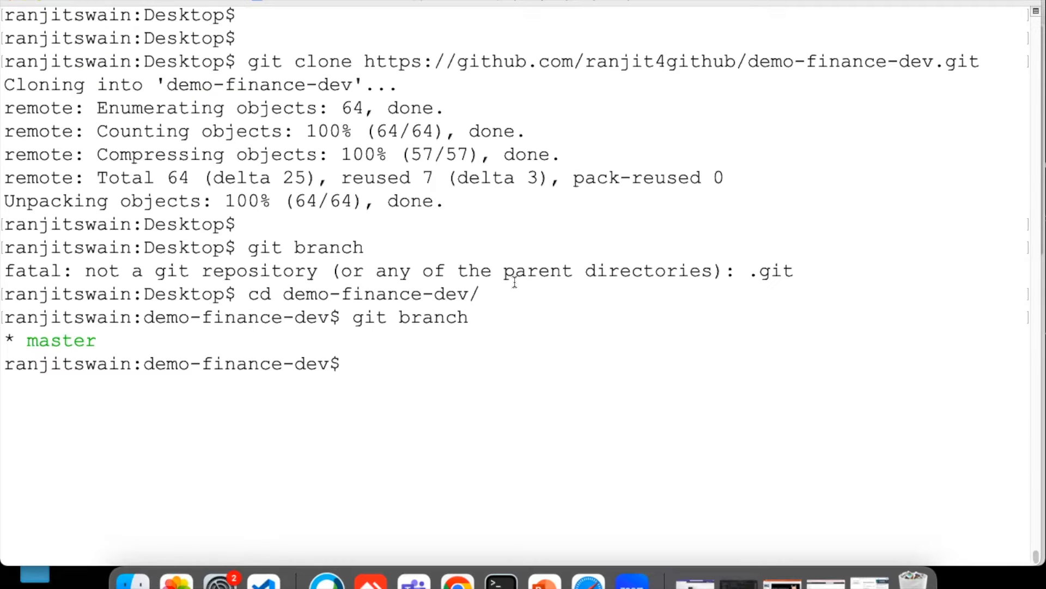
Create and check out the new branch feature-test1.0.
{"action": "type", "text": "git check"}
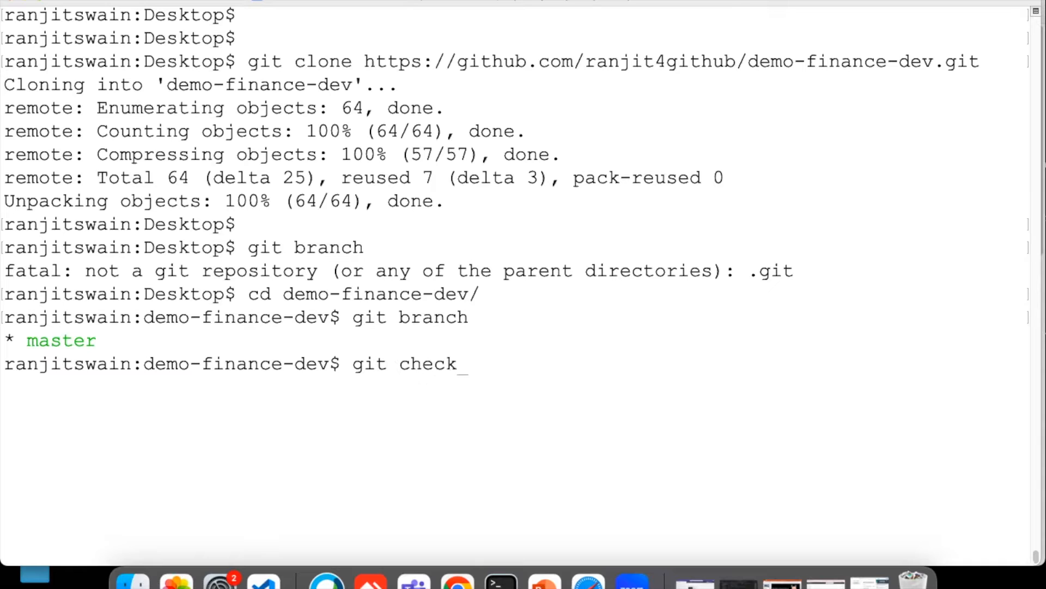
{"action": "type", "text": "out -b"}
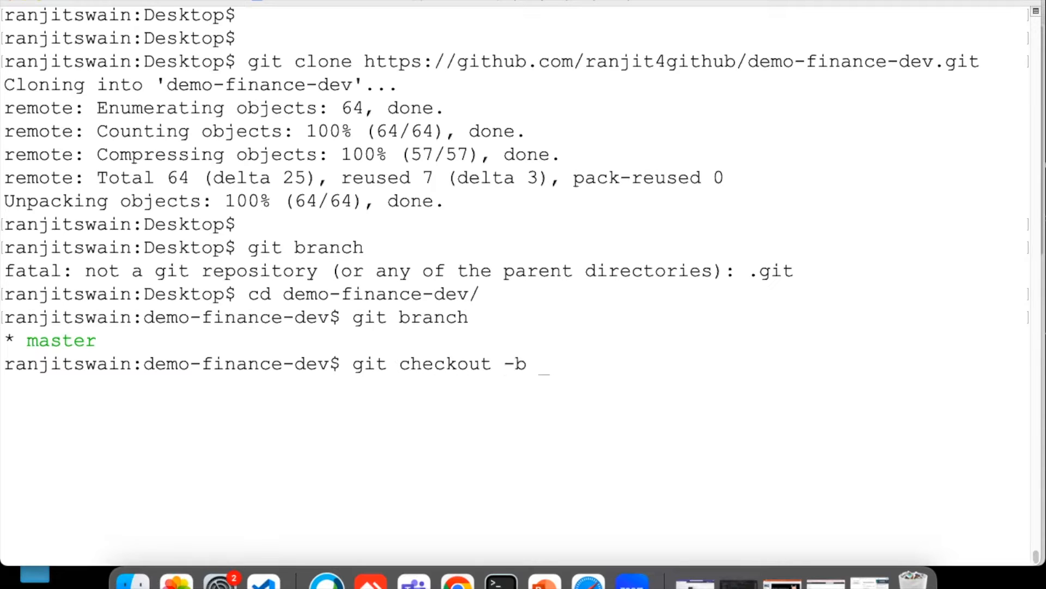
{"action": "type", "text": "feature"}
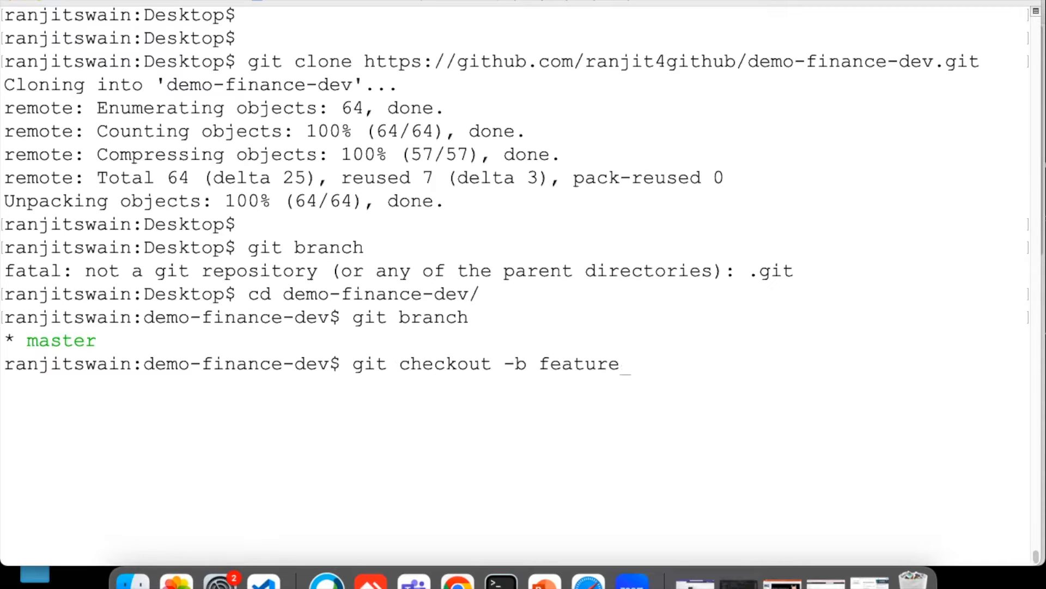
{"action": "type", "text": "-tes"}
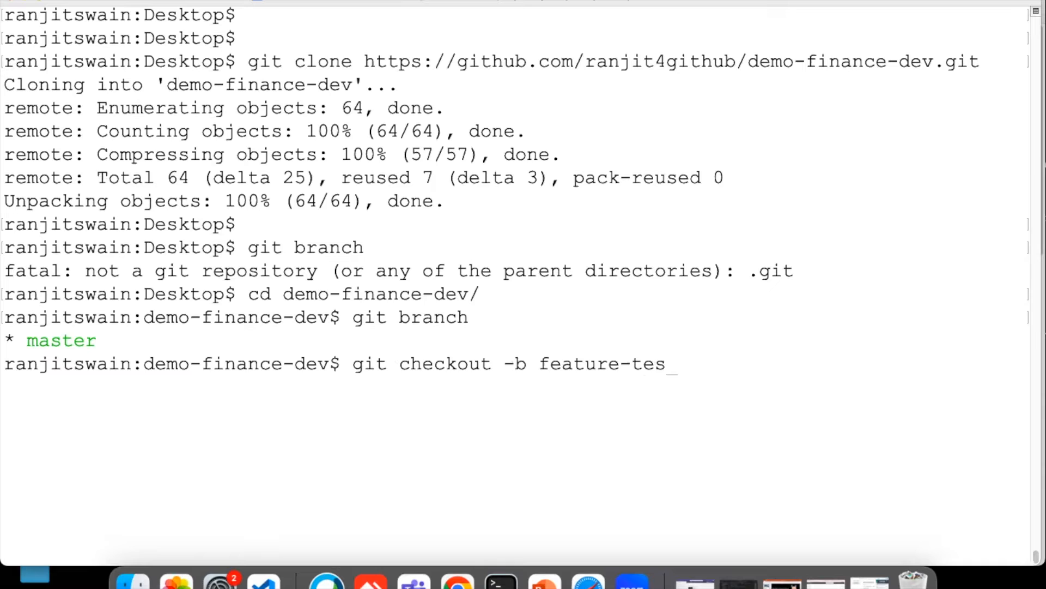
{"action": "type", "text": "t1.0"}
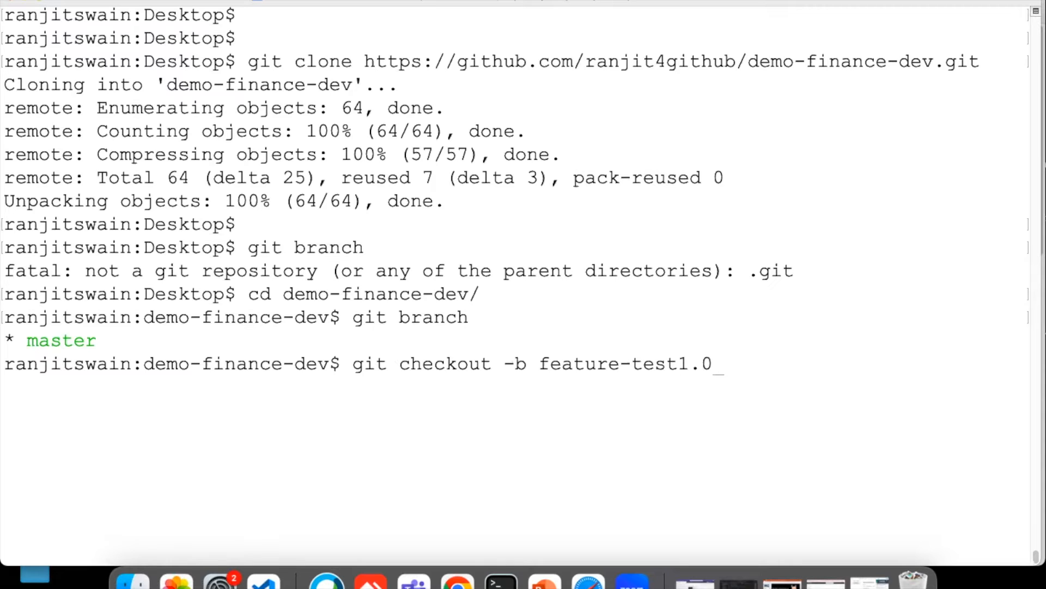
{"action": "key", "text": "Enter"}
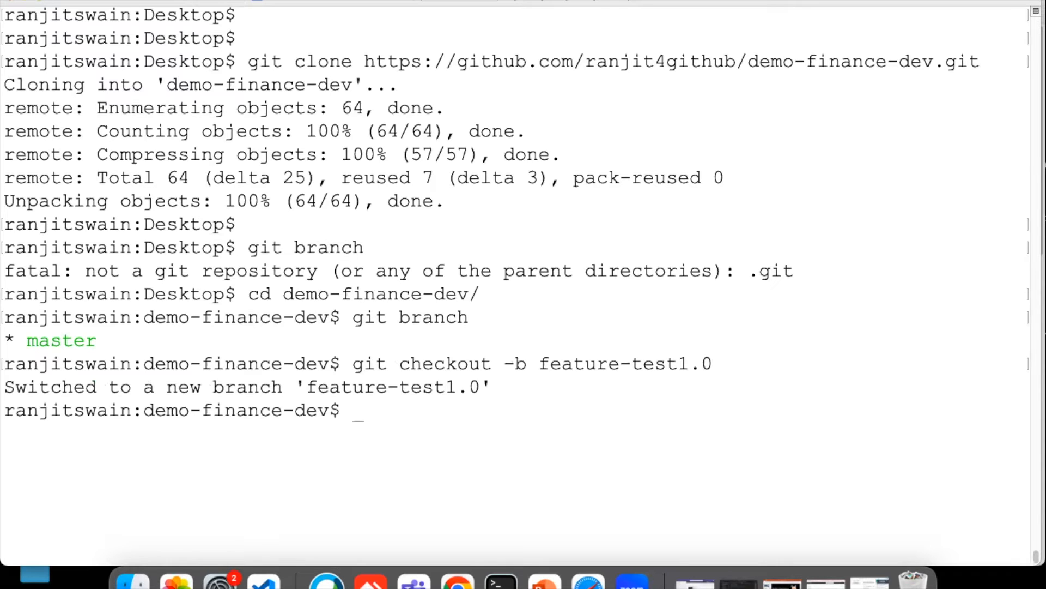
Confirm feature-test1.0 alongside master and list repository files with ls -lrt.
{"action": "type", "text": "git"}
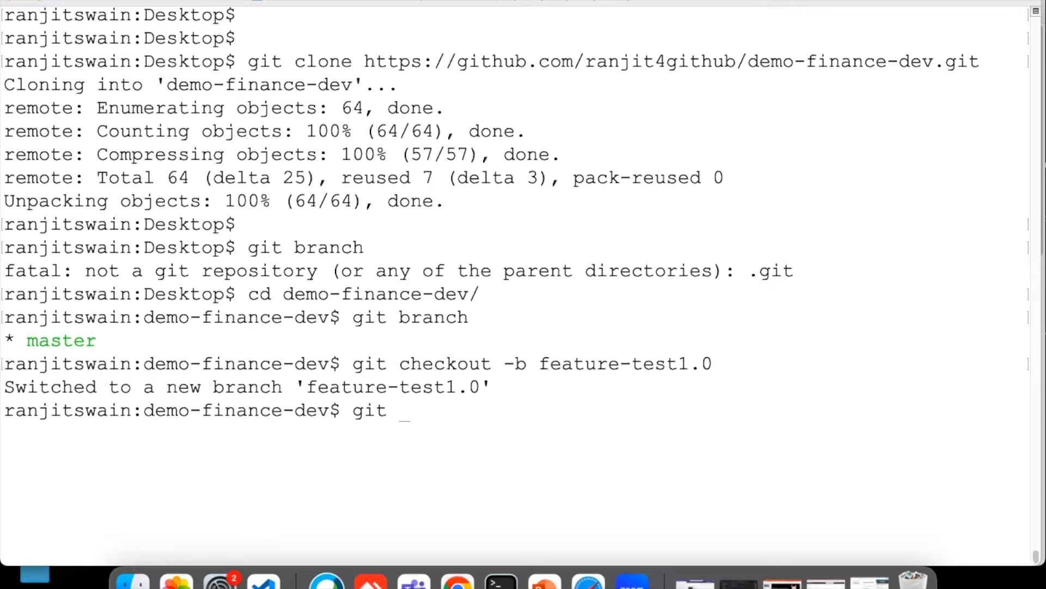
{"action": "type", "text": "branch"}
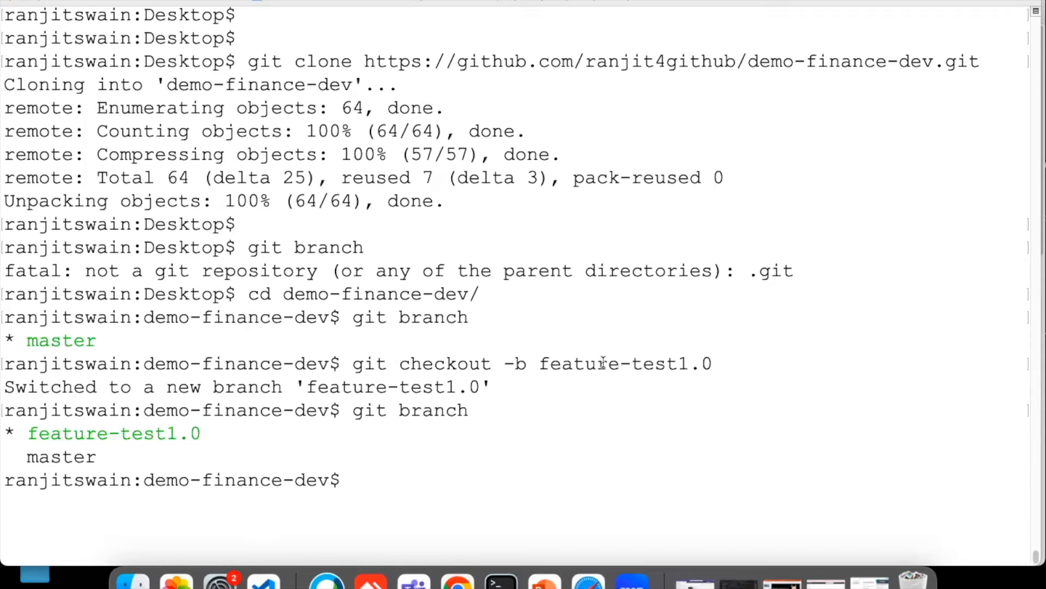
{"action": "type", "text": "ls -lrt"}
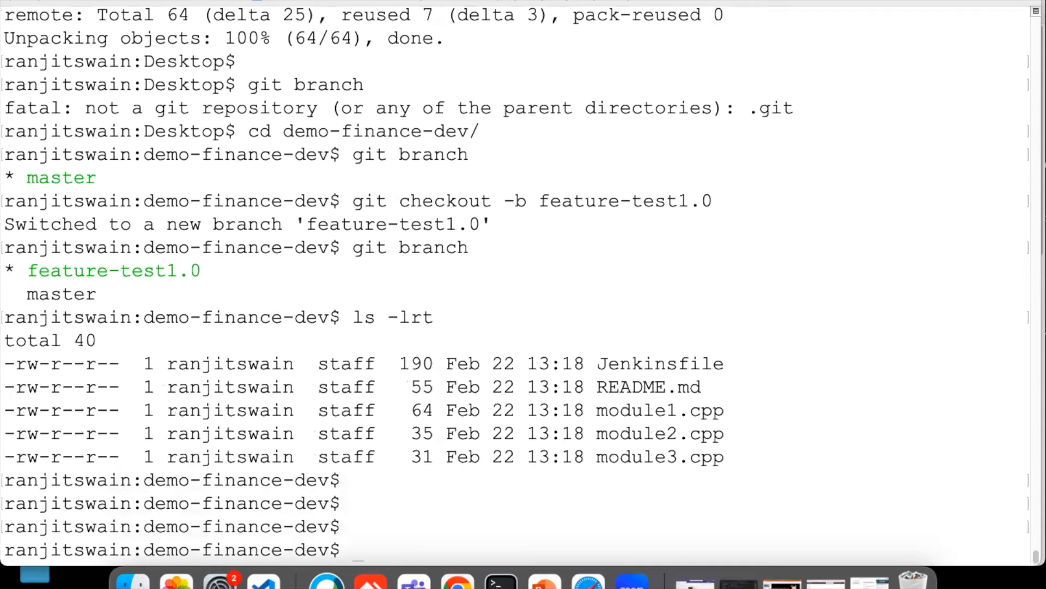
{"action": "type", "text": "vi"}
{"action": "type", "text": "echo \"Restriction Test "}
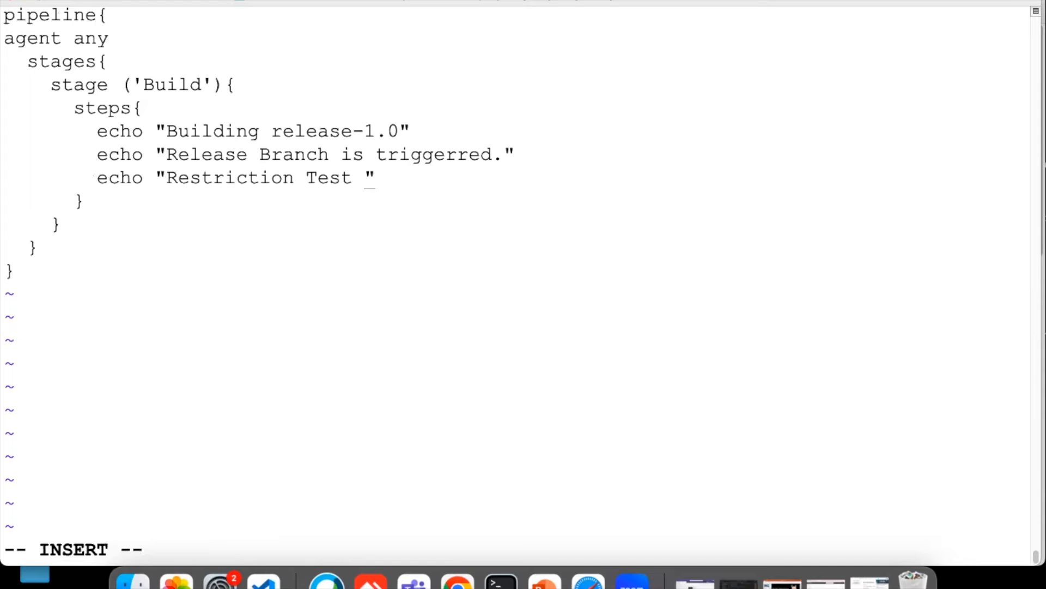
Complete the echo line as 'Restriction Test for the GitHub Project' and save with :wq.
{"action": "type", "text": "for the"}
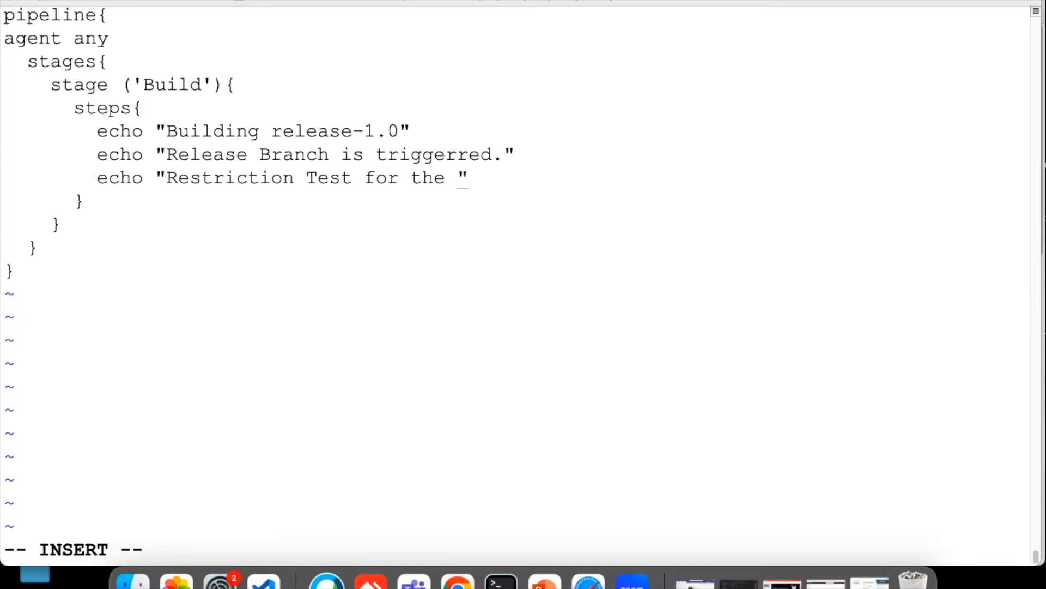
{"action": "type", "text": "GitHu"}
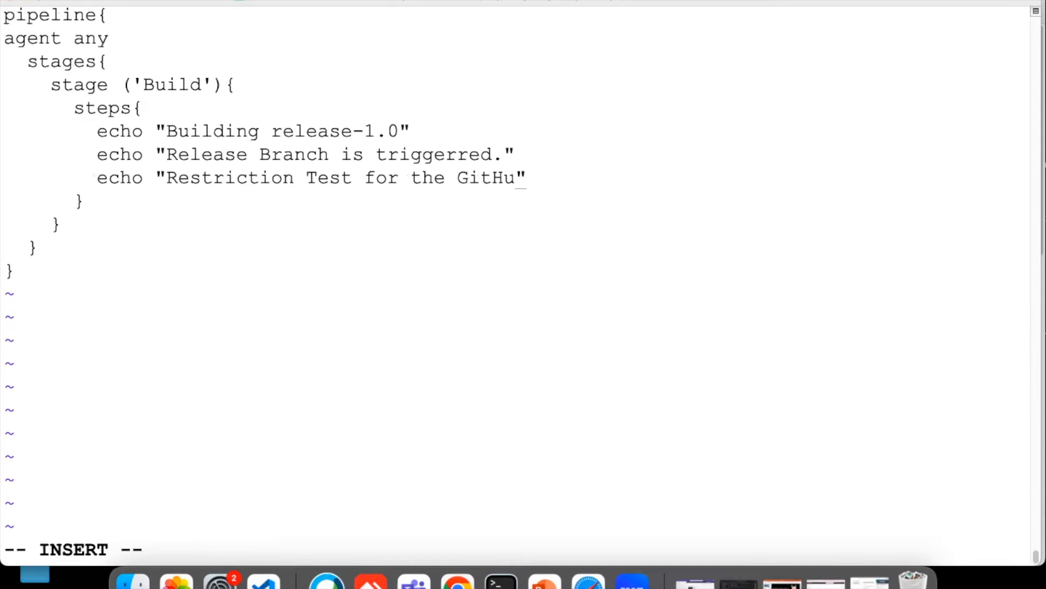
{"action": "type", "text": "b Pro"}
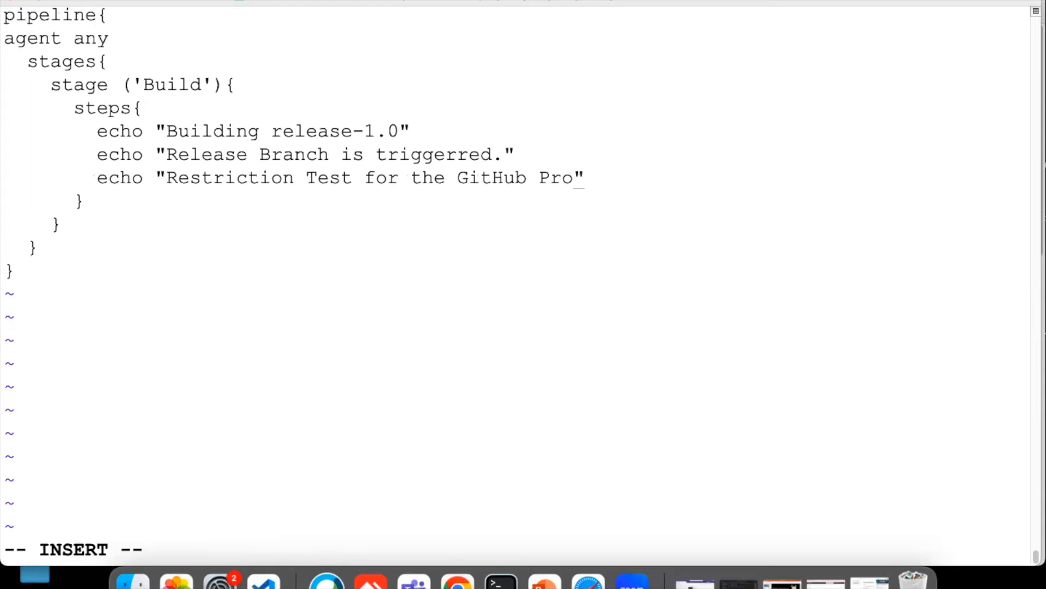
{"action": "type", "text": "ject"}
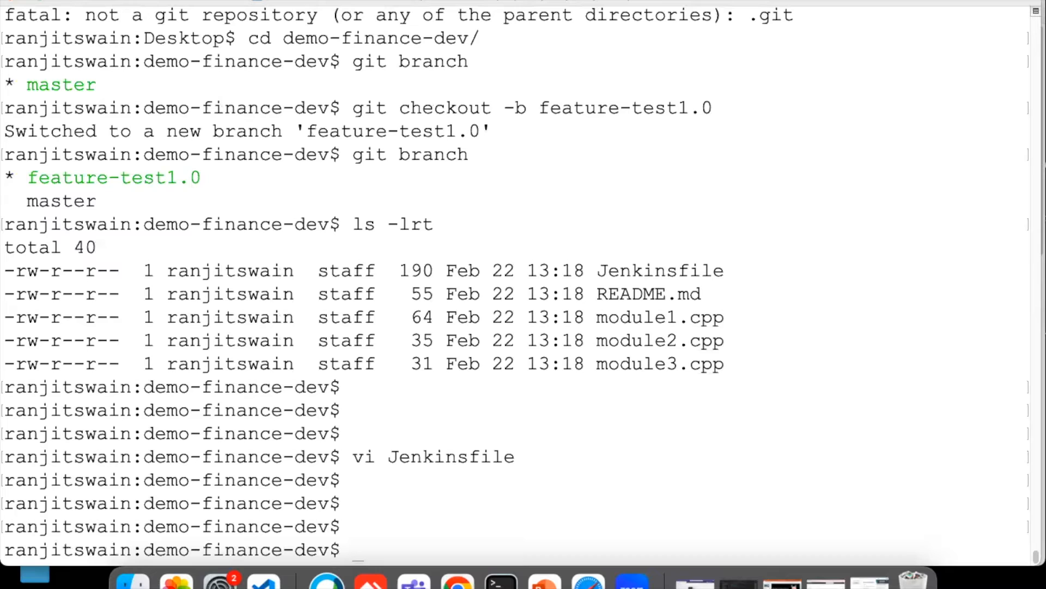
Stage the Jenkinsfile change and commit it with message "updated".
{"action": "type", "text": "git add"}
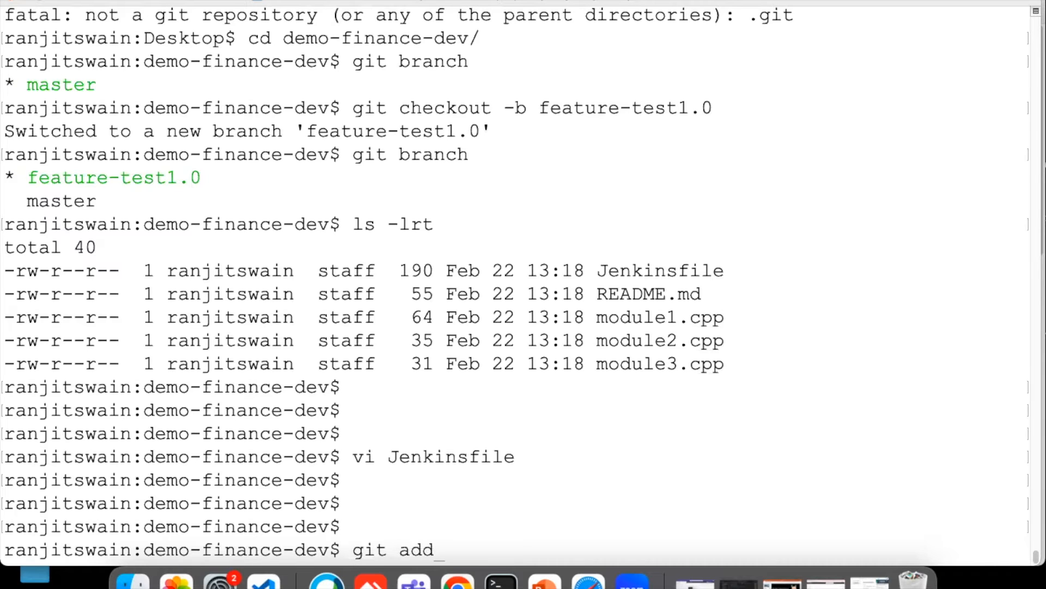
{"action": "type", "text": "."}
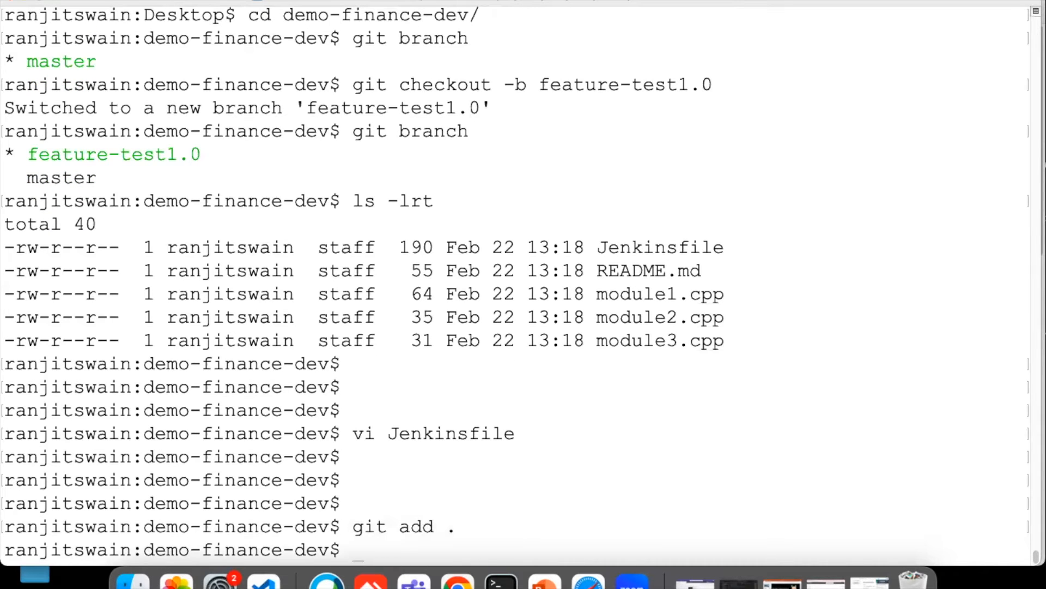
{"action": "type", "text": "git commit"}
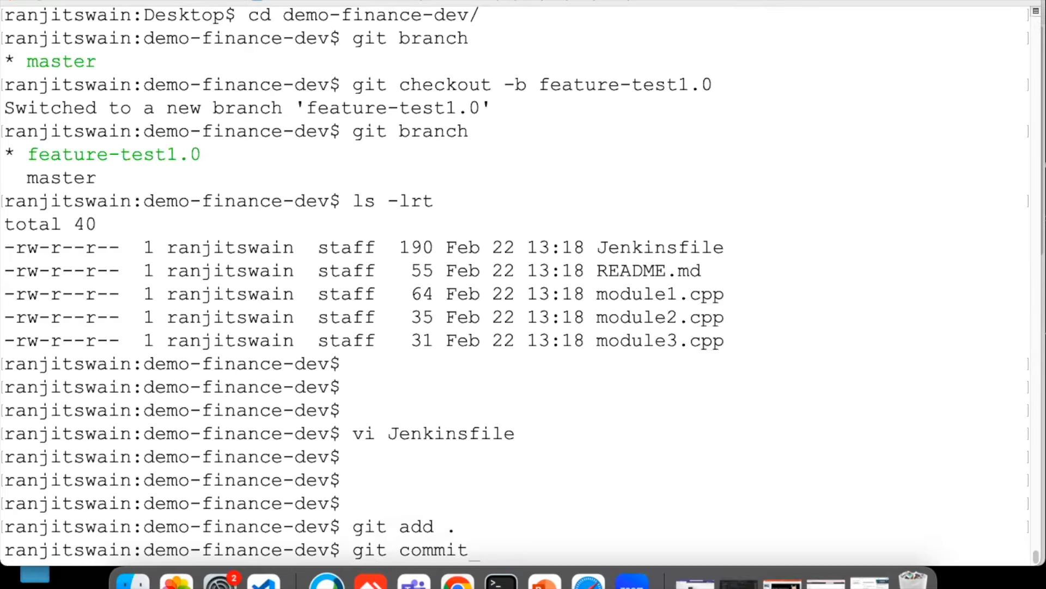
{"action": "type", "text": "-m \""}
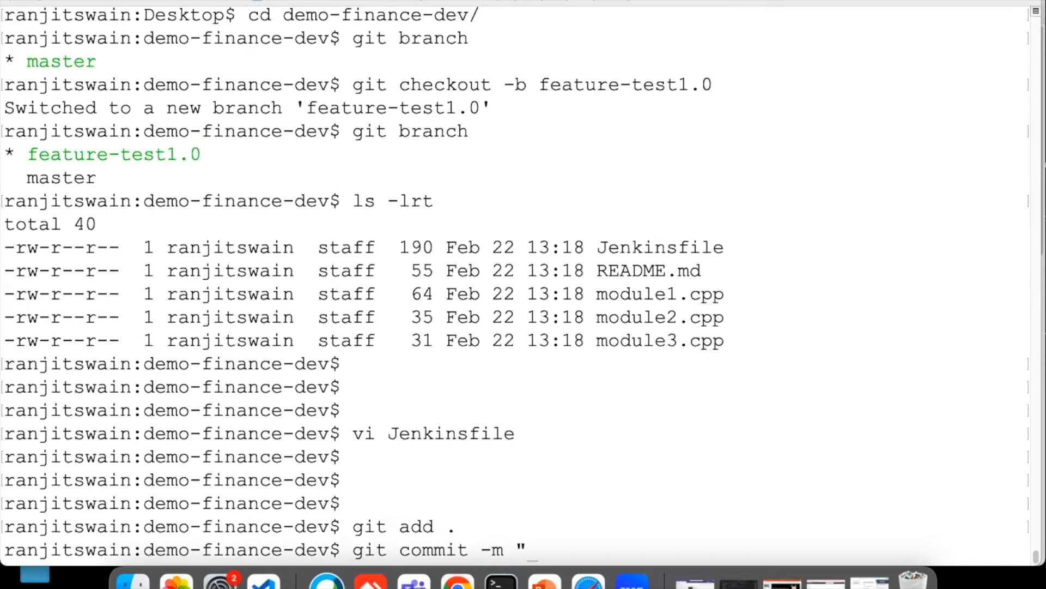
{"action": "type", "text": "updated"}
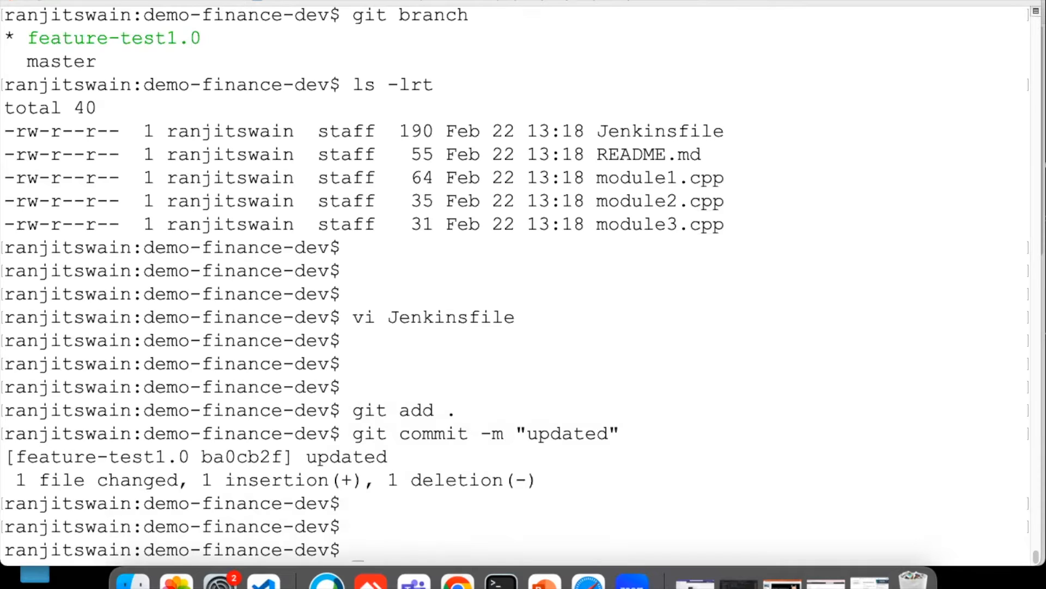
Check out master and confirm it is the current branch.
{"action": "type", "text": "git checkout master"}
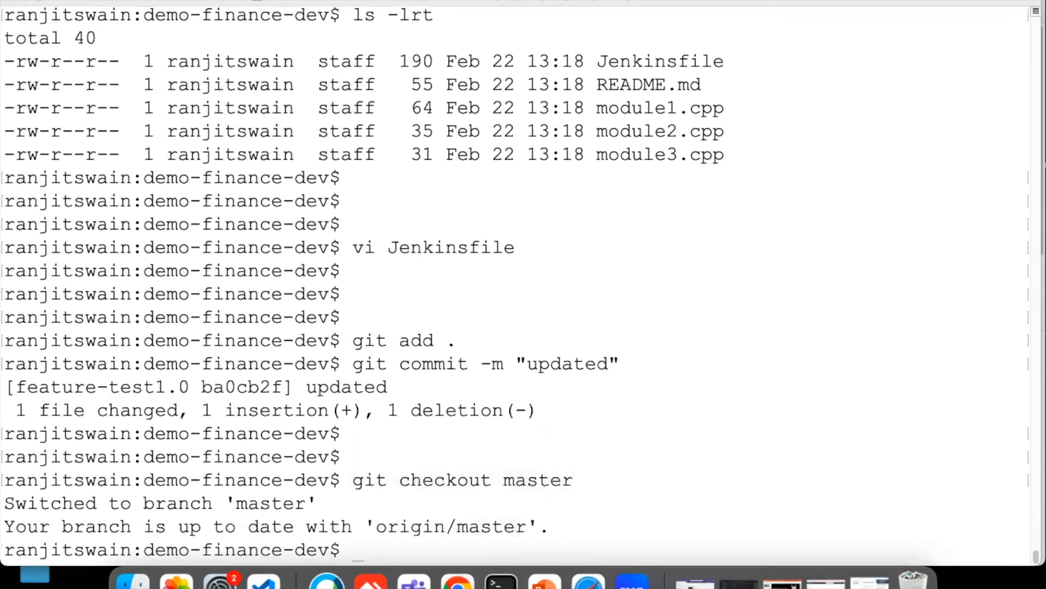
{"action": "scroll", "scroll_direction": "down", "scroll_amount": 3}
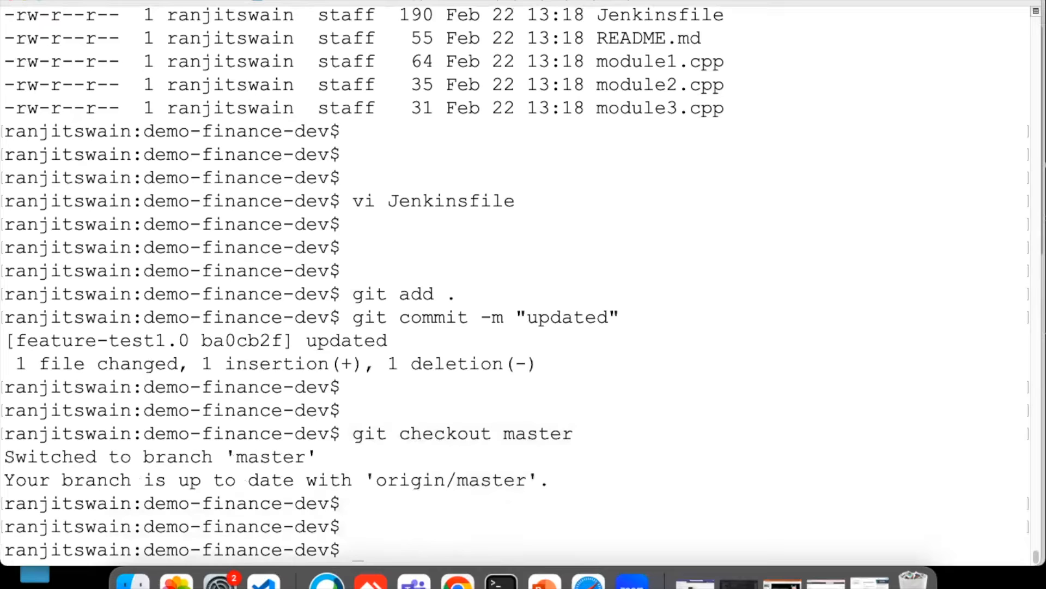
{"action": "type", "text": "git branch"}
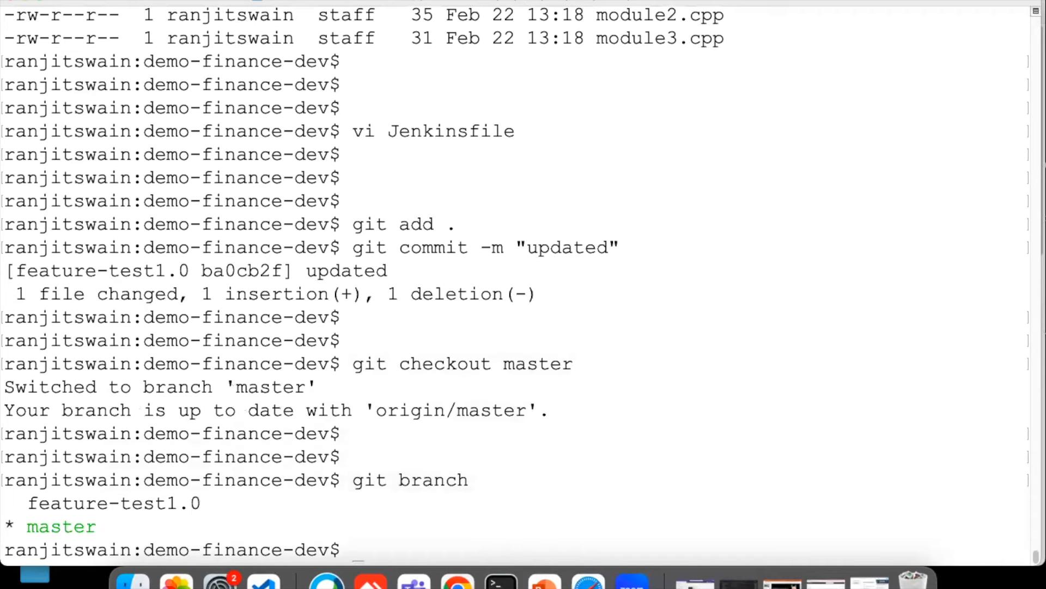
{"action": "double_click", "coordinate": [62, 527]}
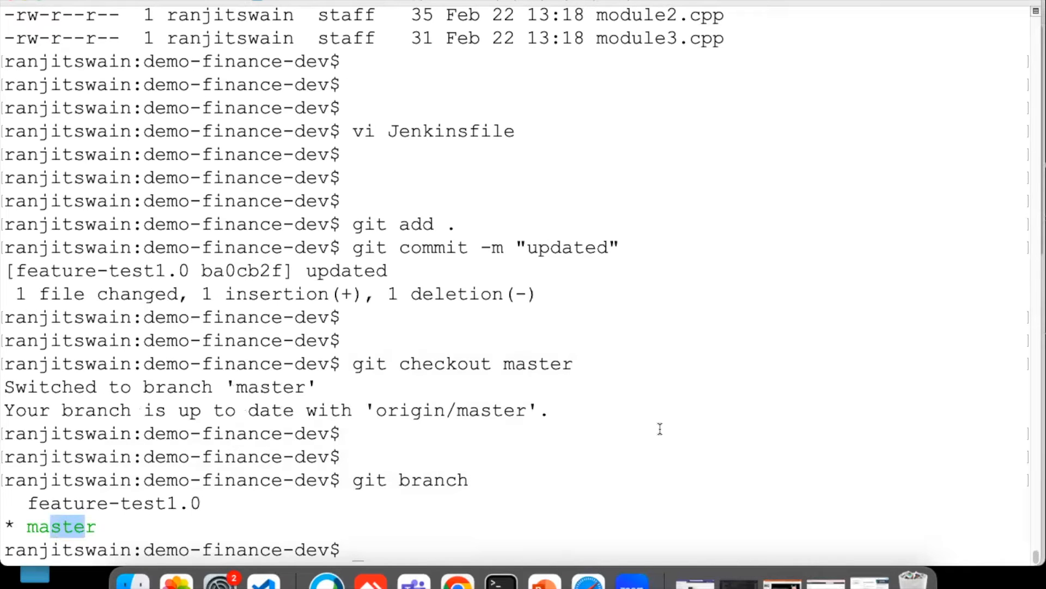
{"action": "mouse_move", "coordinate": [371, 386]}
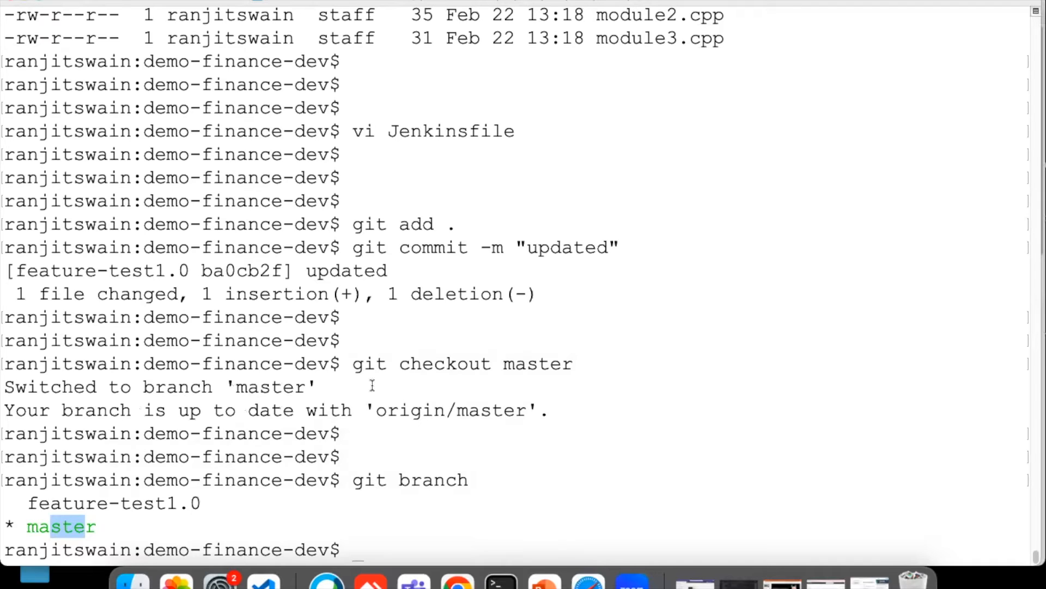
Fast-forward merge feature-test1.0 into master.
{"action": "type", "text": "git"}
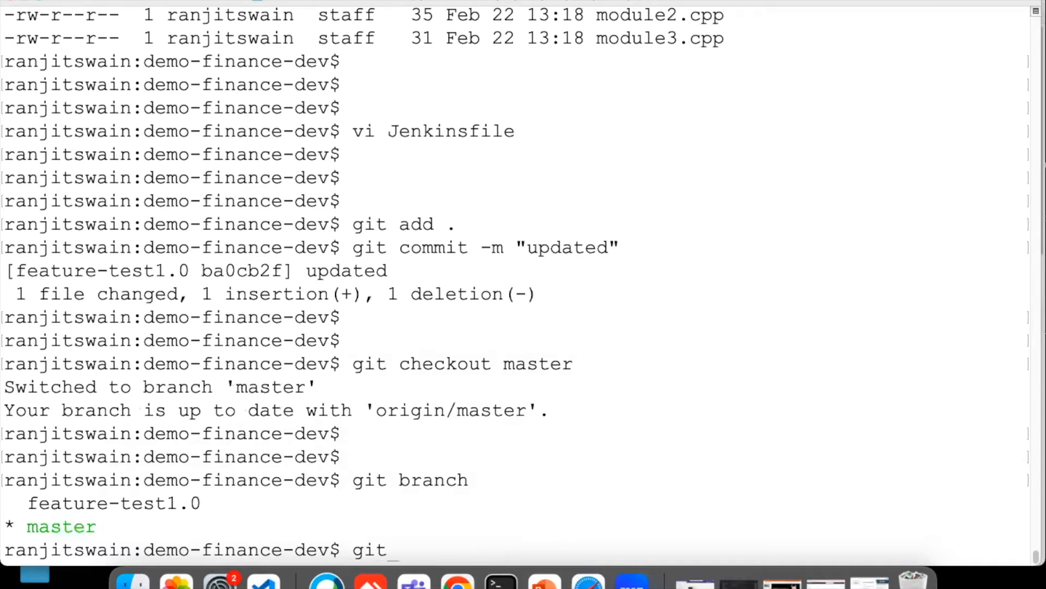
{"action": "type", "text": "merge"}
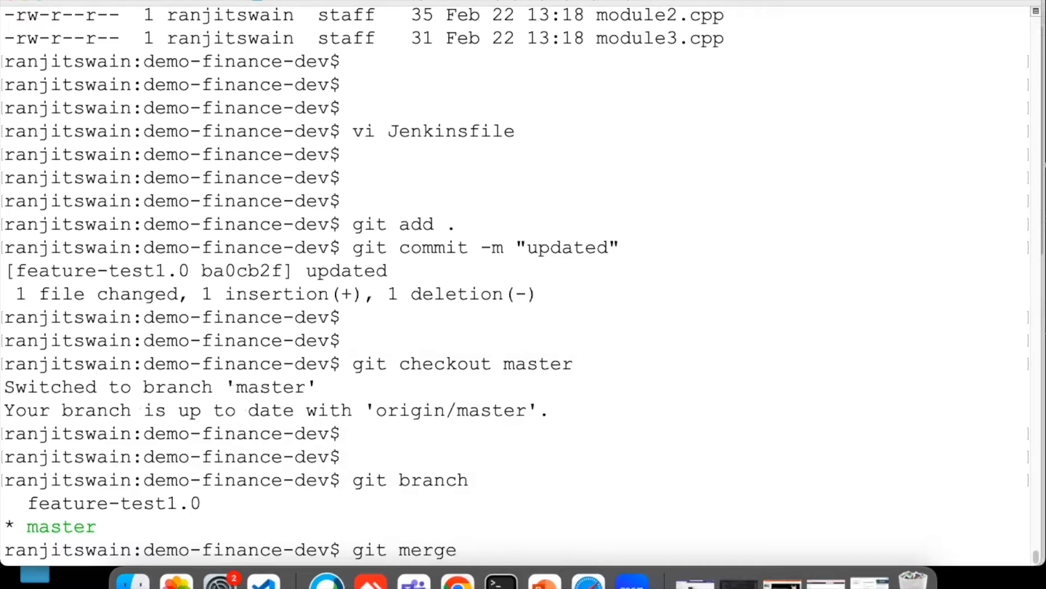
{"action": "type", "text": "maste"}
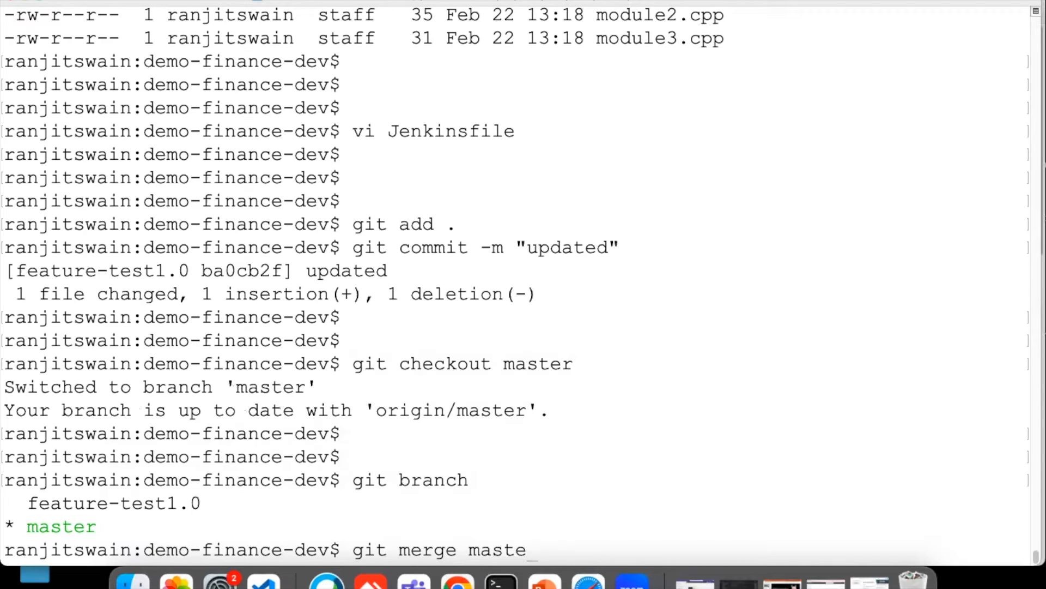
{"action": "type", "text": "r"}
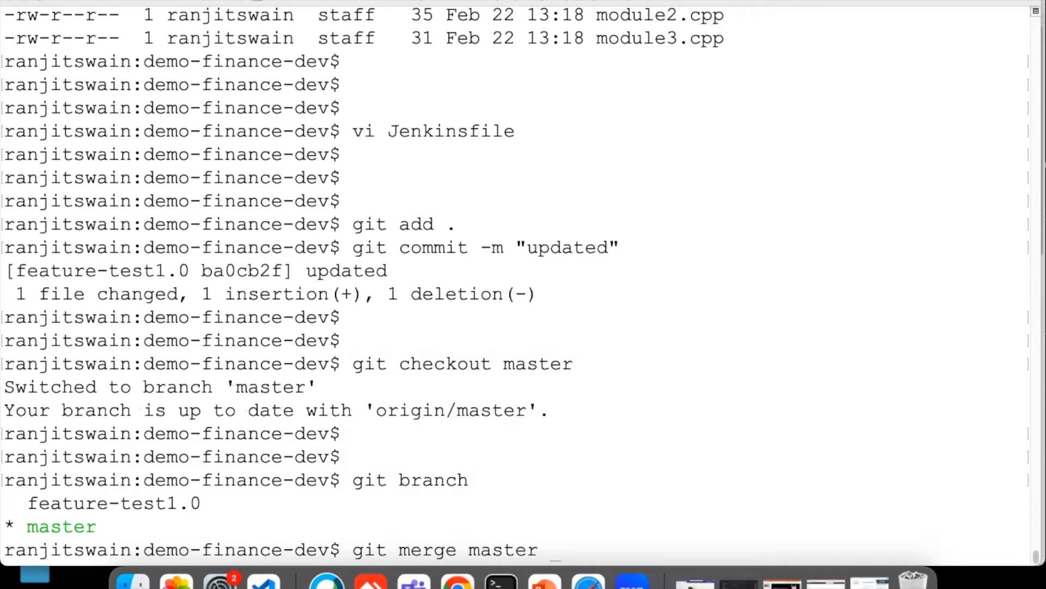
{"action": "type", "text": "feature-test"}
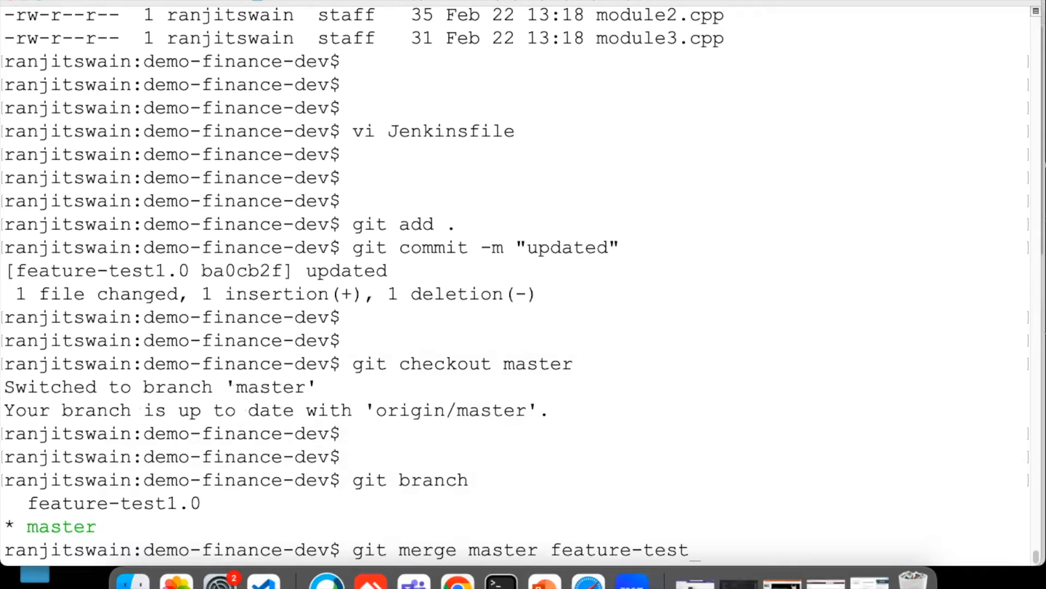
{"action": "type", "text": "1.0"}
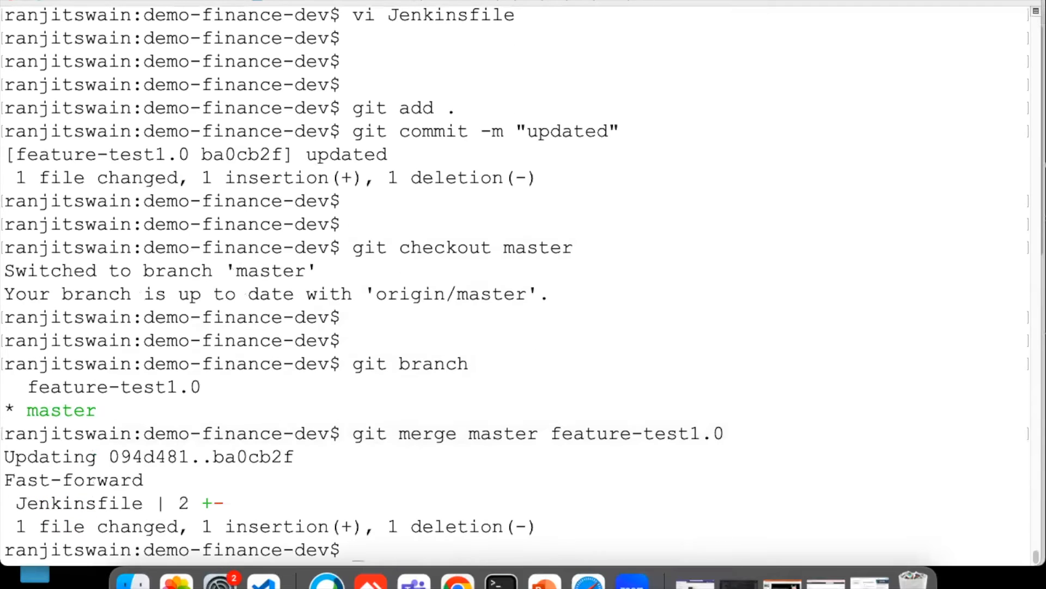
{"action": "mouse_move", "coordinate": [424, 483]}
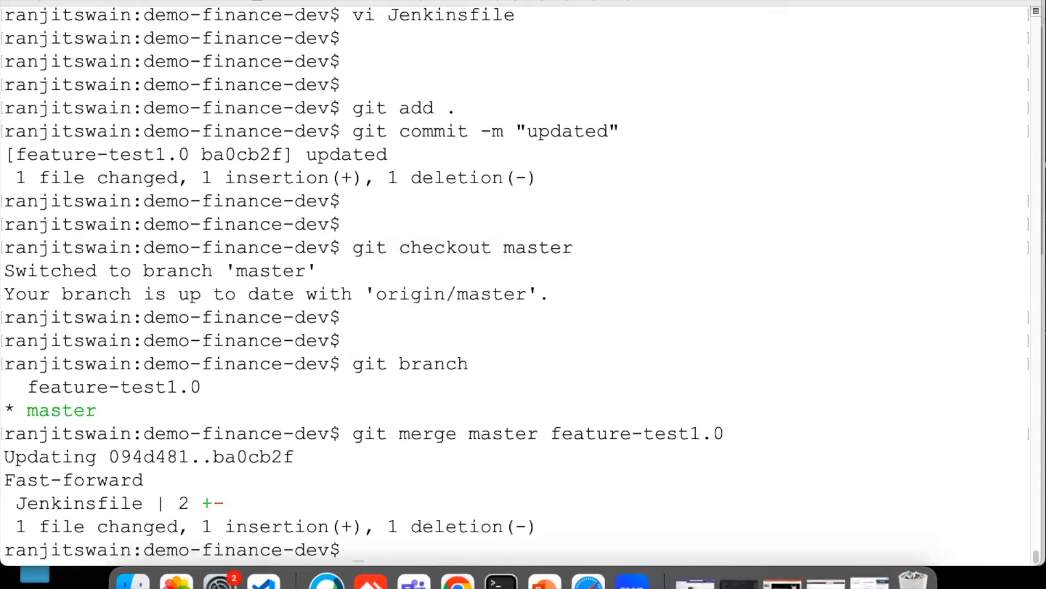
{"action": "scroll", "scroll_direction": "down", "scroll_amount": 3}
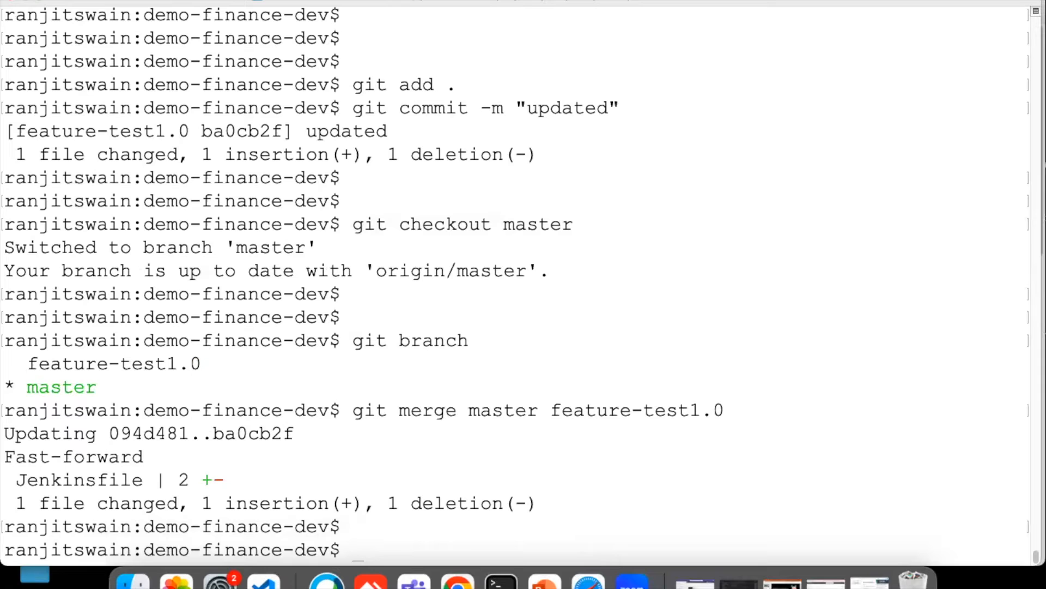
{"action": "mouse_move", "coordinate": [457, 575]}
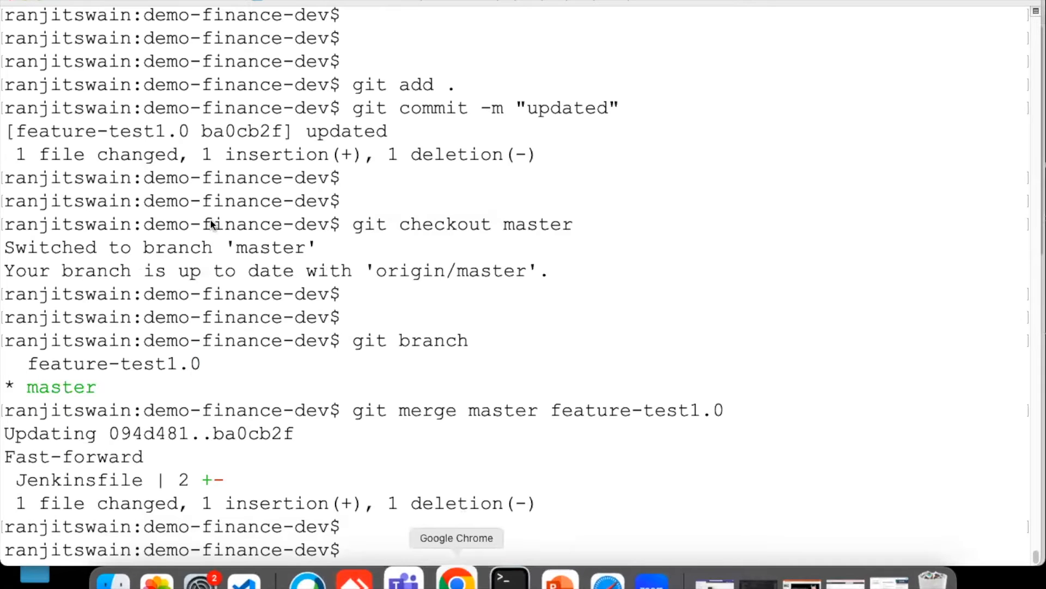
{"action": "left_click", "coordinate": [455, 578]}
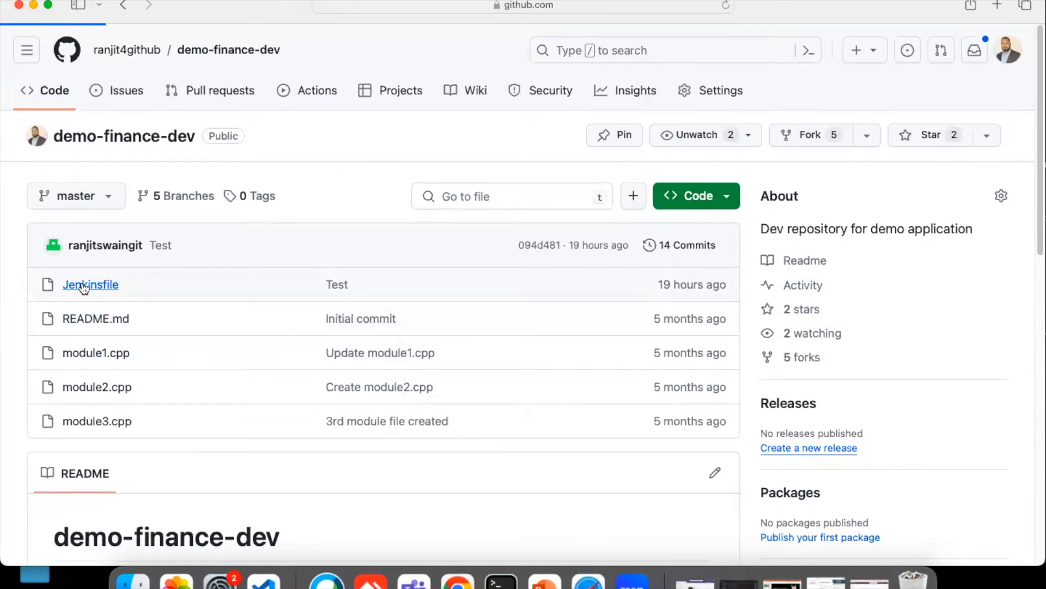
{"action": "left_click", "coordinate": [90, 284]}
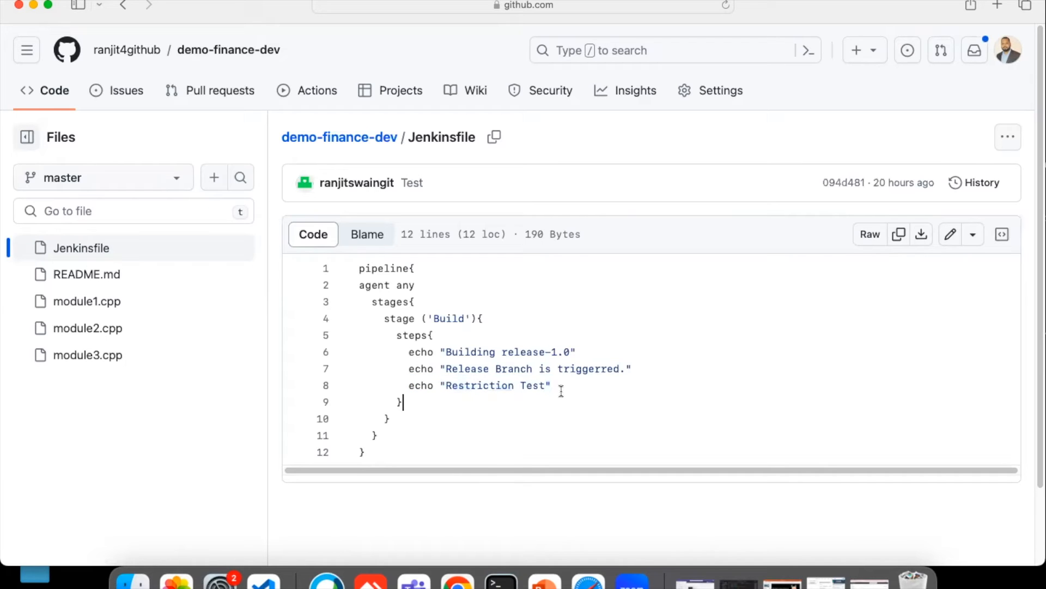
{"action": "mouse_move", "coordinate": [517, 512]}
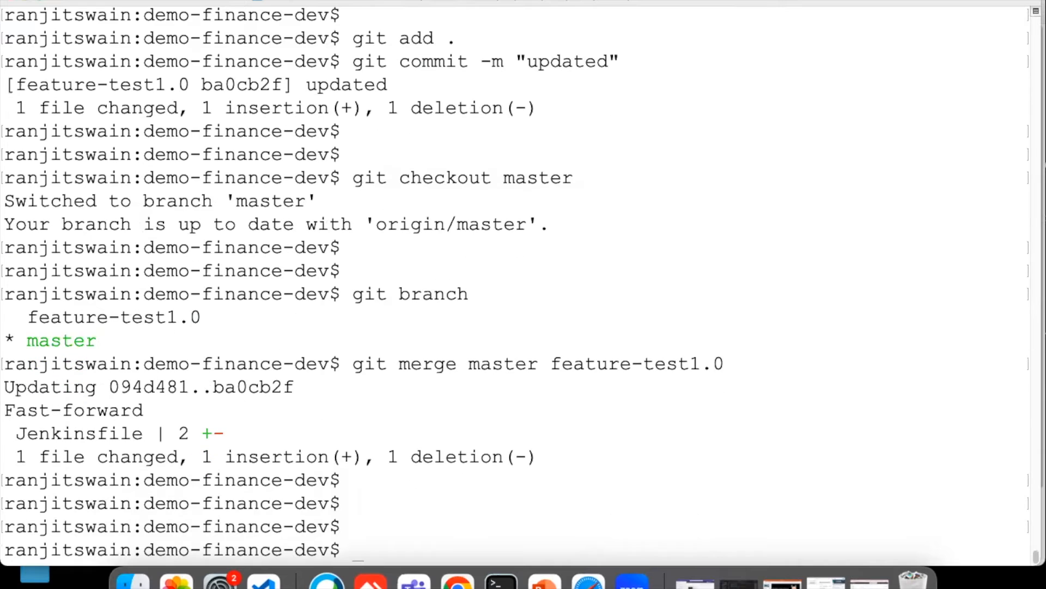
Push master to origin, updating the remote from 094d481 to ba0cb2f.
{"action": "type", "text": "git"}
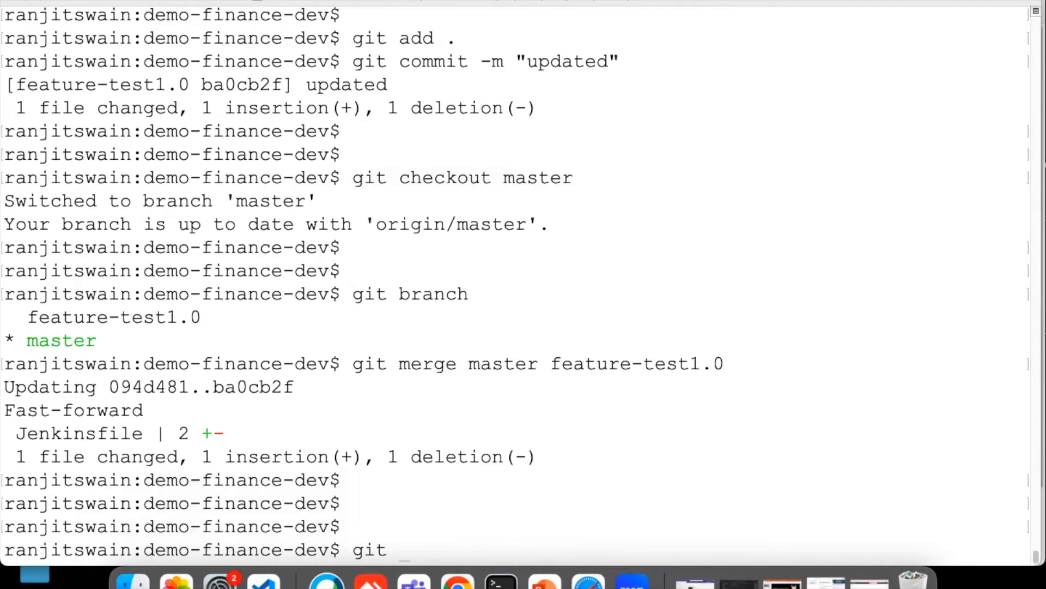
{"action": "type", "text": "push"}
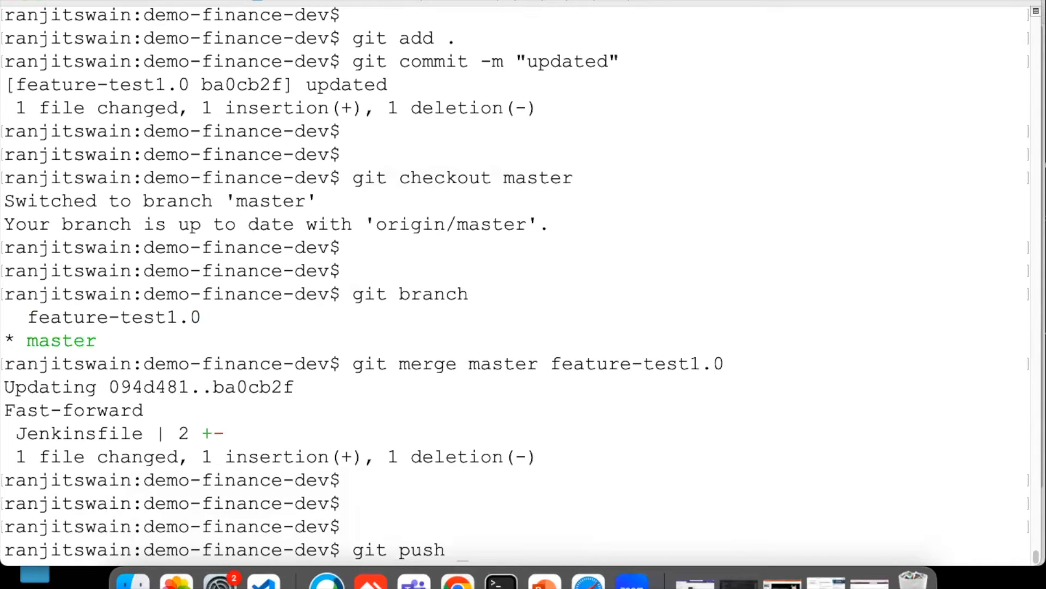
{"action": "type", "text": "origin master"}
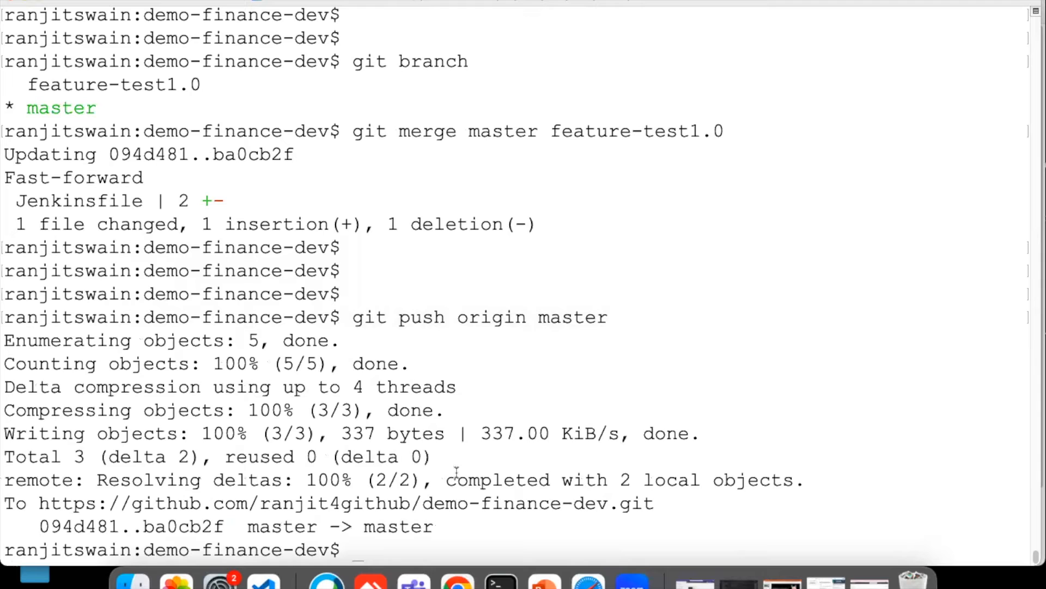
{"action": "left_click_drag", "start_coordinate": [3, 340], "coordinate": [434, 527]}
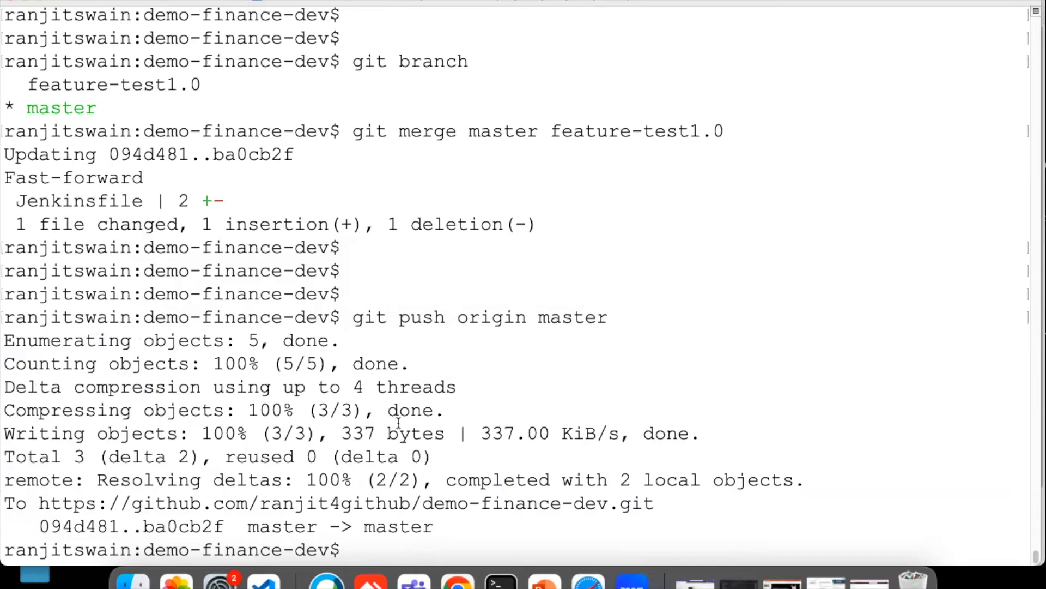
{"action": "mouse_move", "coordinate": [434, 485]}
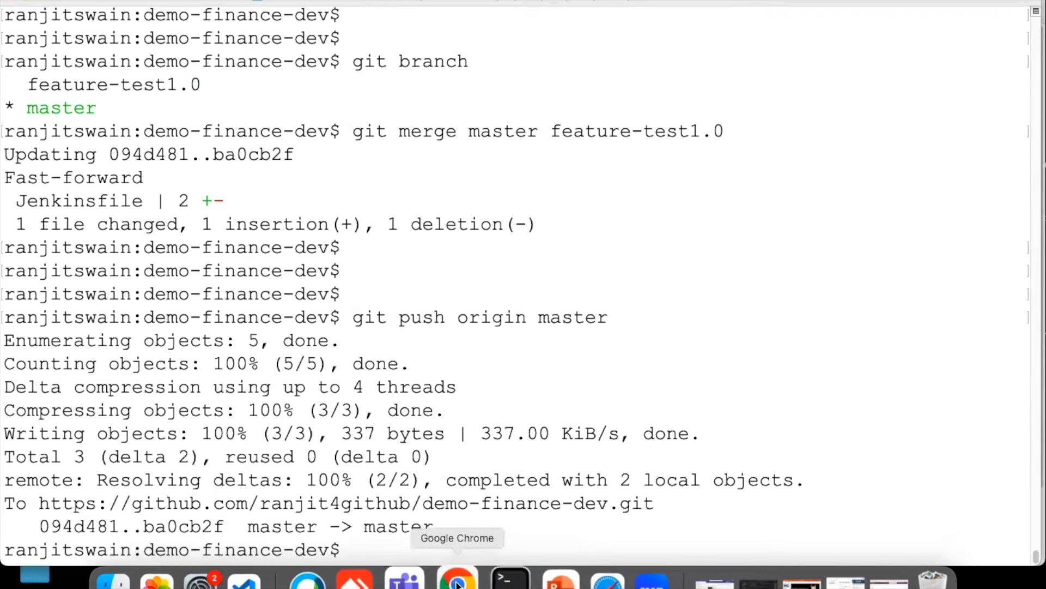
{"action": "left_click", "coordinate": [457, 575]}
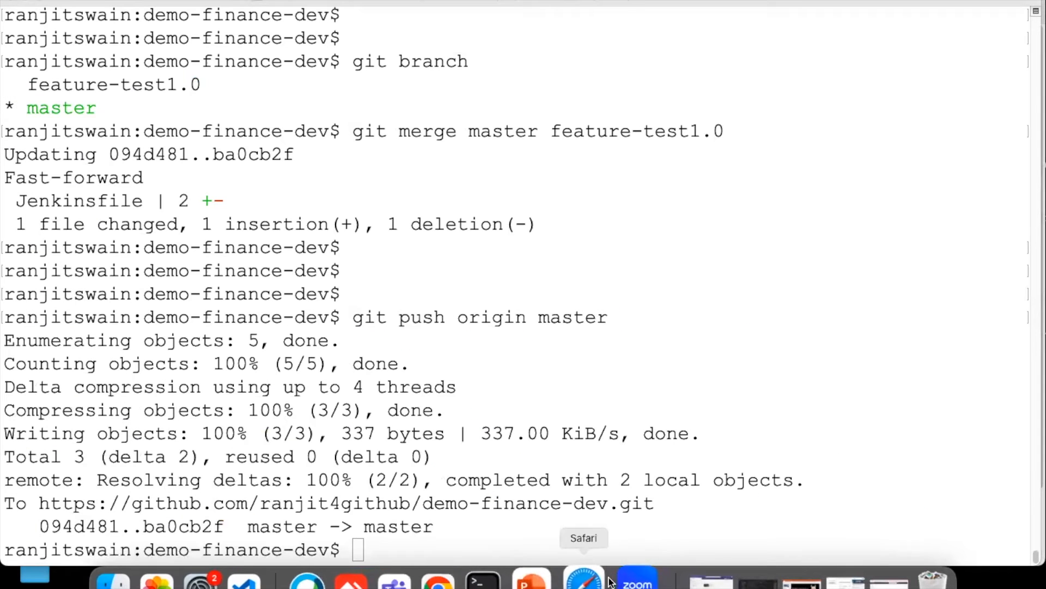
View master's Jenkinsfile at ba0cb2f showing the Restriction Test line, then return to the repo home.
{"action": "left_click", "coordinate": [583, 577]}
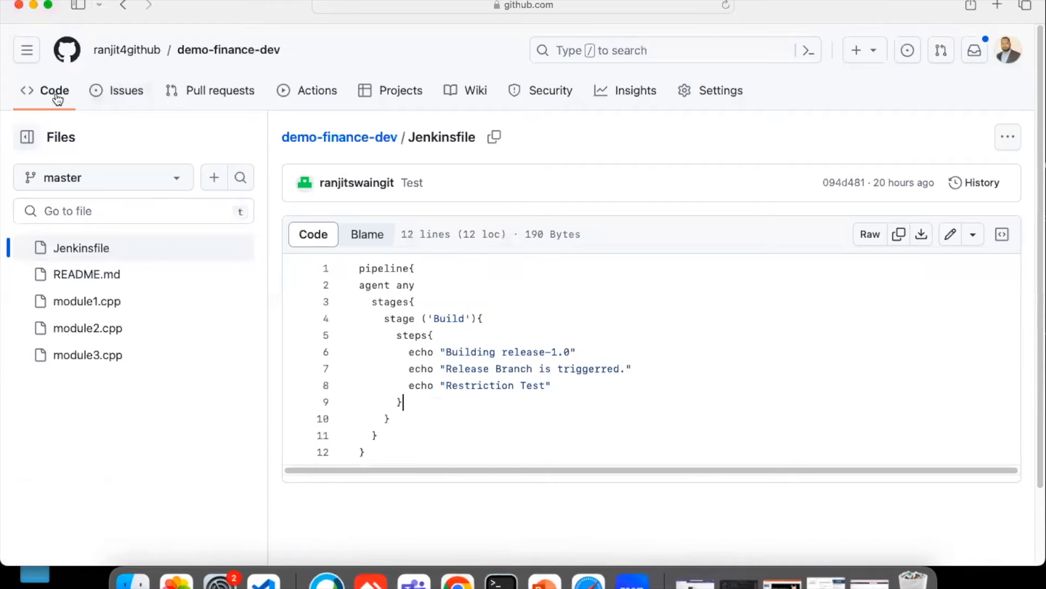
{"action": "mouse_move", "coordinate": [81, 247]}
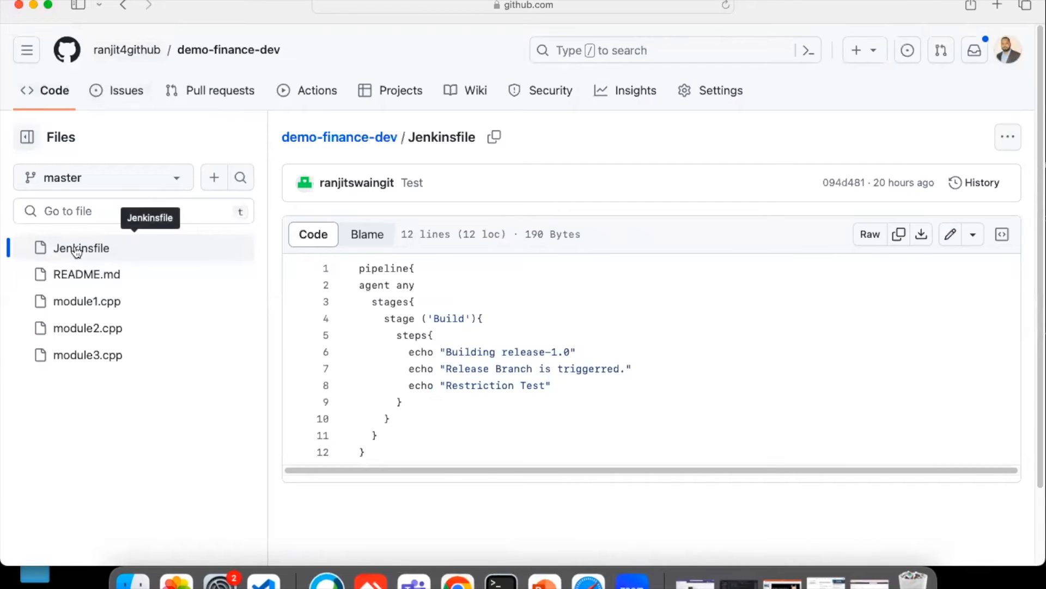
{"action": "mouse_move", "coordinate": [981, 182]}
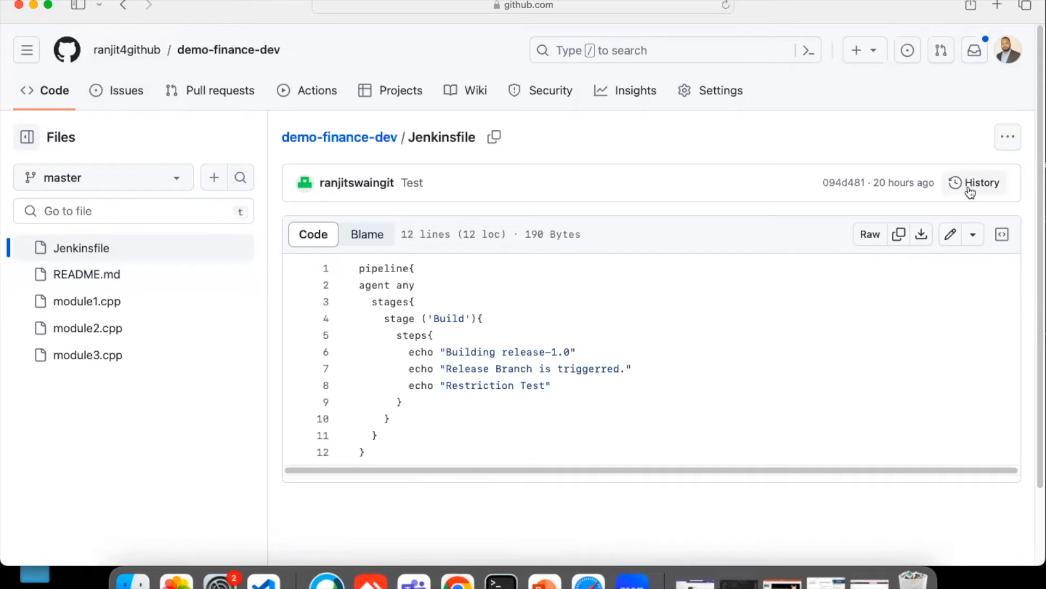
{"action": "mouse_move", "coordinate": [339, 137]}
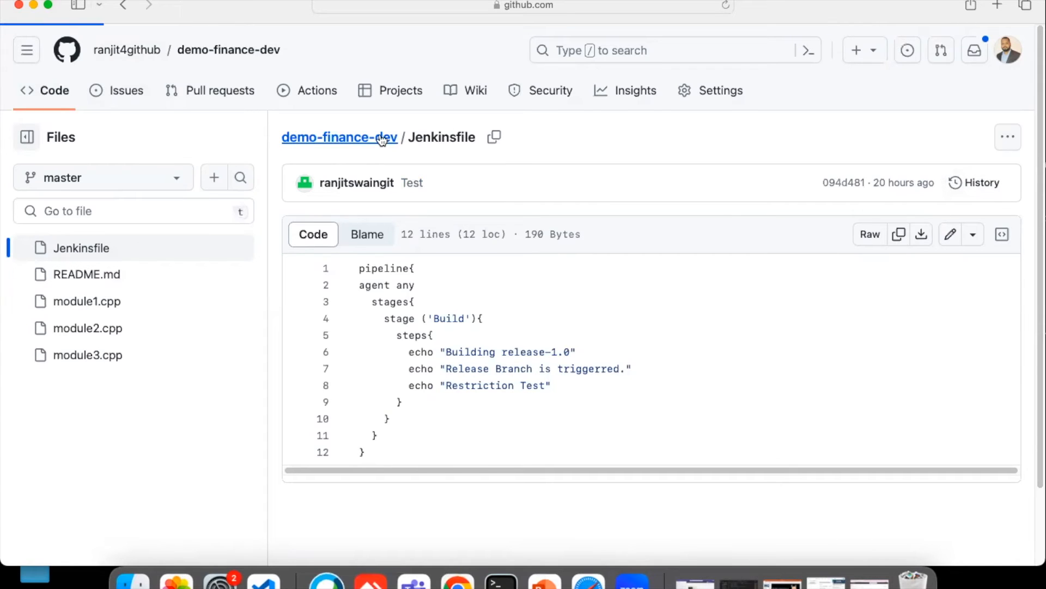
{"action": "left_click", "coordinate": [339, 137]}
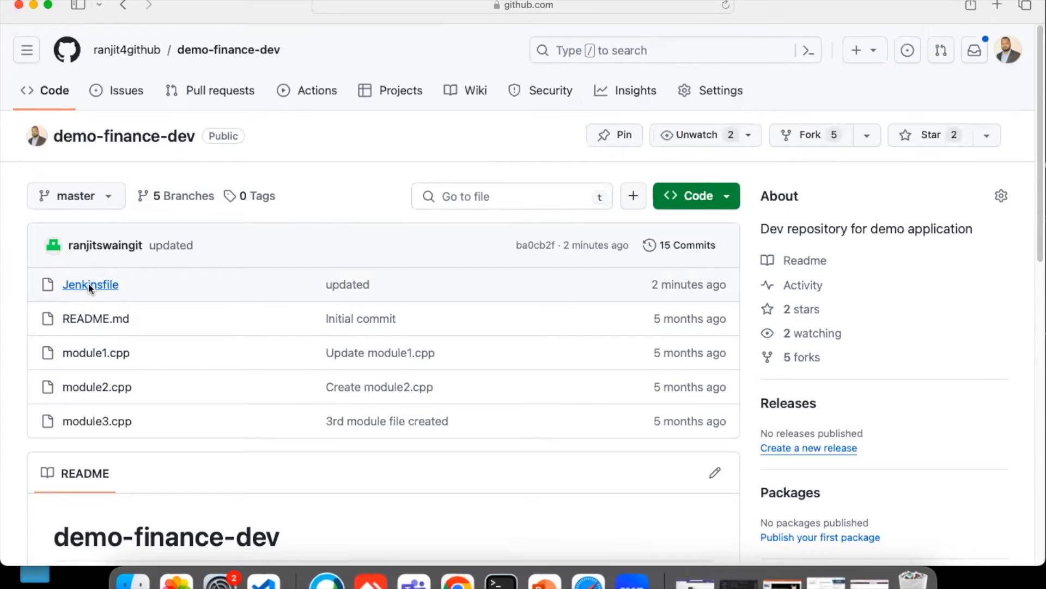
{"action": "left_click", "coordinate": [90, 285]}
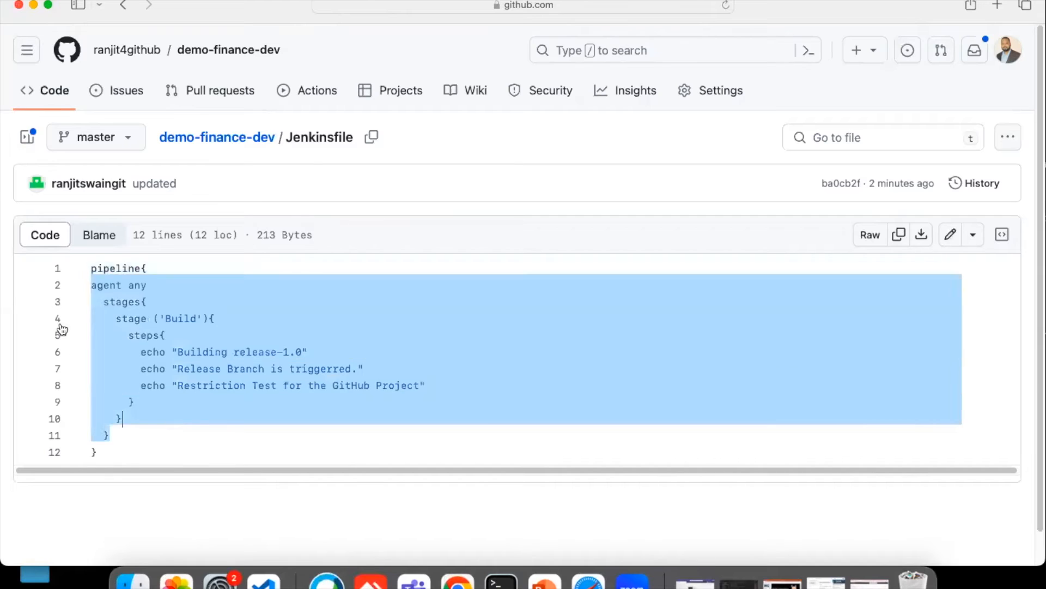
{"action": "left_click", "coordinate": [425, 385]}
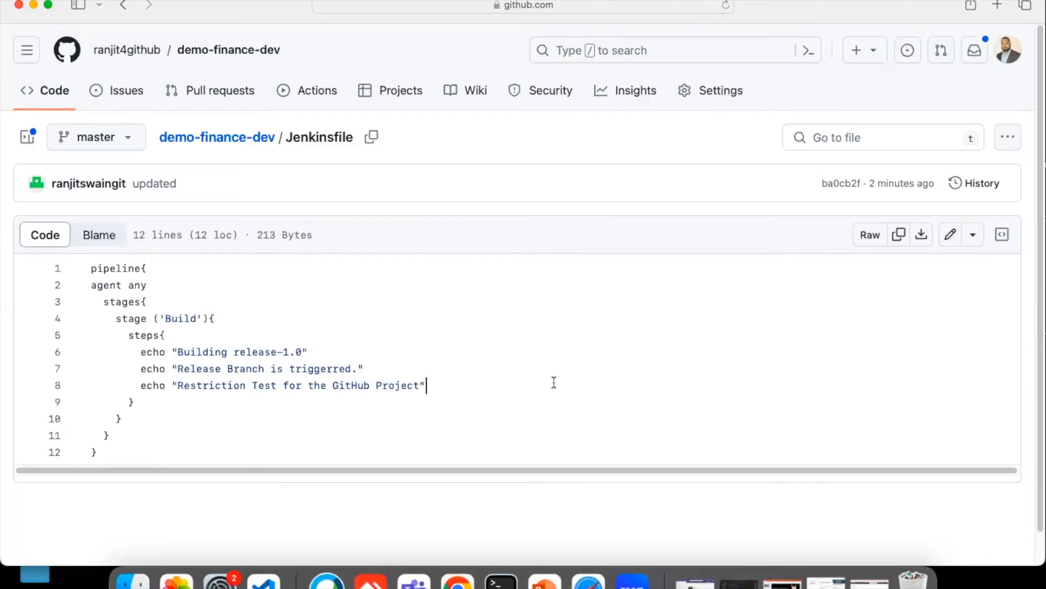
{"action": "mouse_move", "coordinate": [216, 137]}
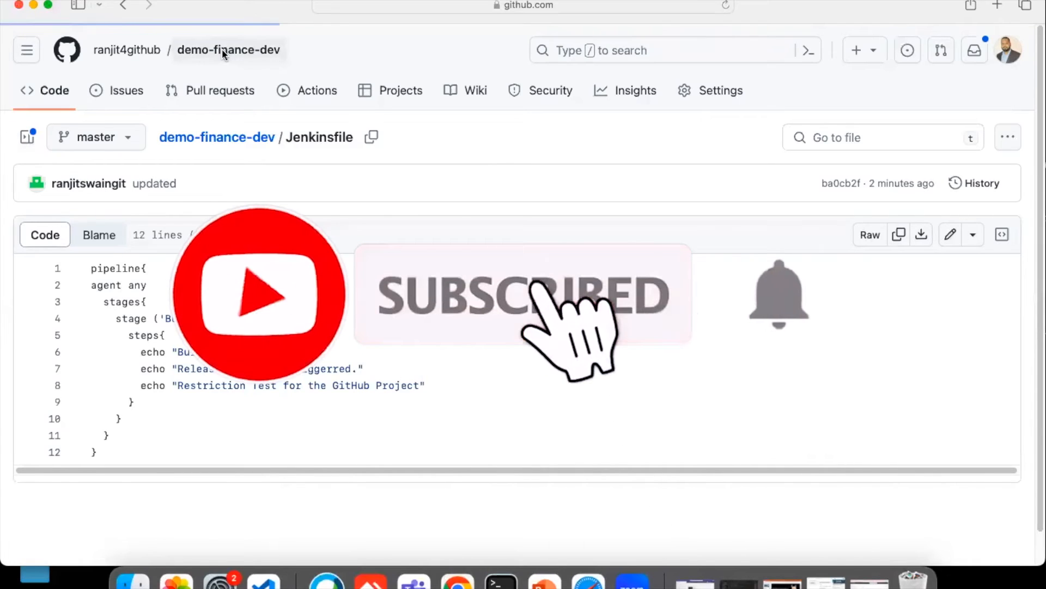
{"action": "left_click", "coordinate": [228, 49]}
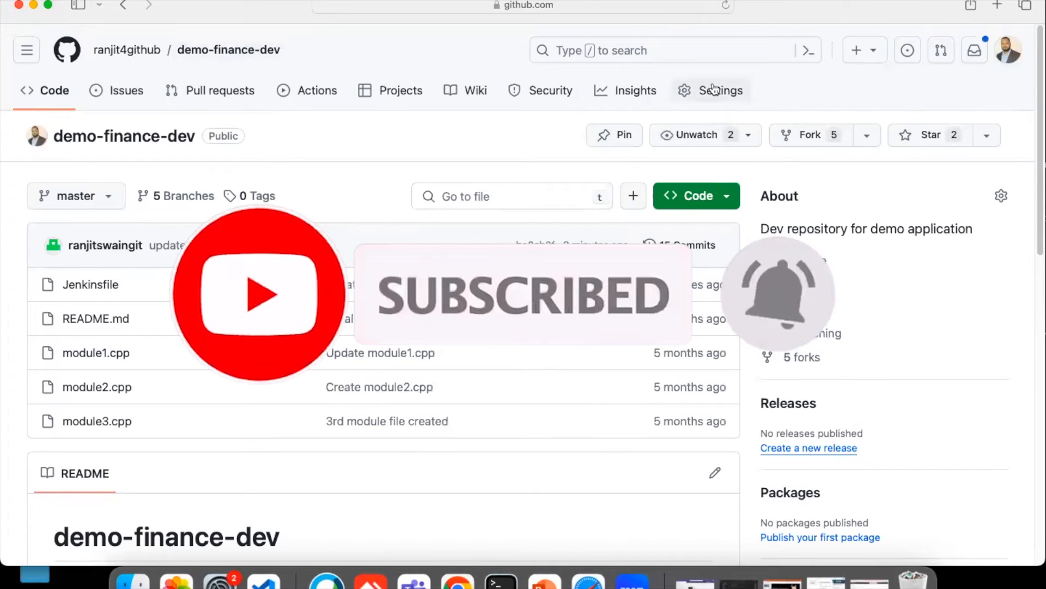
Go to Settings > Branches and start a new branch protection rule.
{"action": "left_click", "coordinate": [721, 90]}
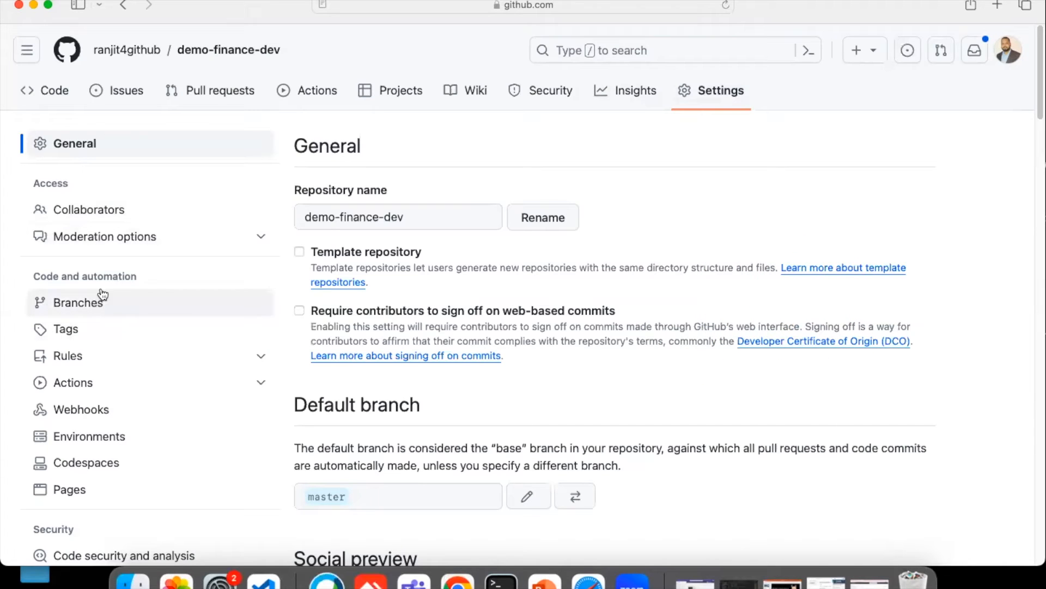
{"action": "mouse_move", "coordinate": [65, 311]}
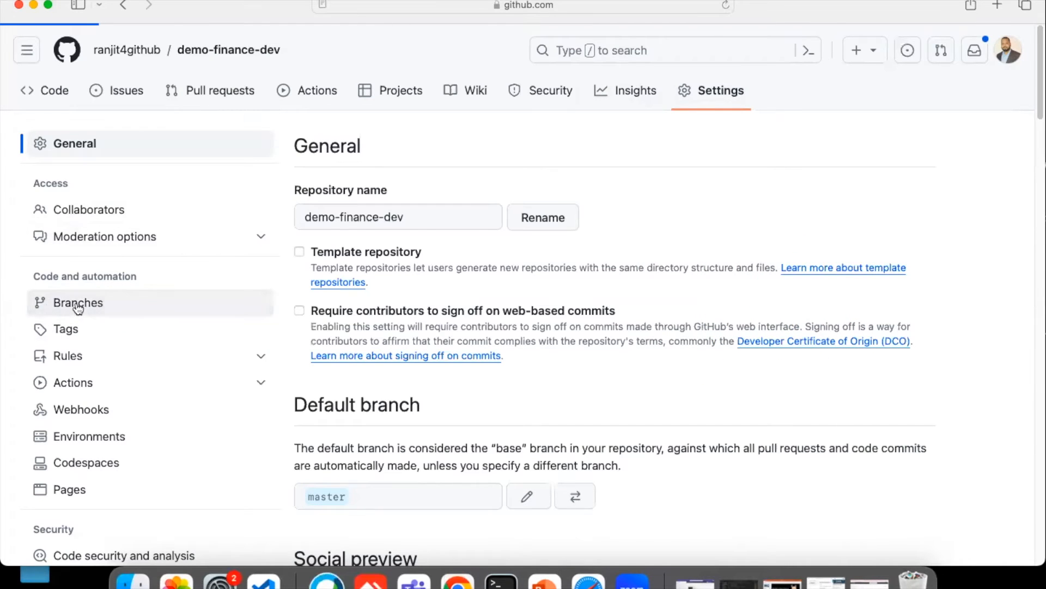
{"action": "left_click", "coordinate": [77, 302]}
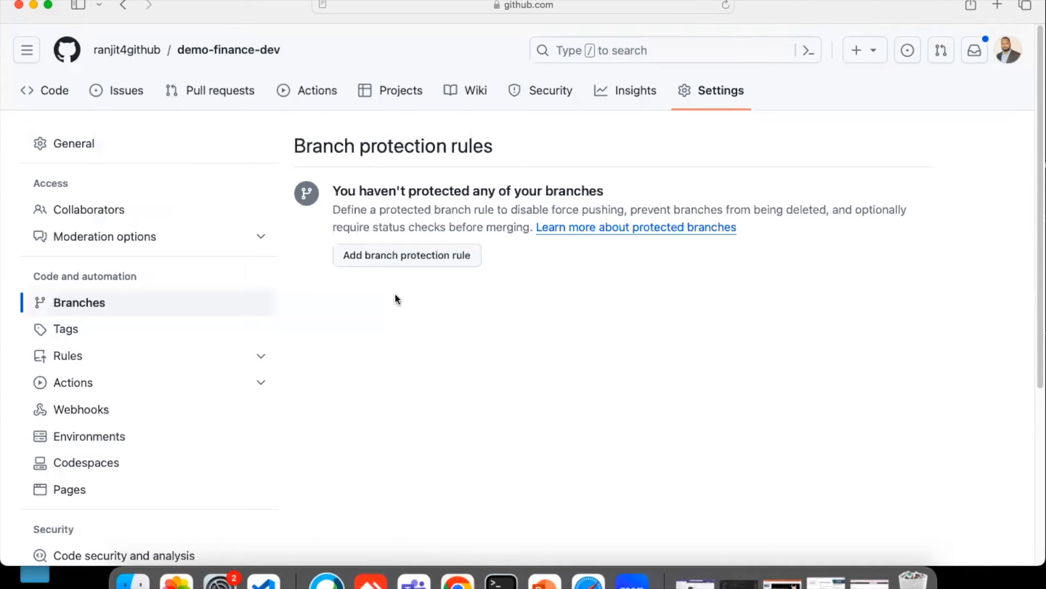
{"action": "mouse_move", "coordinate": [401, 260]}
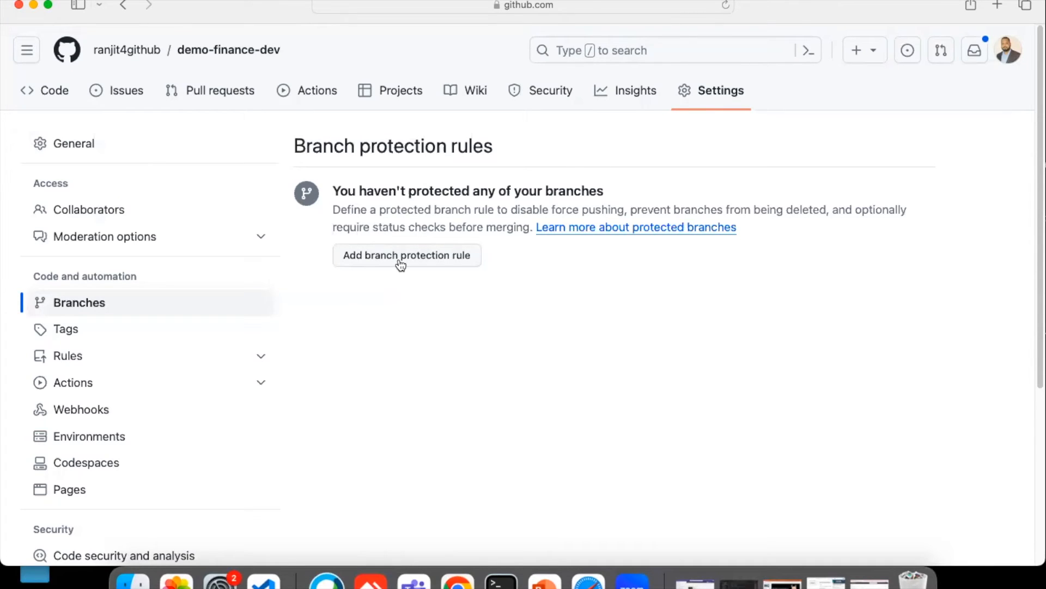
{"action": "mouse_move", "coordinate": [409, 305]}
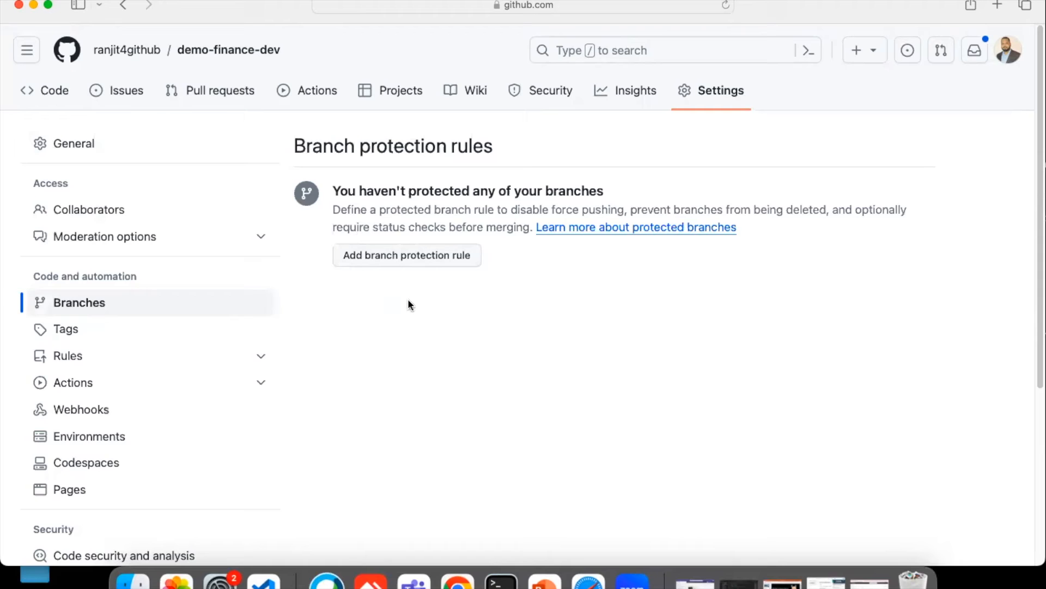
{"action": "mouse_move", "coordinate": [407, 255]}
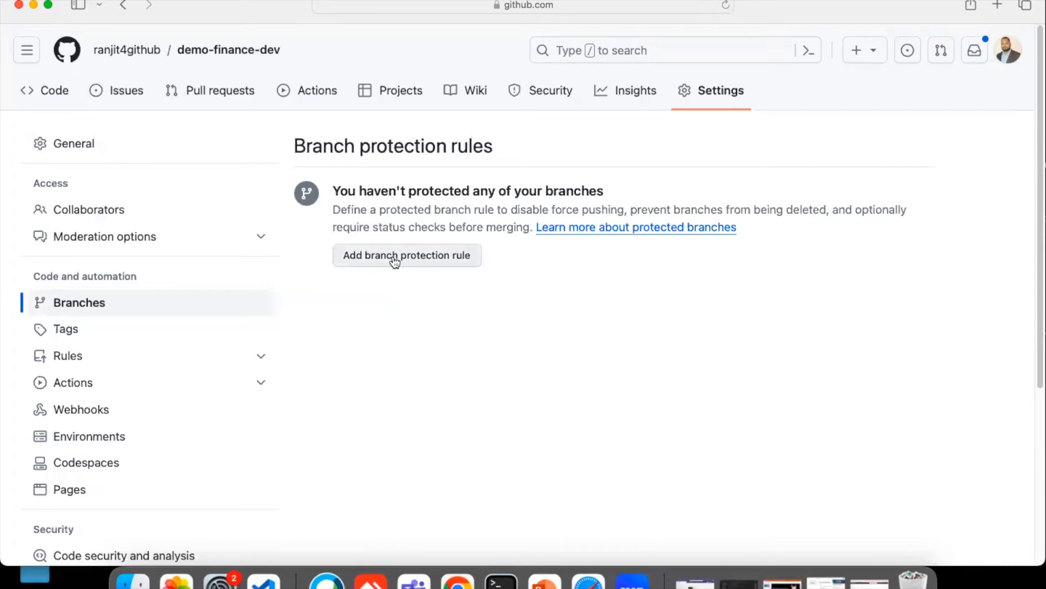
{"action": "left_click", "coordinate": [407, 255]}
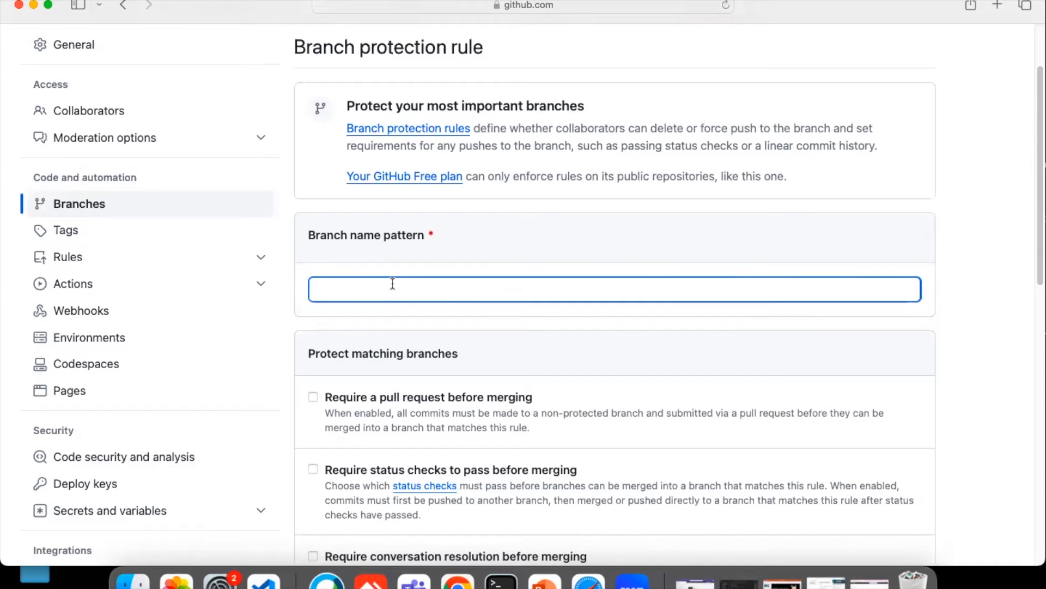
Create a protection rule for pattern 'master' requiring a pull request before merging.
{"action": "type", "text": "master"}
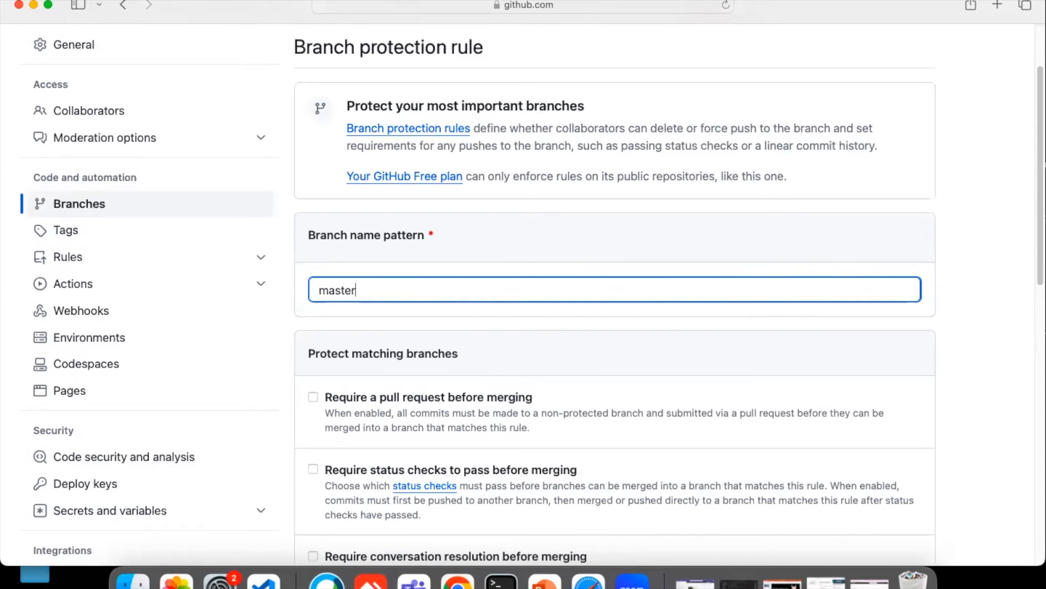
{"action": "scroll", "scroll_direction": "down", "scroll_amount": 3}
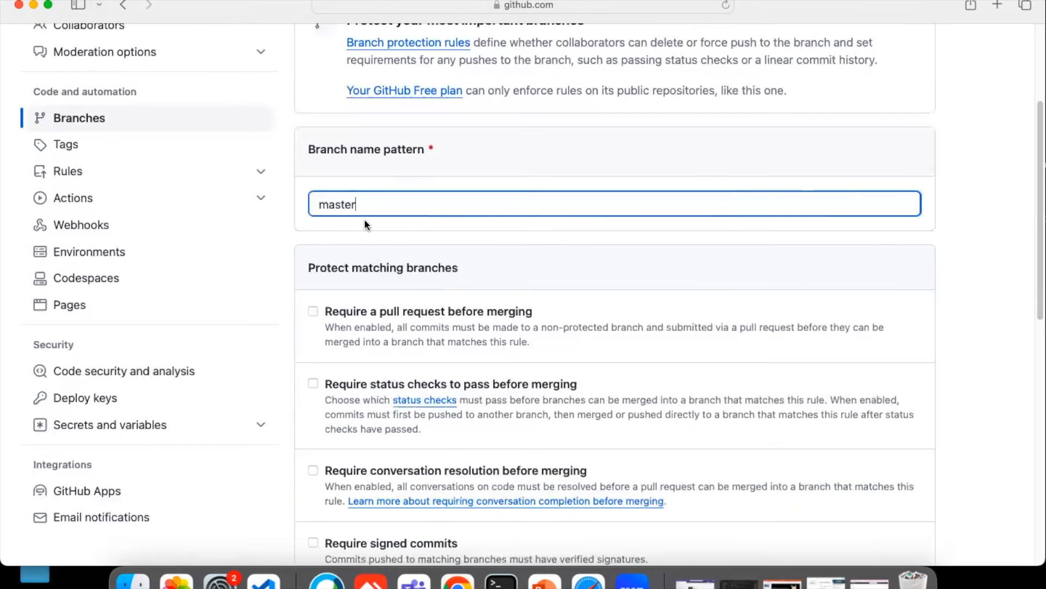
{"action": "scroll", "scroll_direction": "down", "scroll_amount": 3}
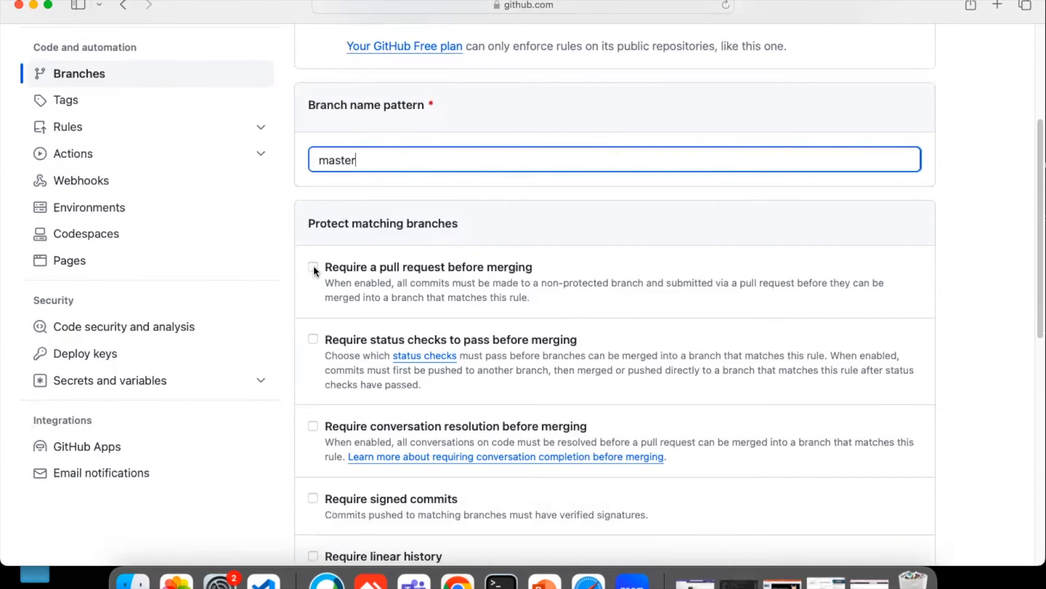
{"action": "left_click", "coordinate": [313, 267]}
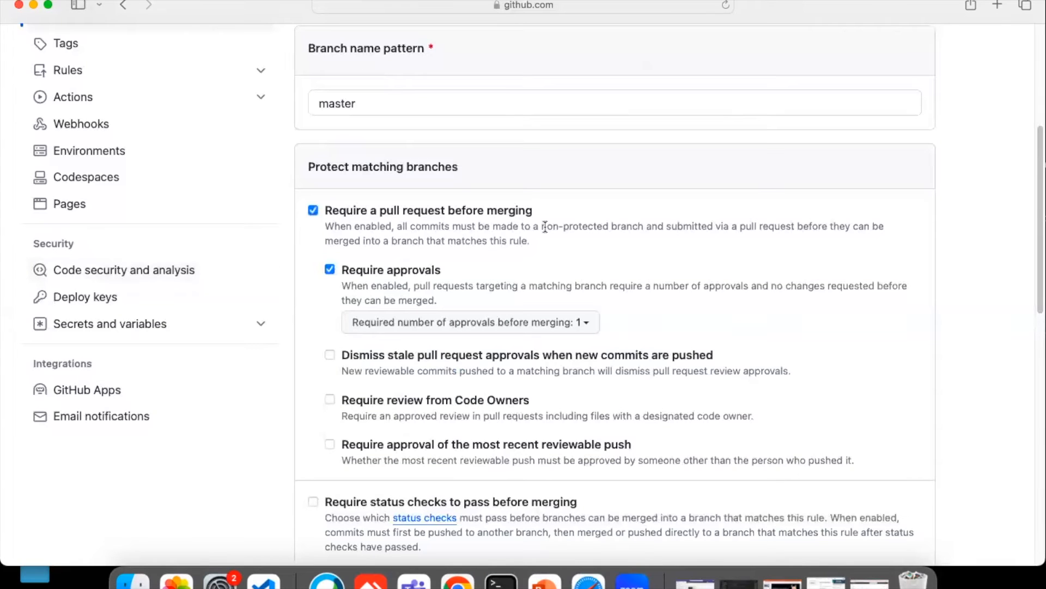
{"action": "mouse_move", "coordinate": [420, 276]}
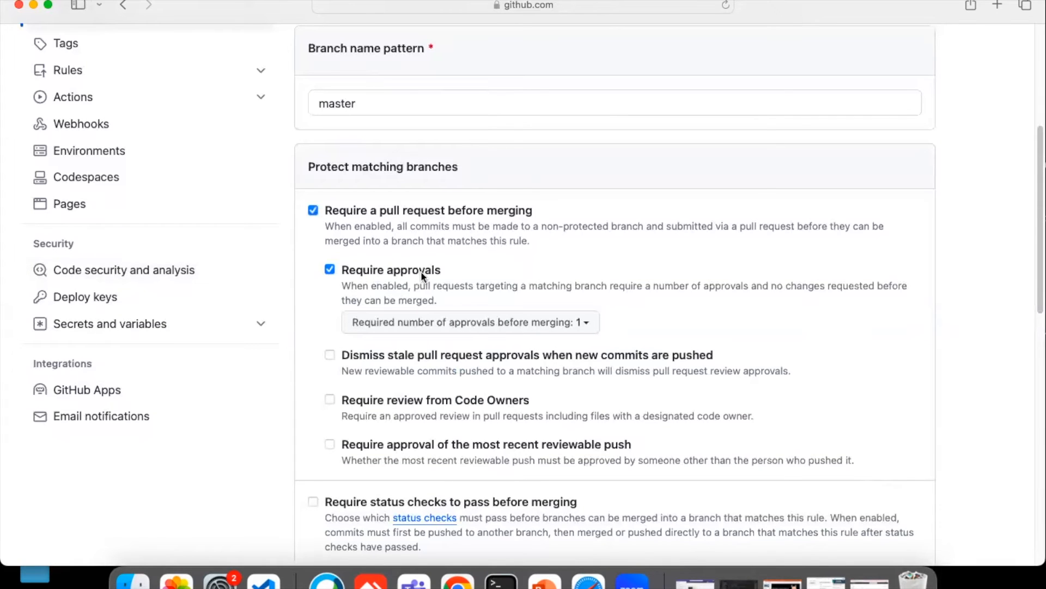
{"action": "scroll", "scroll_direction": "down", "scroll_amount": 3}
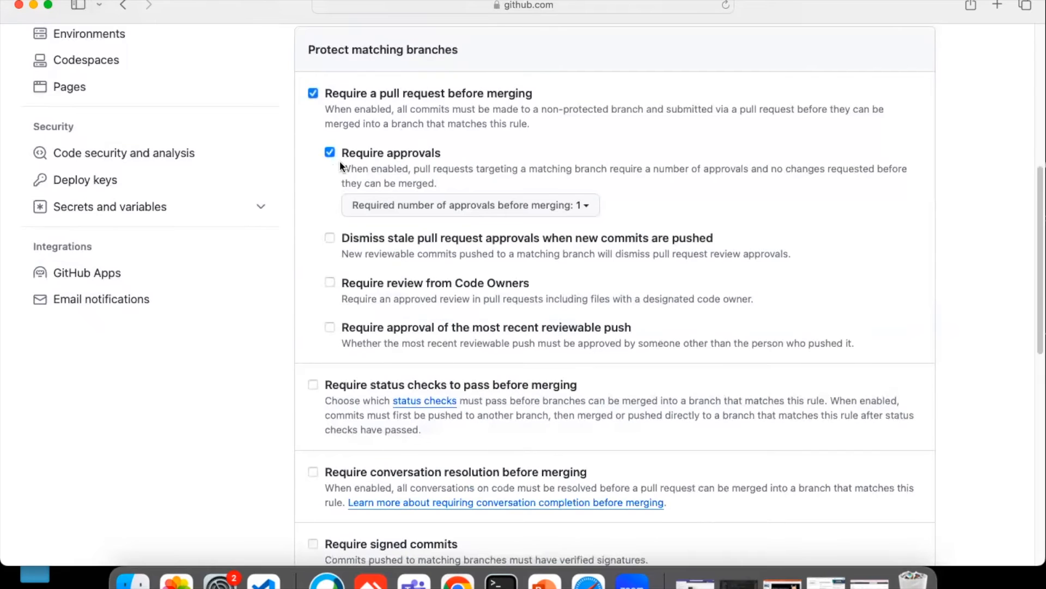
{"action": "scroll", "scroll_direction": "down", "scroll_amount": 3}
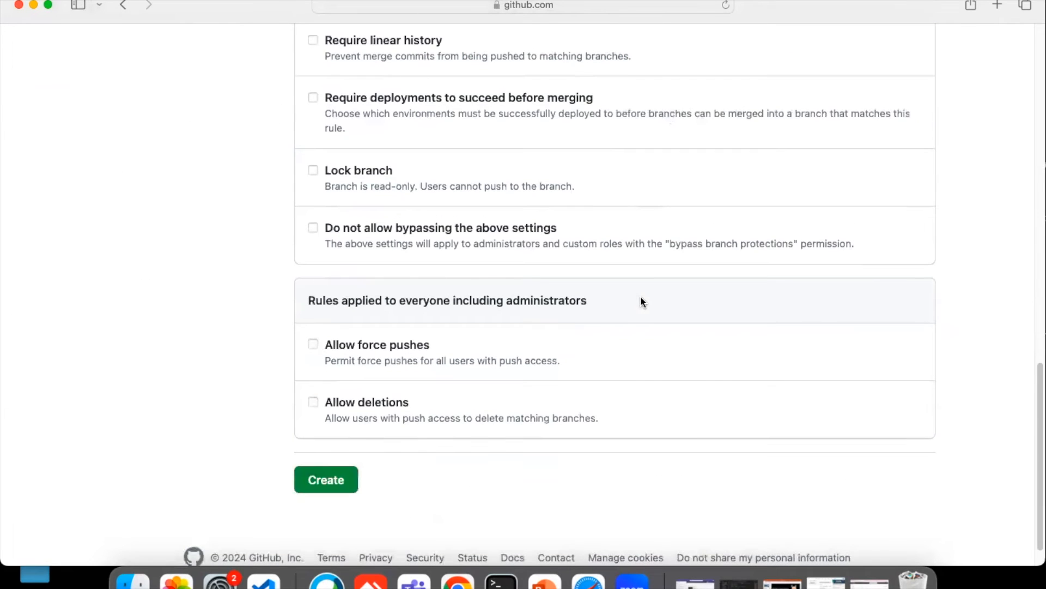
{"action": "left_click", "coordinate": [325, 479]}
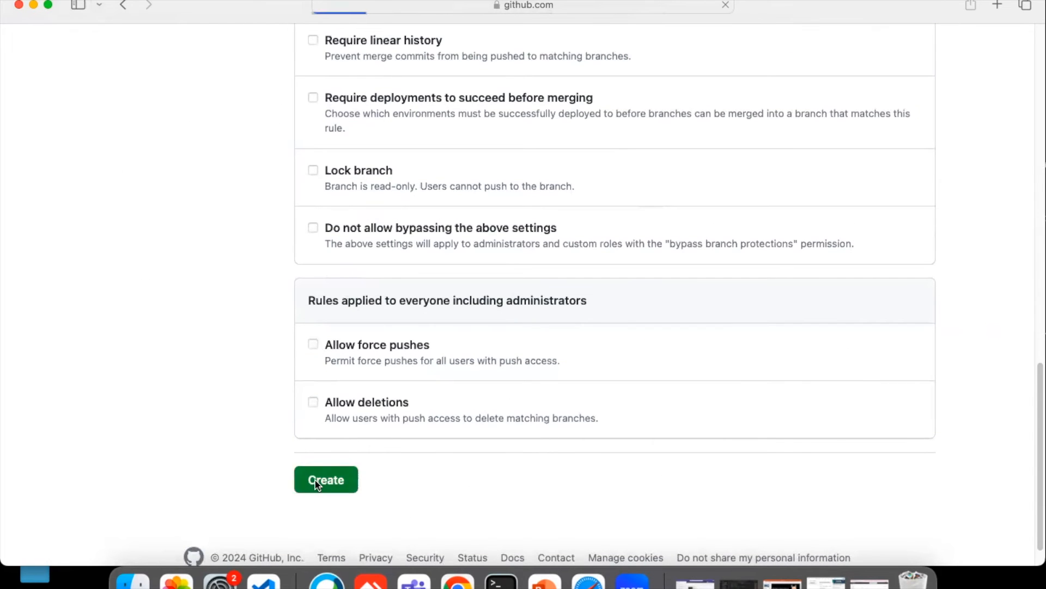
{"action": "left_click", "coordinate": [326, 480]}
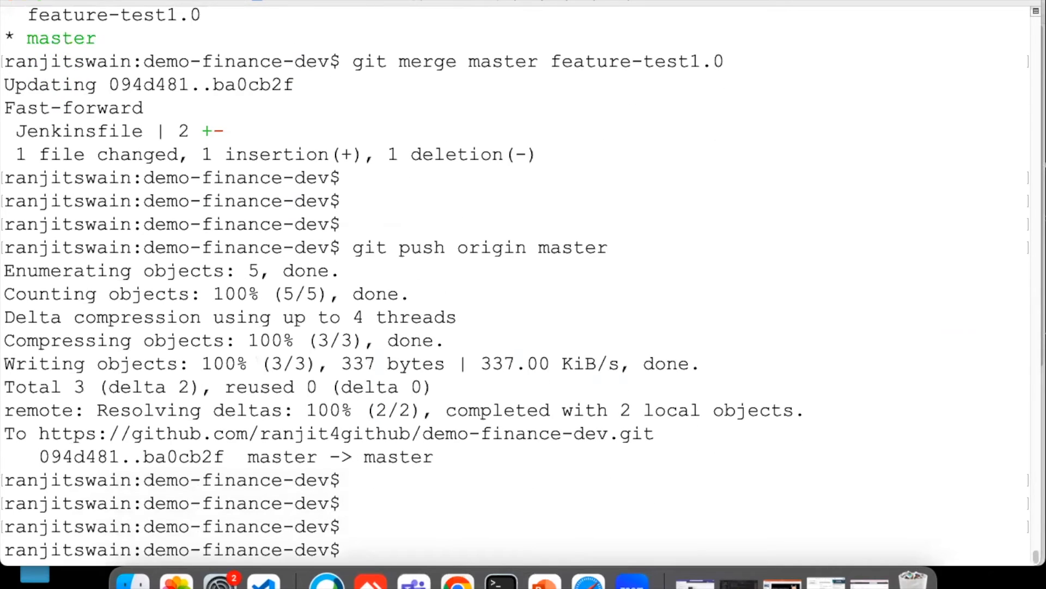
List the repository files and edit the Jenkinsfile again in vi.
{"action": "type", "text": "git"}
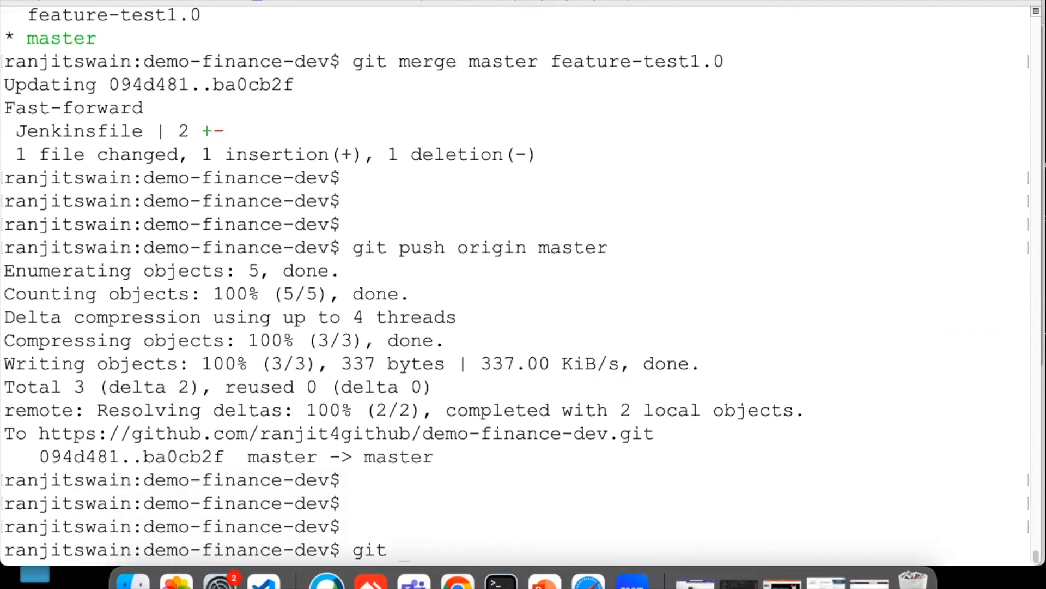
{"action": "type", "text": "check"}
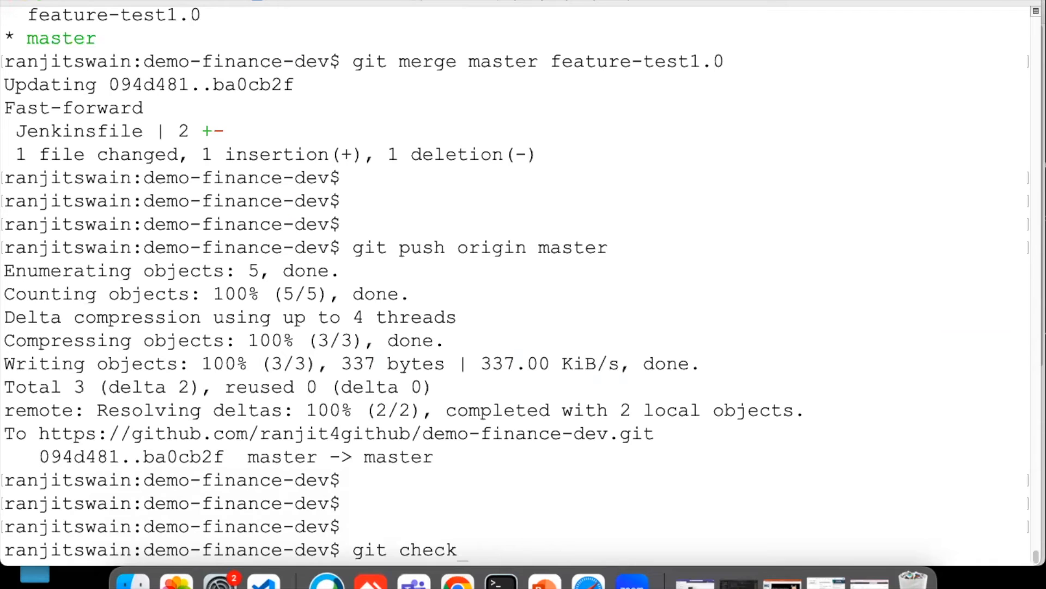
{"action": "key", "text": "Backspace"}
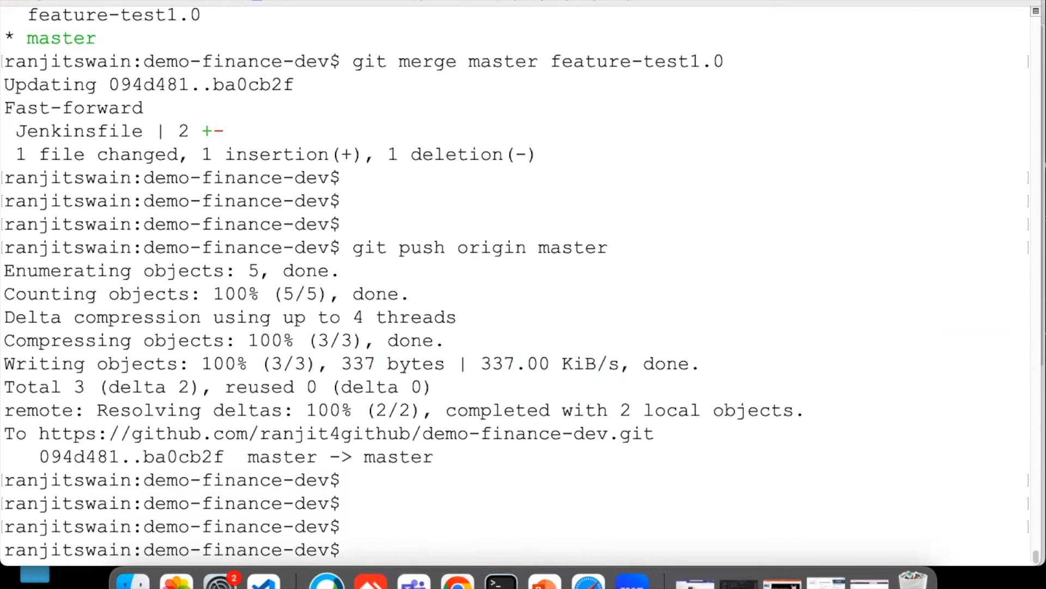
{"action": "type", "text": "ls -lrt"}
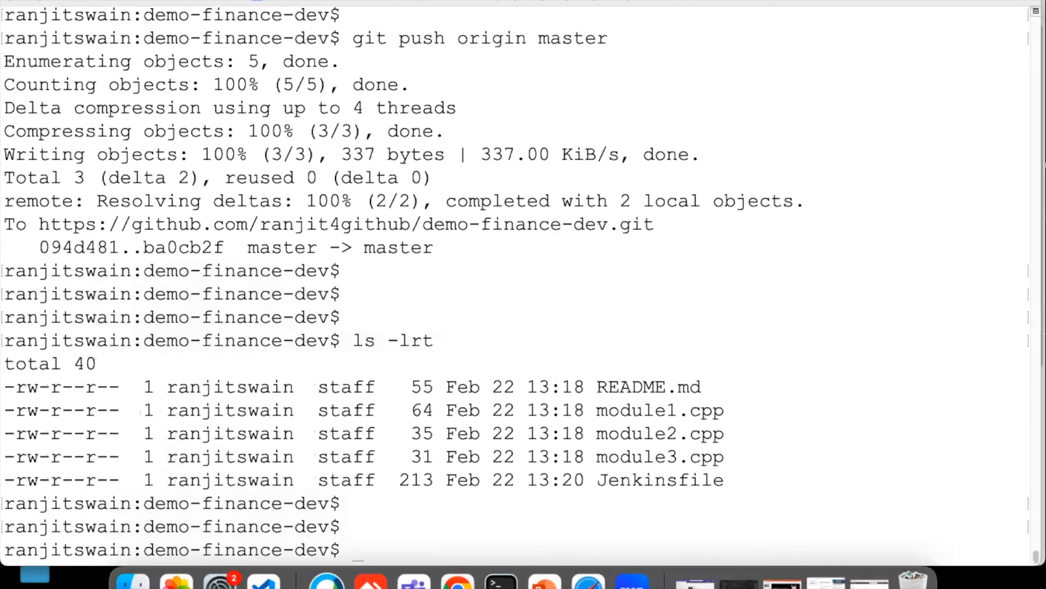
{"action": "type", "text": "vi jen"}
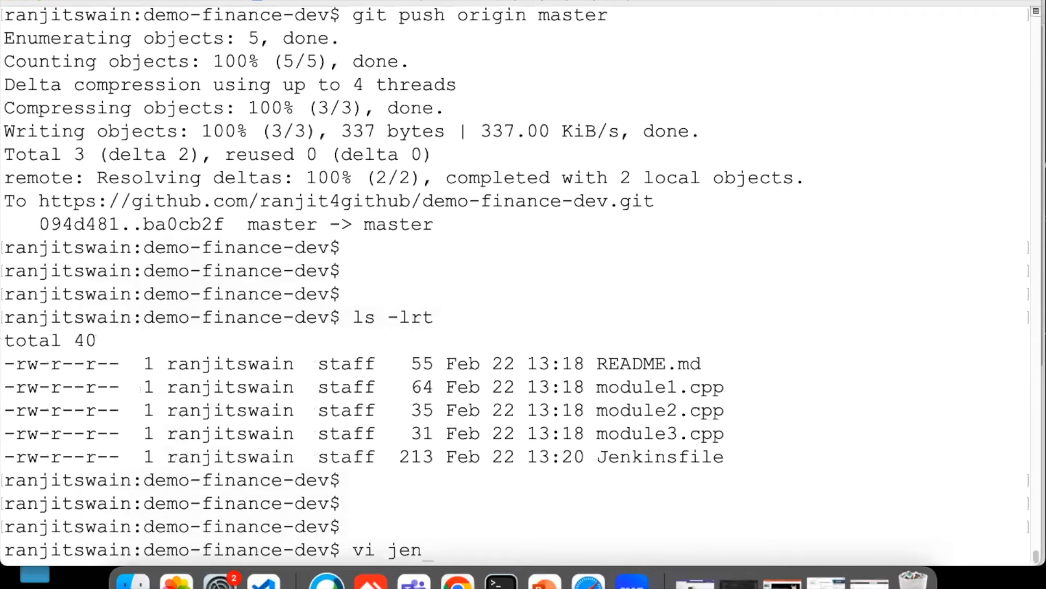
{"action": "type", "text": "kinsfile"}
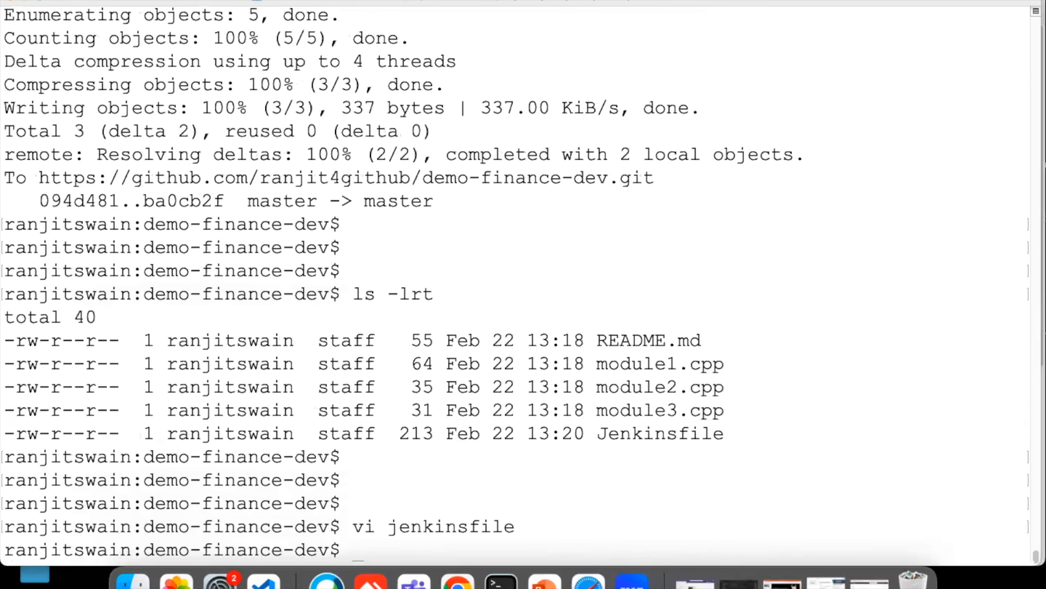
Stage the change and commit it on master as "Restriction Test".
{"action": "type", "text": "git a"}
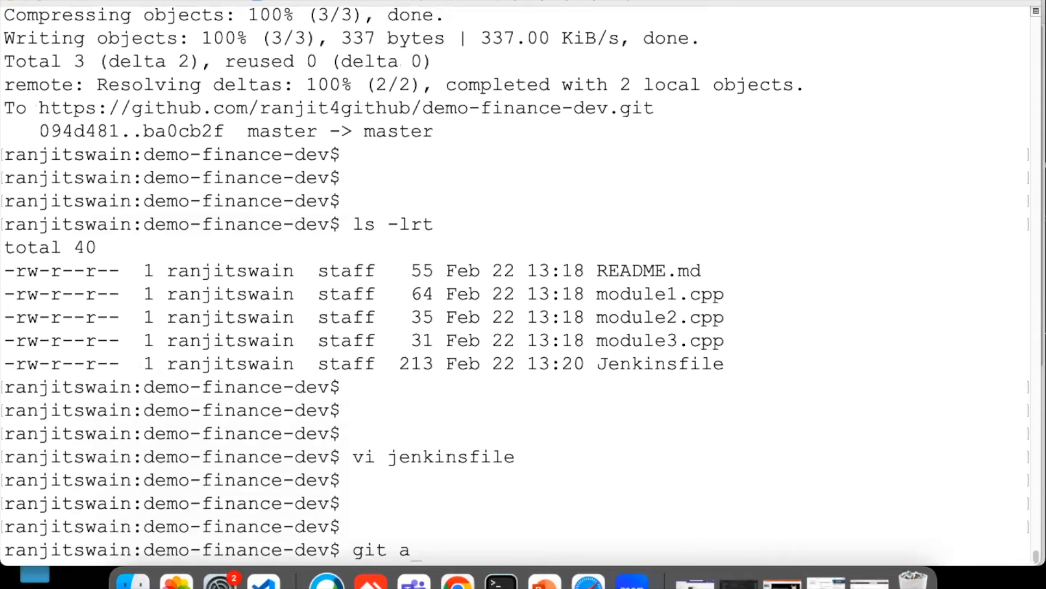
{"action": "type", "text": "dd ."}
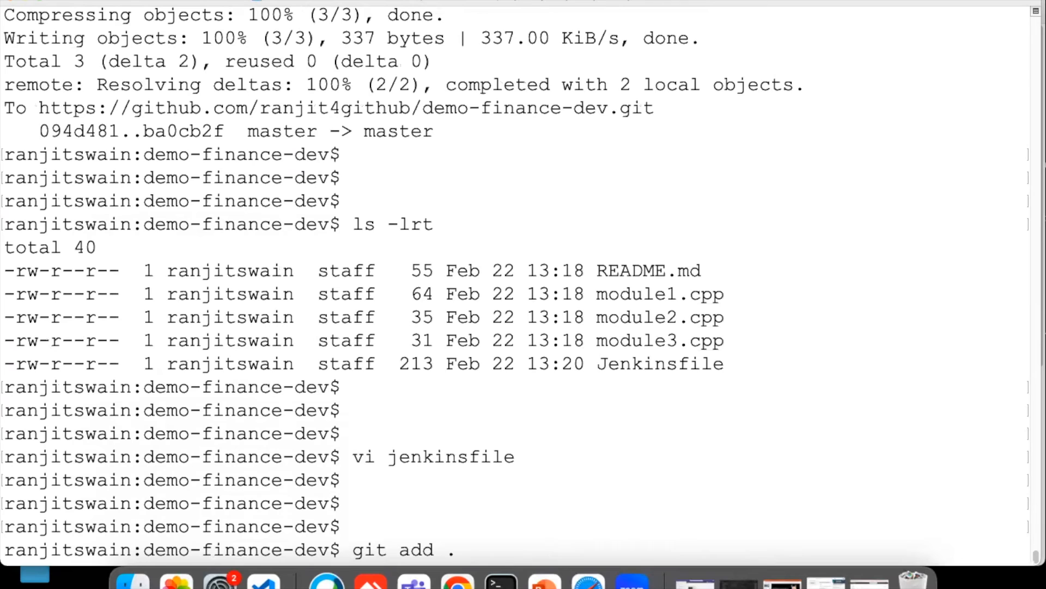
{"action": "type", "text": "git"}
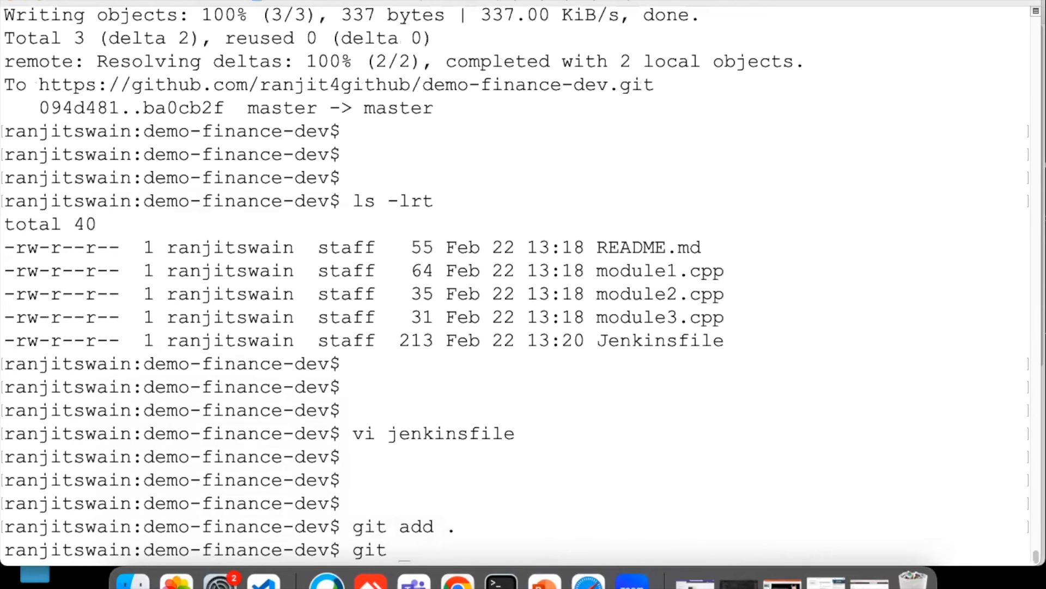
{"action": "type", "text": "commit -m"}
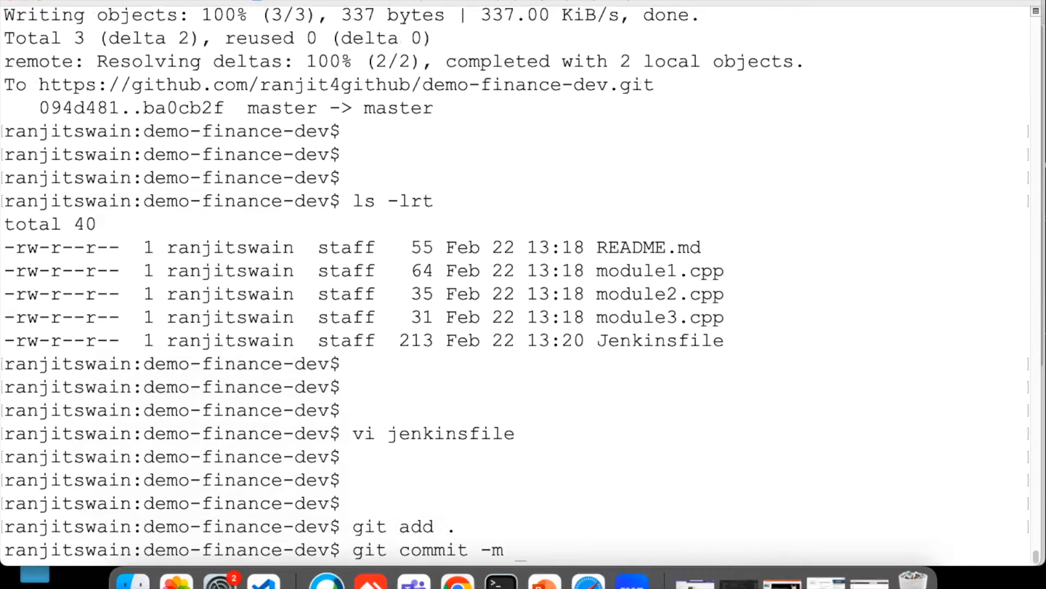
{"action": "type", "text": "\"Re"}
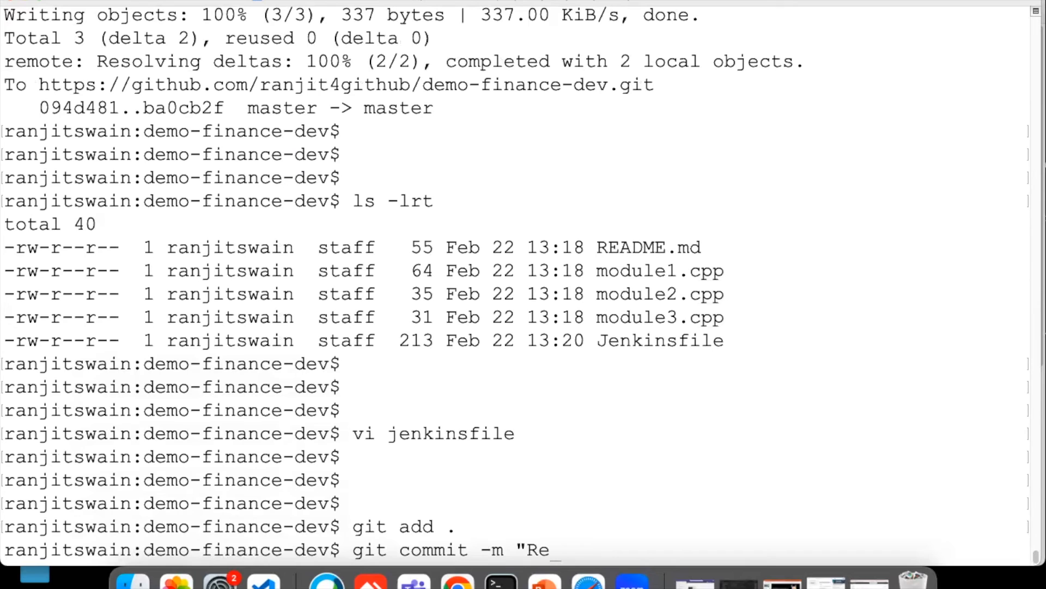
{"action": "type", "text": "striction T"}
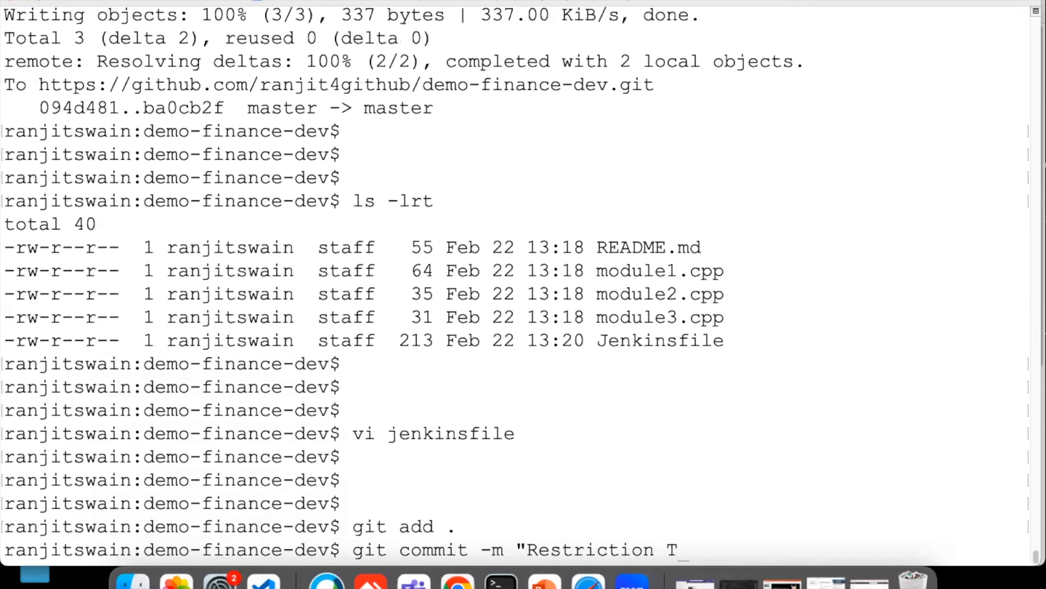
{"action": "type", "text": "est\""}
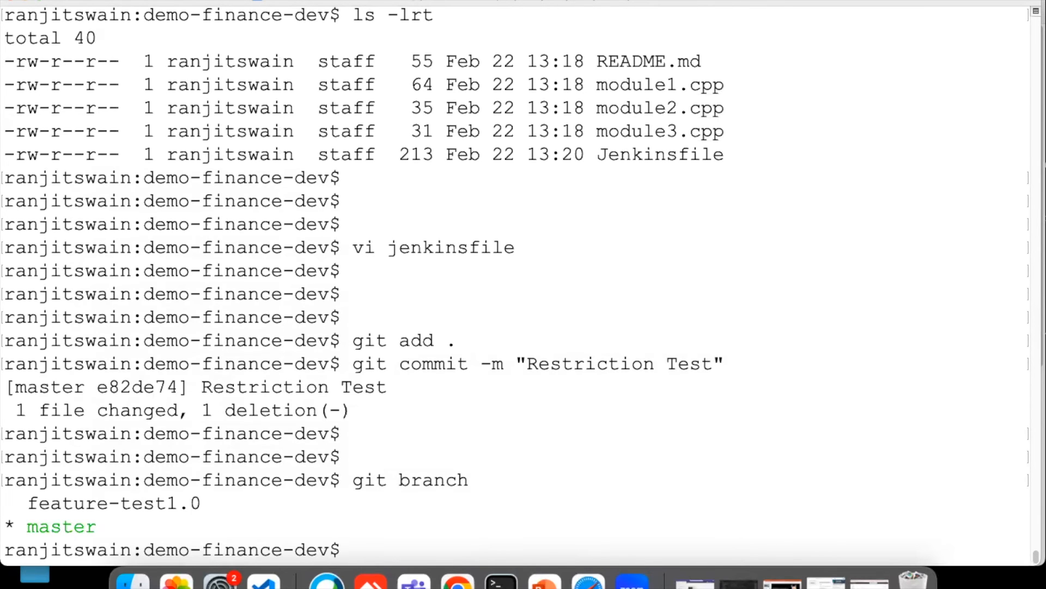
Run git push origin master, highlight the protected-branch pull-request error, and switch to Safari.
{"action": "type", "text": "git push"}
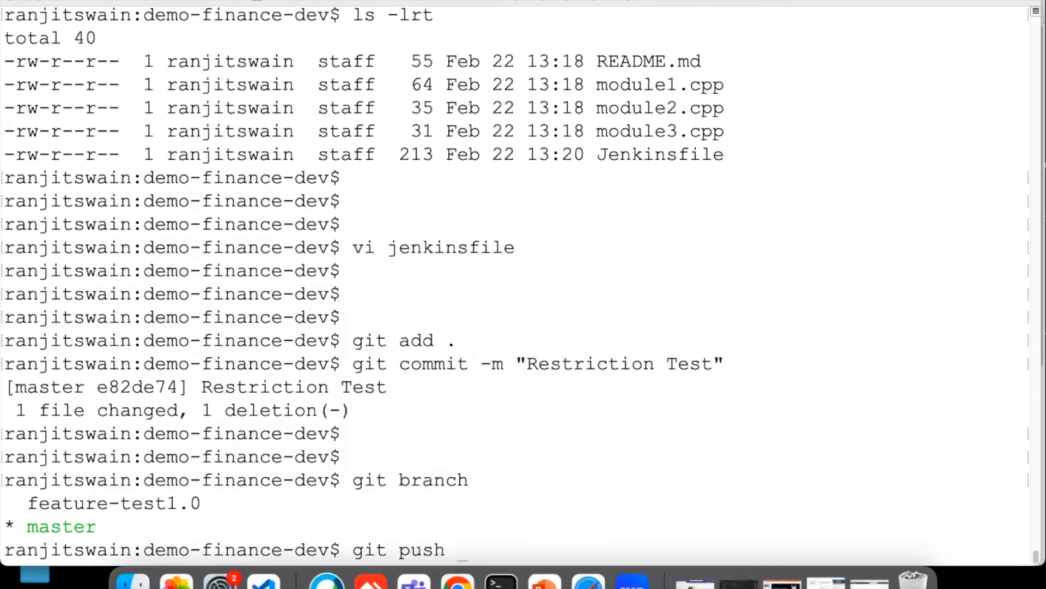
{"action": "type", "text": "origin mas"}
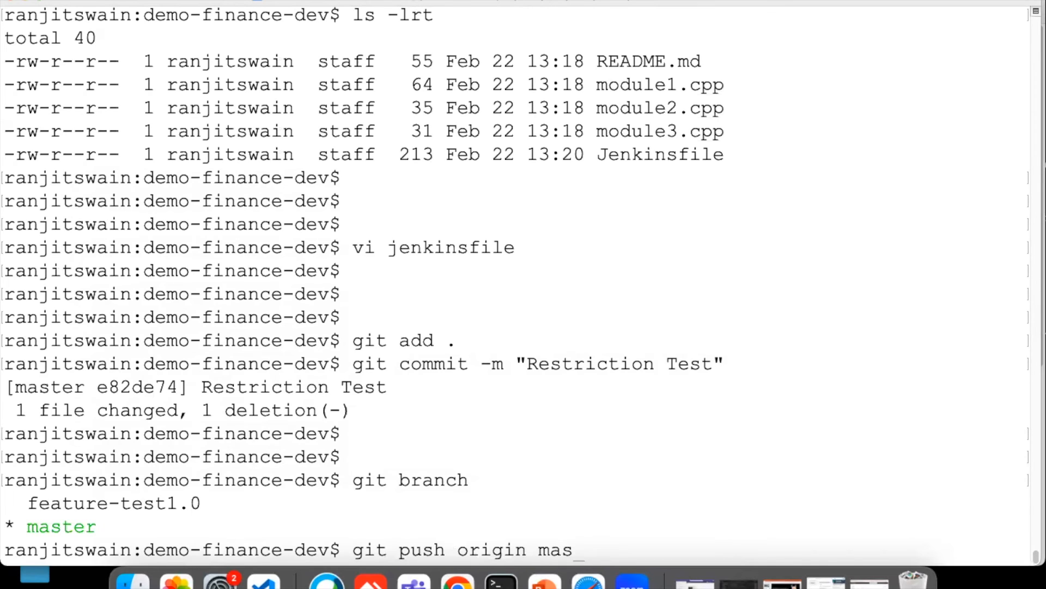
{"action": "type", "text": "ter"}
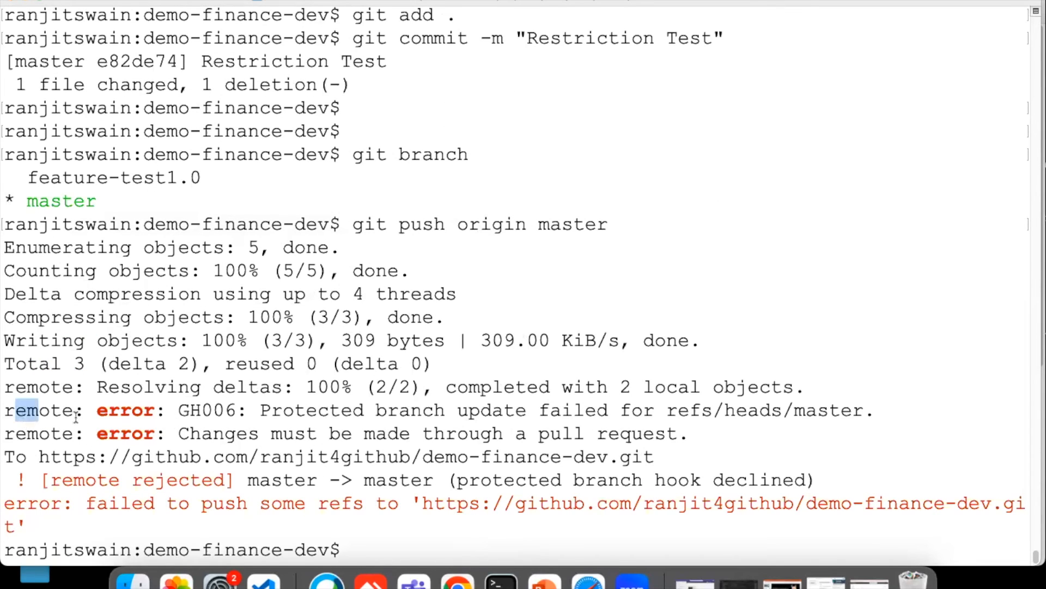
{"action": "left_click_drag", "start_coordinate": [260, 409], "coordinate": [452, 410]}
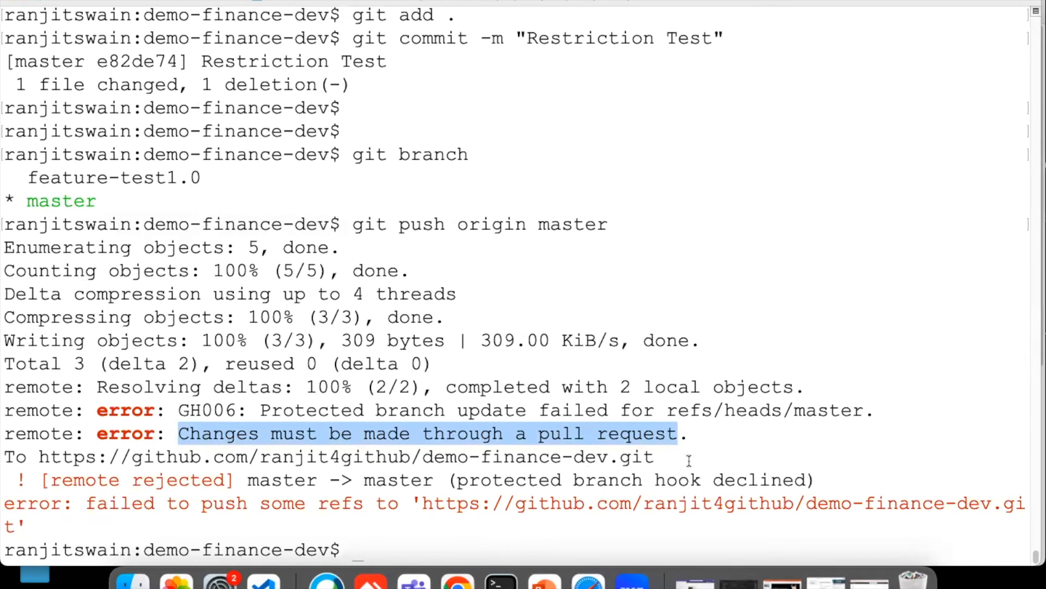
{"action": "mouse_move", "coordinate": [588, 575]}
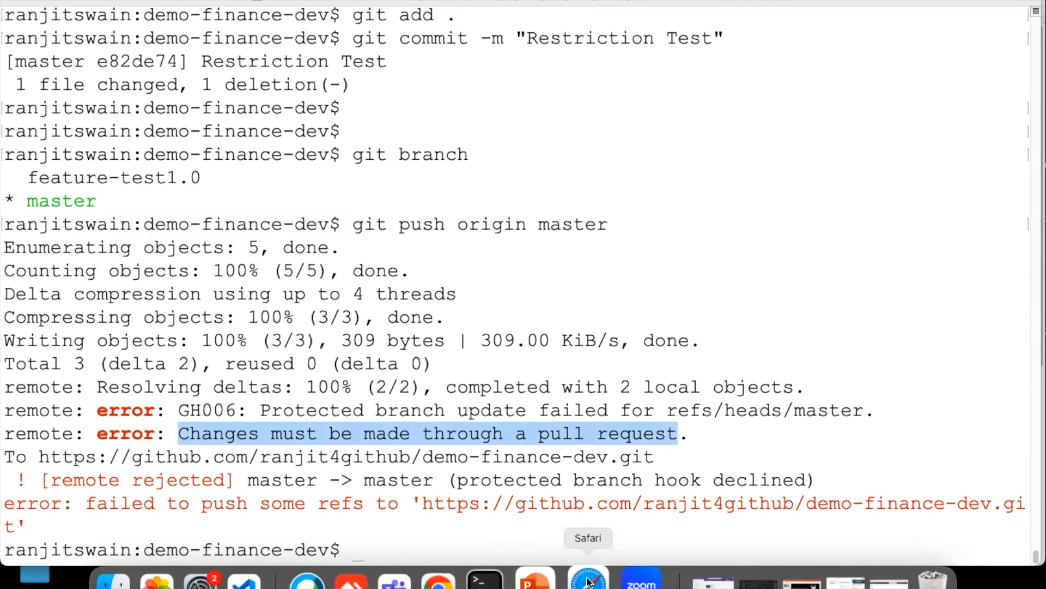
{"action": "left_click", "coordinate": [588, 578]}
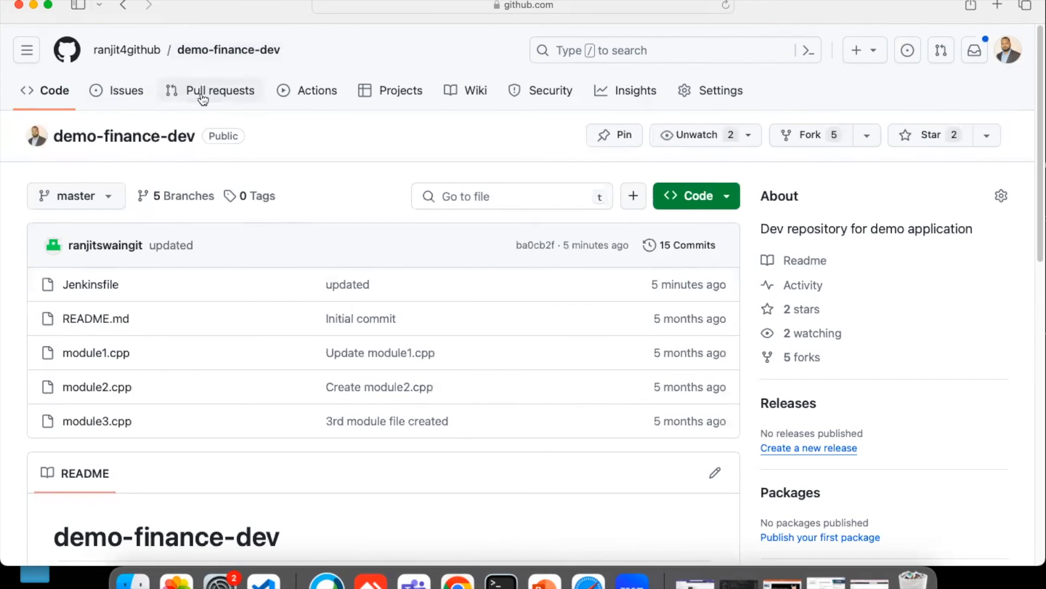
Start a new pull request in demo-finance-dev with feature/devops-1.0 as the compare branch against master.
{"action": "left_click", "coordinate": [219, 90]}
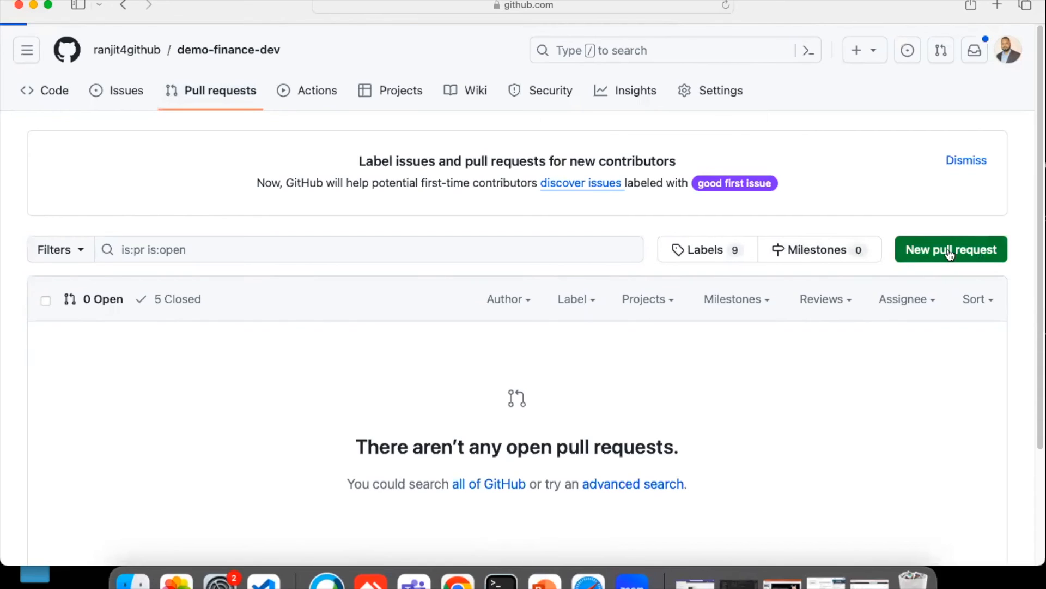
{"action": "left_click", "coordinate": [951, 250]}
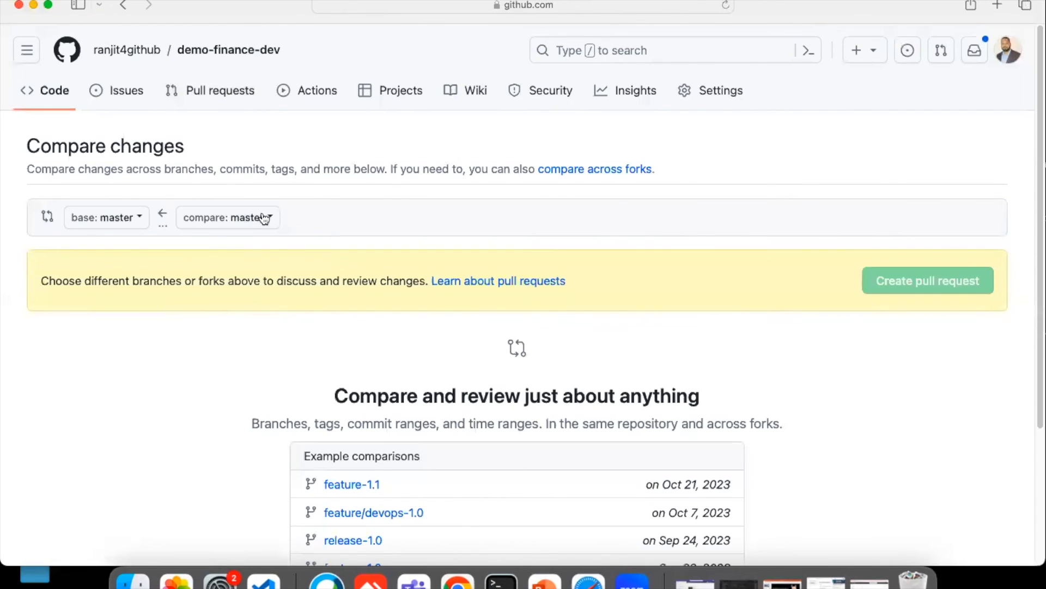
{"action": "left_click", "coordinate": [227, 217]}
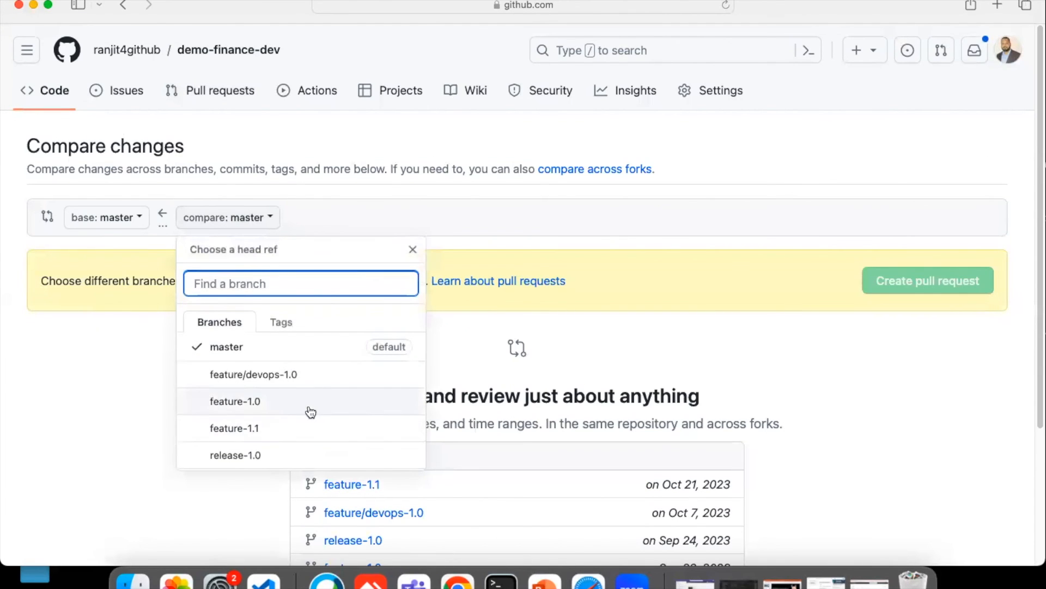
{"action": "scroll", "scroll_direction": "down", "scroll_amount": 3}
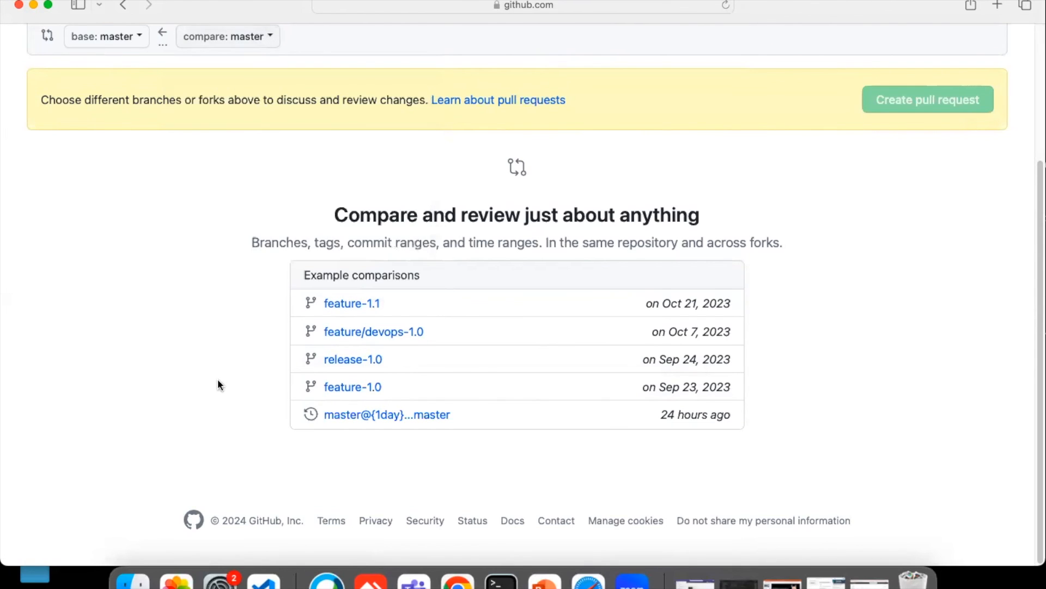
{"action": "scroll", "scroll_direction": "up", "scroll_amount": 3}
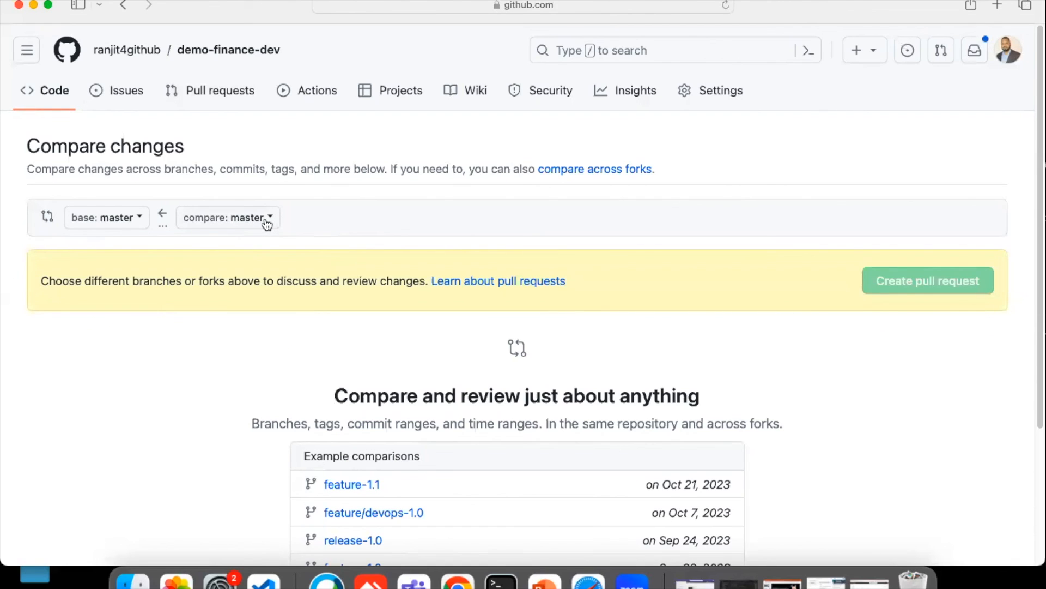
{"action": "left_click", "coordinate": [227, 217]}
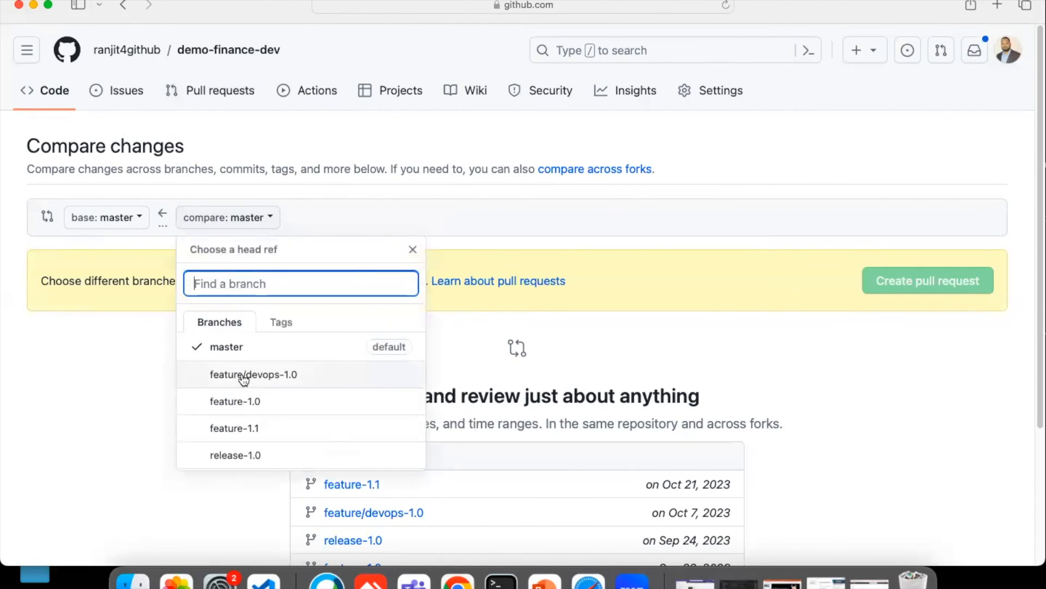
{"action": "left_click", "coordinate": [253, 374]}
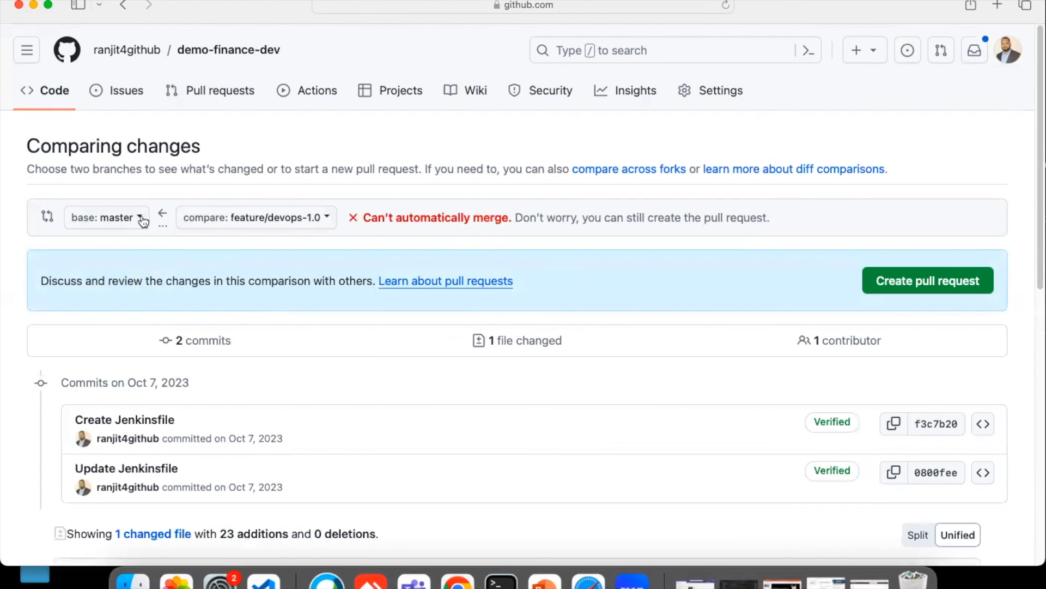
{"action": "mouse_move", "coordinate": [309, 225]}
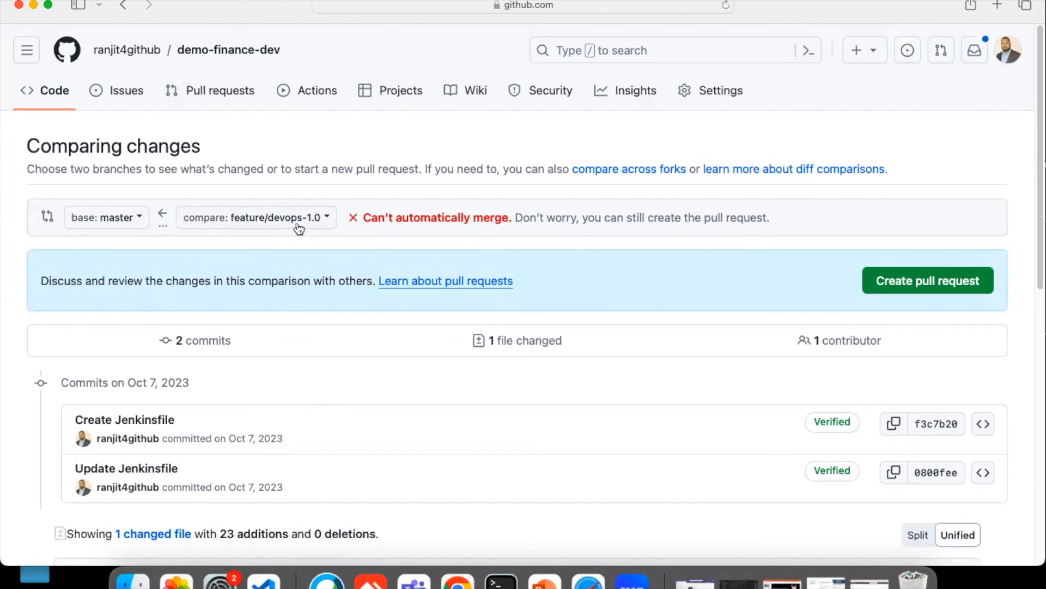
{"action": "mouse_move", "coordinate": [507, 235]}
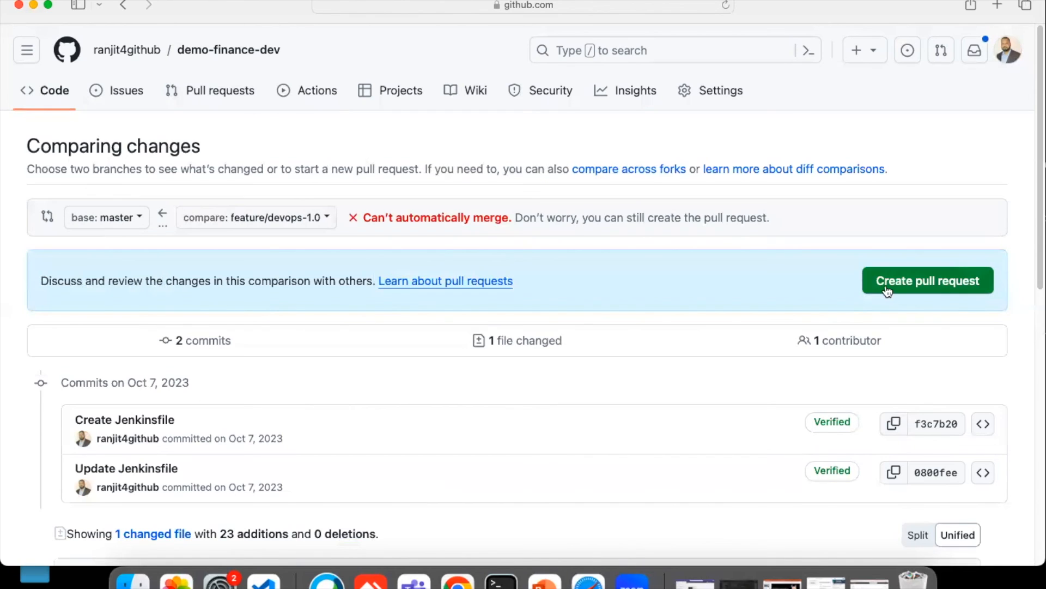
{"action": "scroll", "scroll_direction": "down", "scroll_amount": 3}
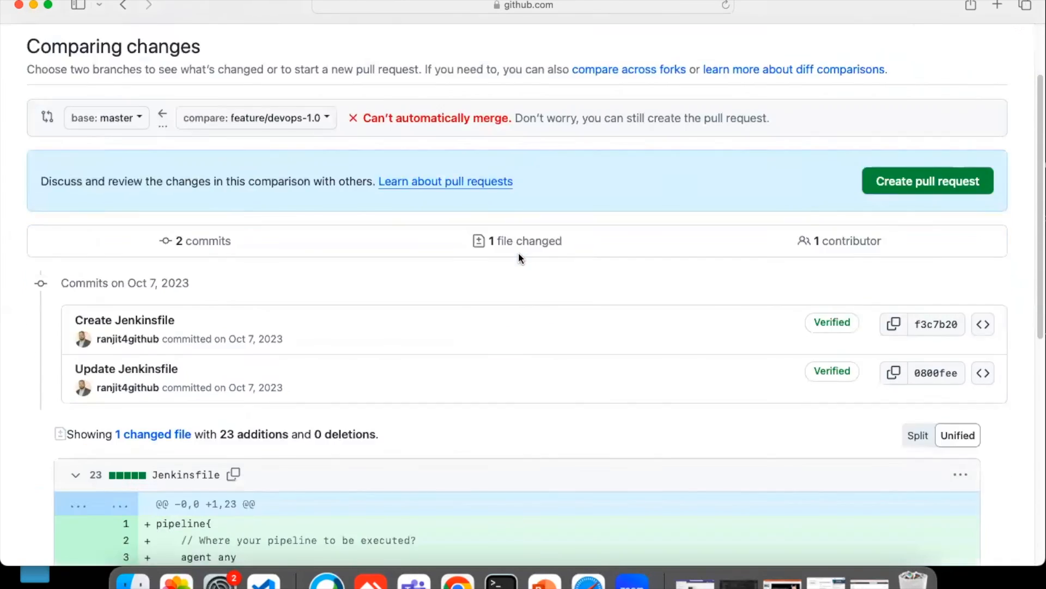
{"action": "scroll", "scroll_direction": "down", "scroll_amount": 3}
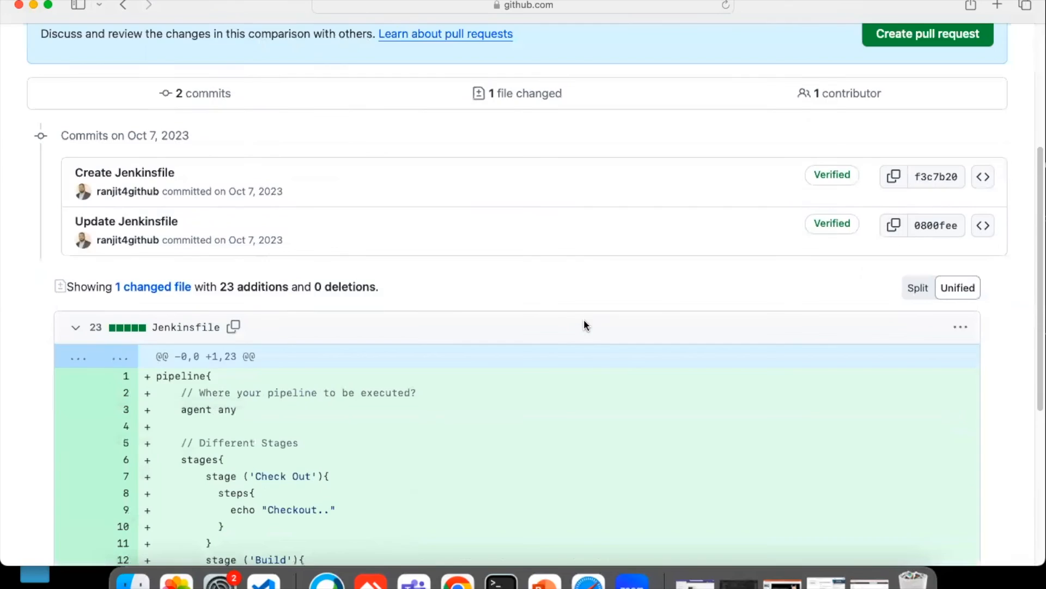